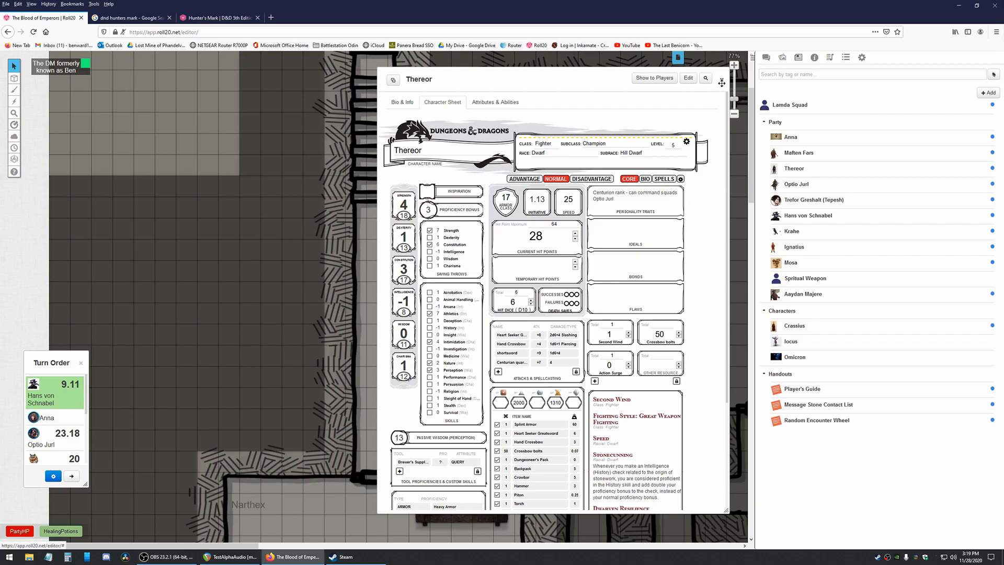
- Close Thereor's sheet and show the Collection macro list with HealingPotions and PartyHP in the quick bar
click(862, 57)
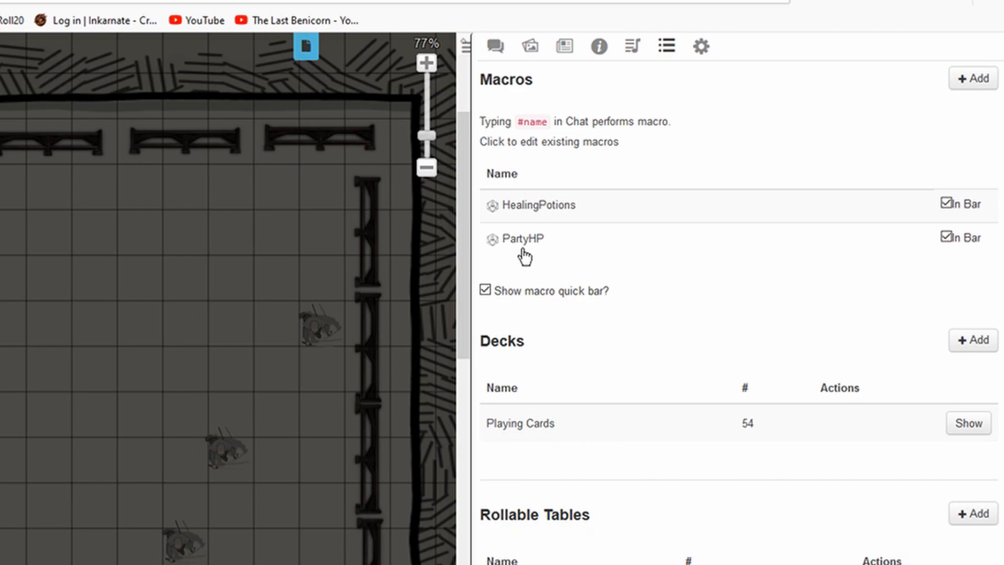
mouse_move(524, 255)
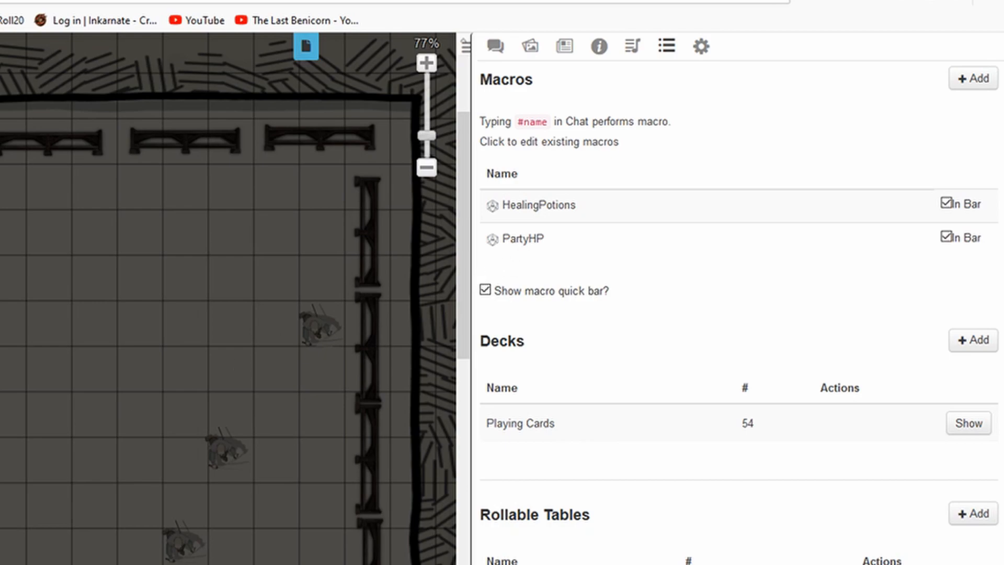
click(495, 45)
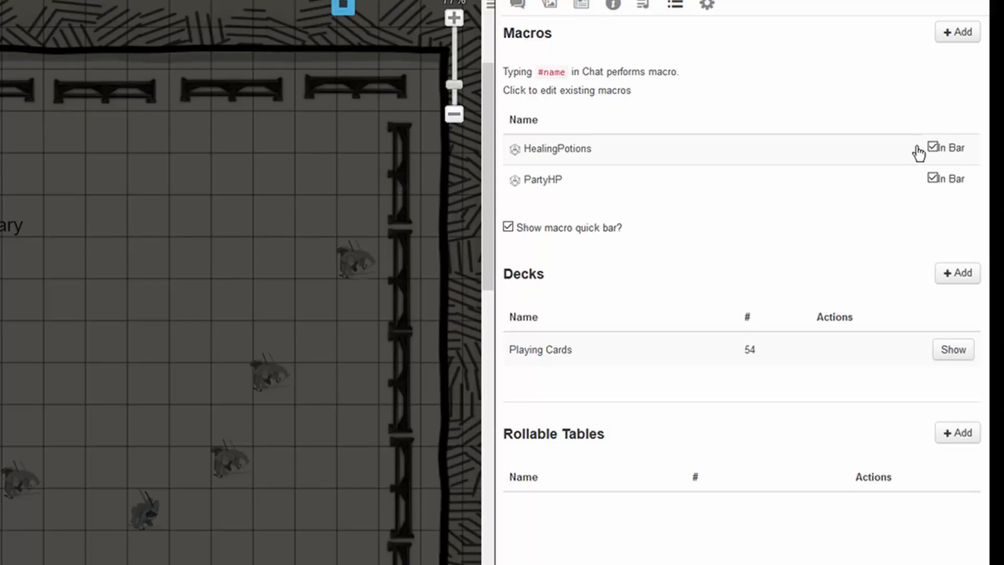
click(933, 148)
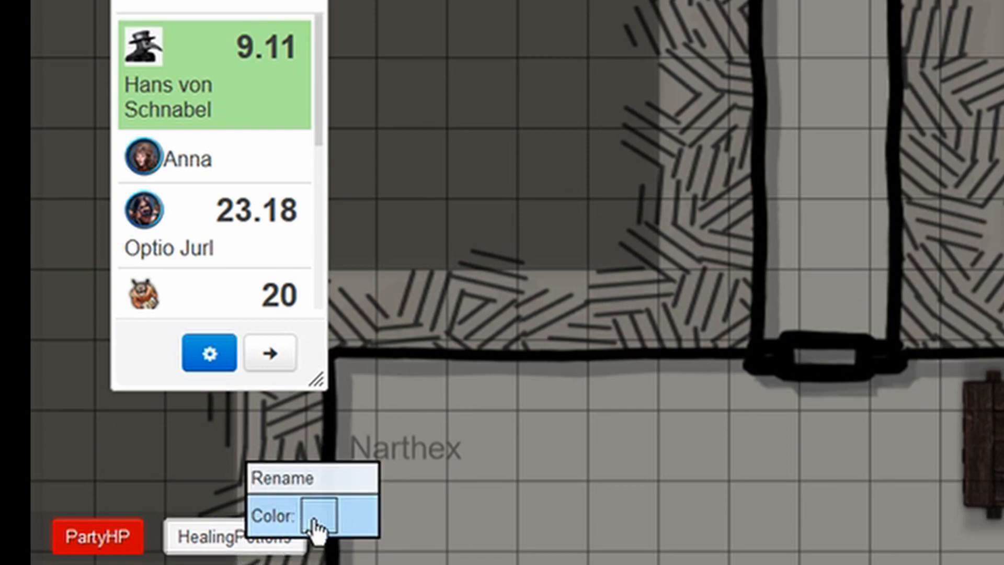
click(318, 515)
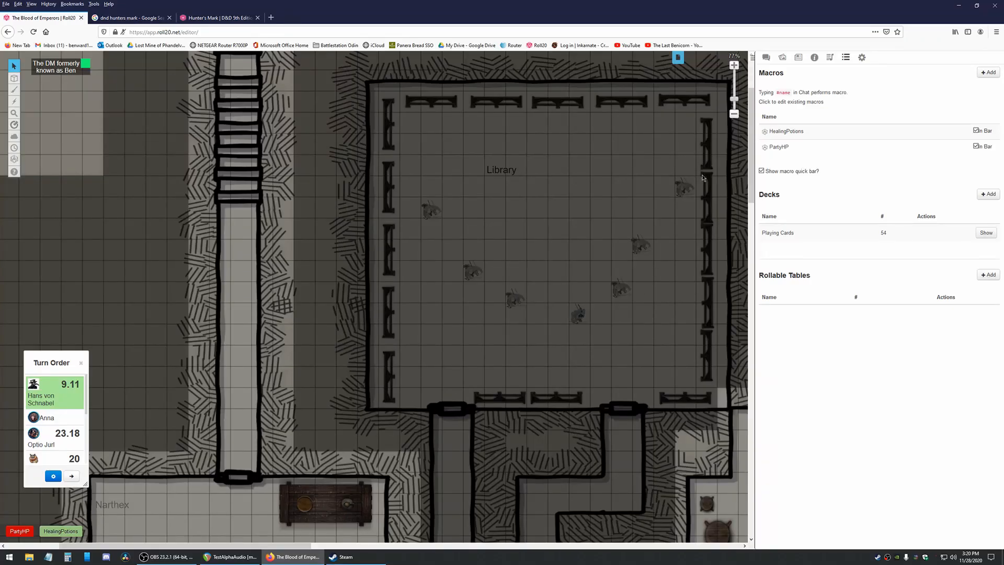
- Post Current Party HP cards to chat via the PartyHP button and the typed #PartyHP command
click(766, 56)
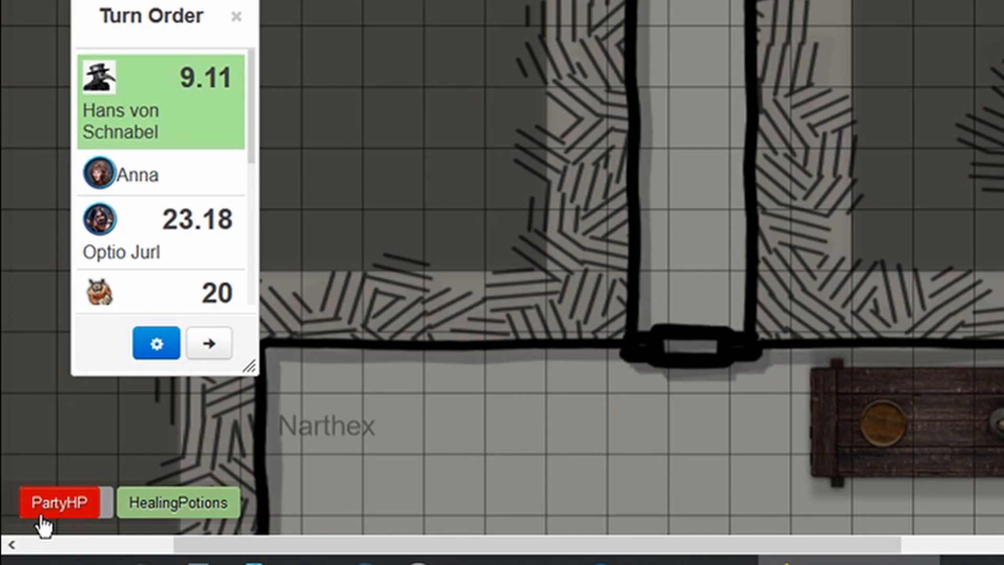
click(60, 503)
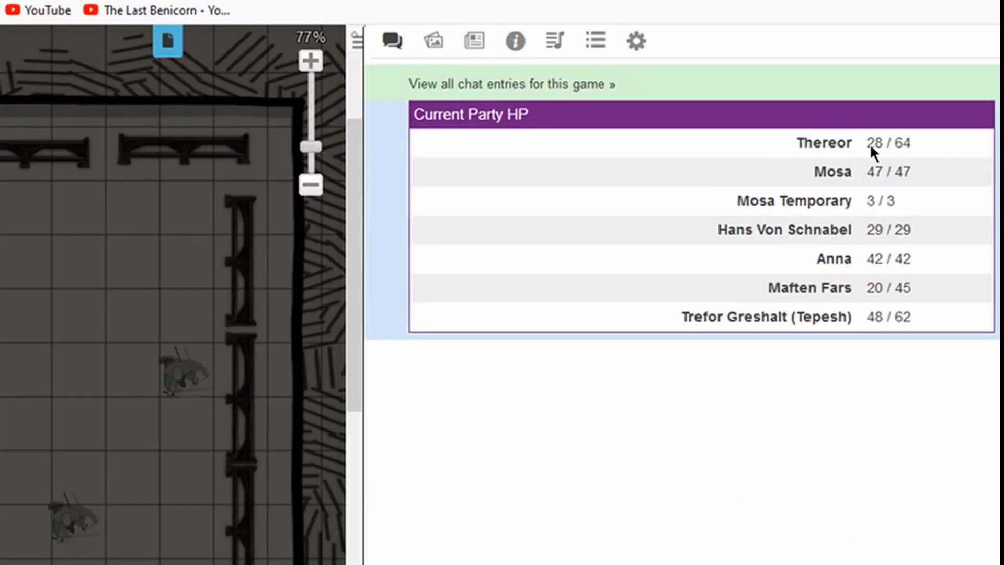
mouse_move(865, 194)
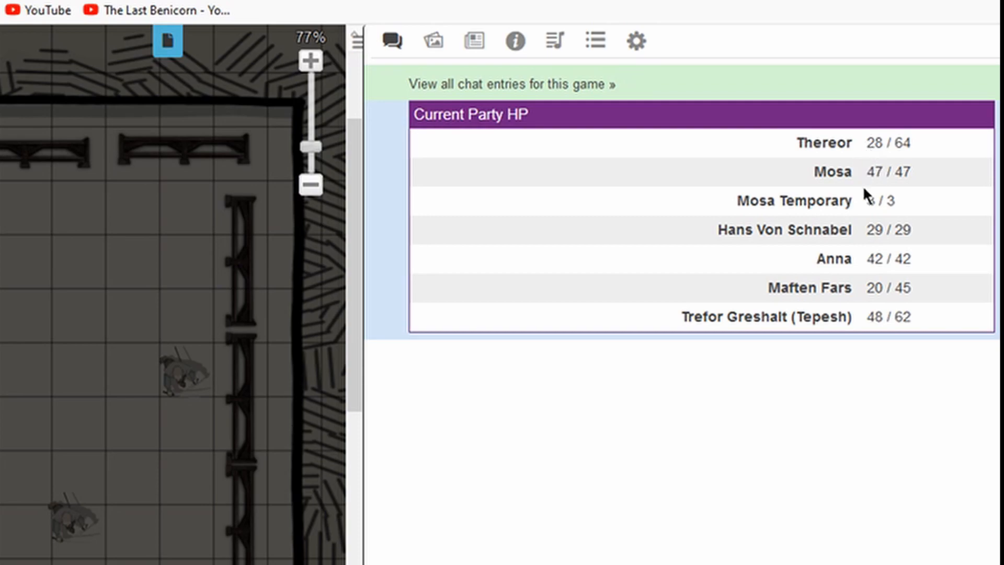
mouse_move(875, 314)
text(#)
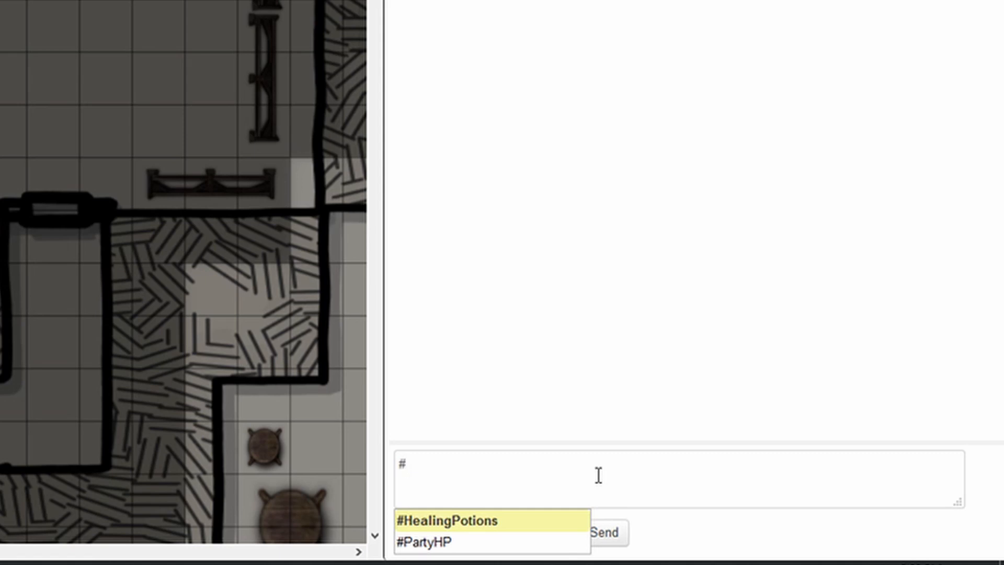
text(party)
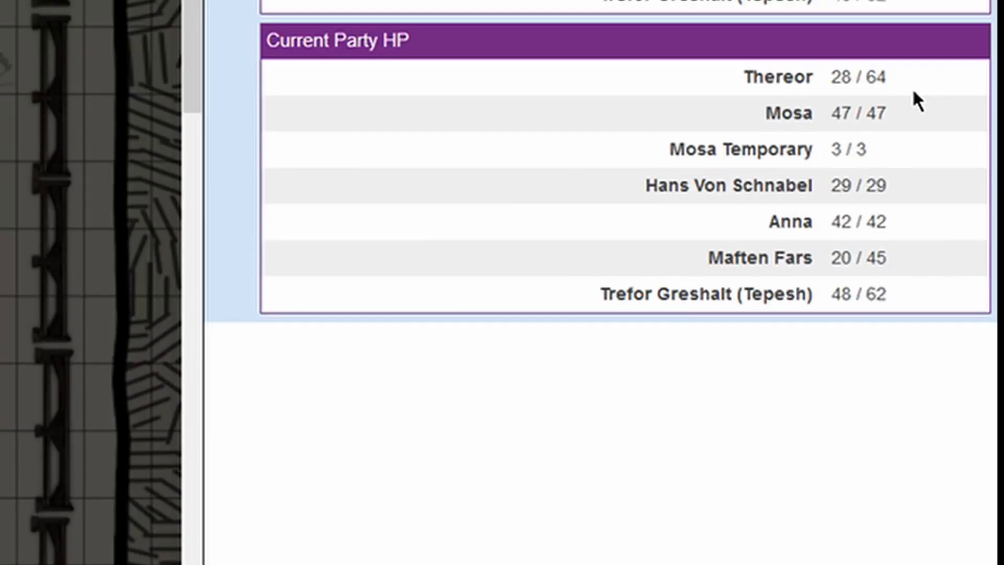
double_click(837, 77)
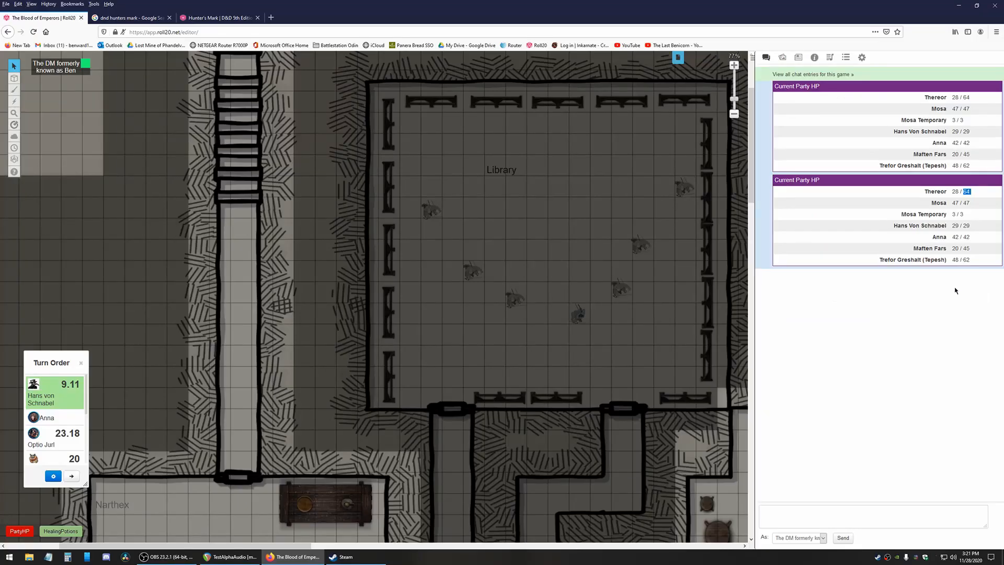
- Review PartyHP's code in the Collection list and start a blank new macro
click(845, 57)
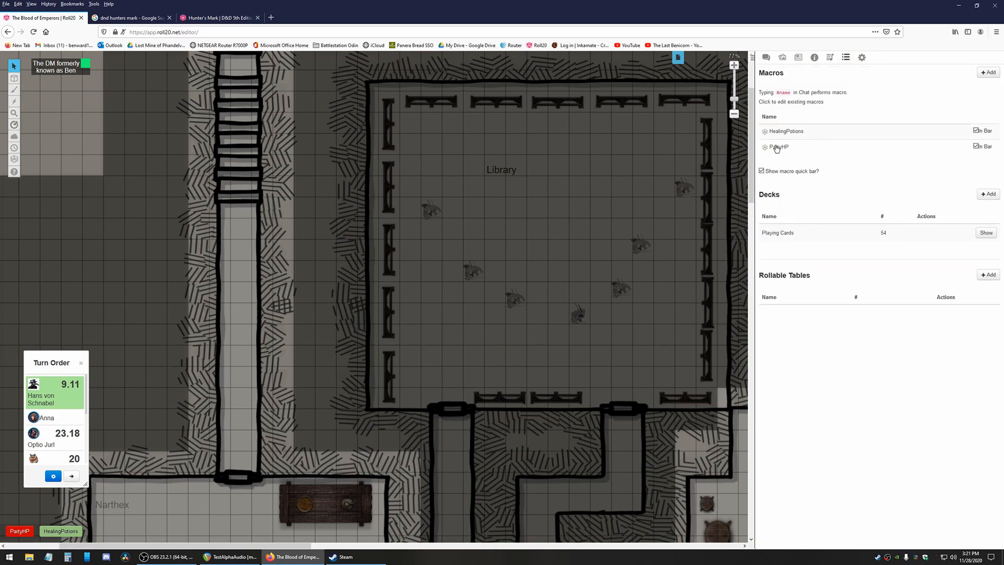
click(778, 146)
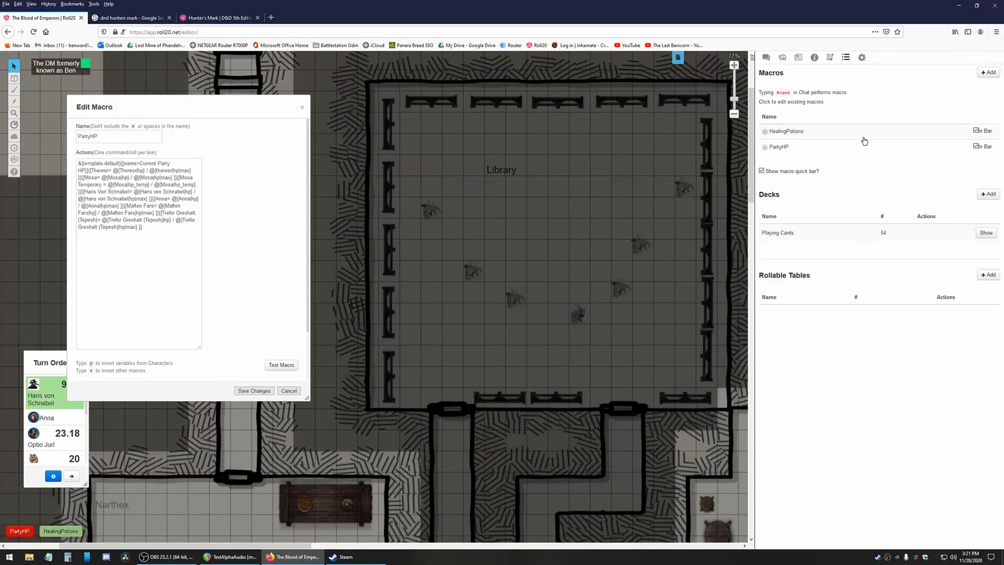
click(987, 72)
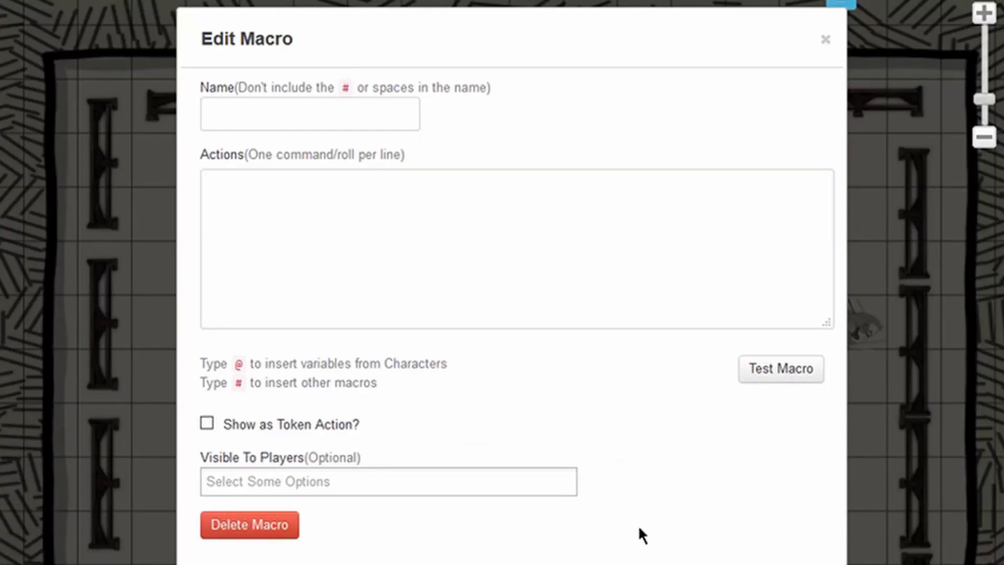
- Name the new macro PartyHP2
text(PartyHP)
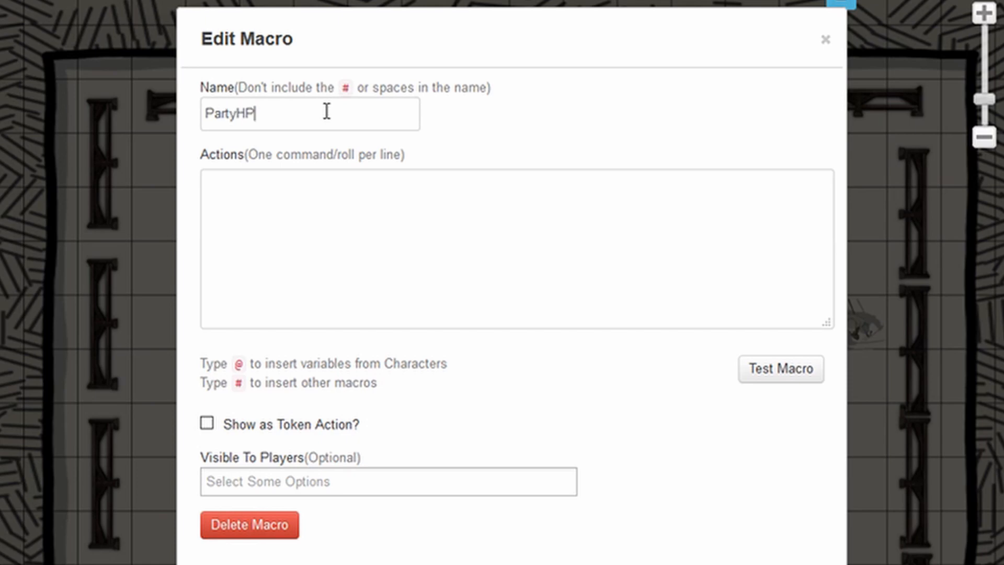
text(2)
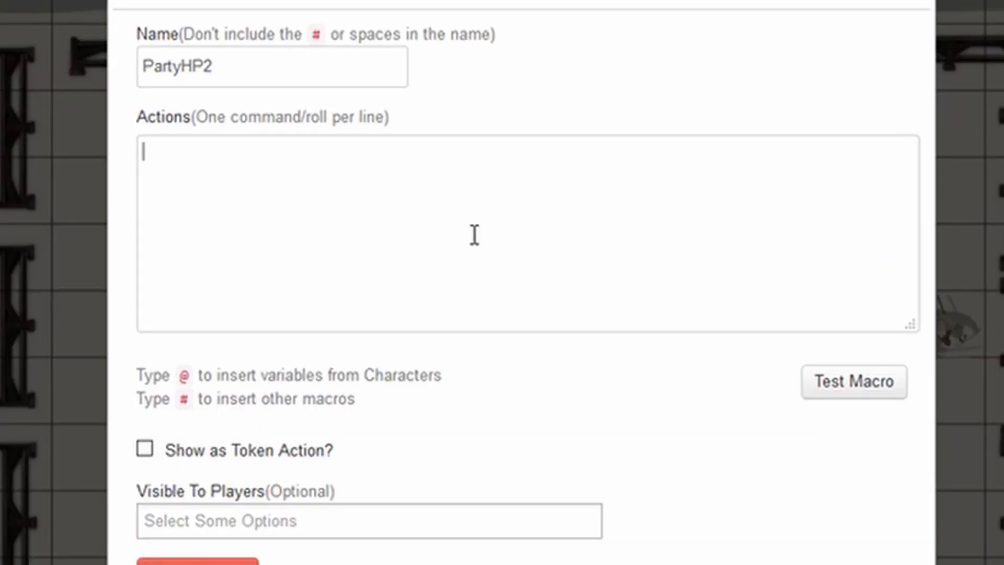
- Begin the actions with &{template:default}{{name=Current Party HP}}
text(&)
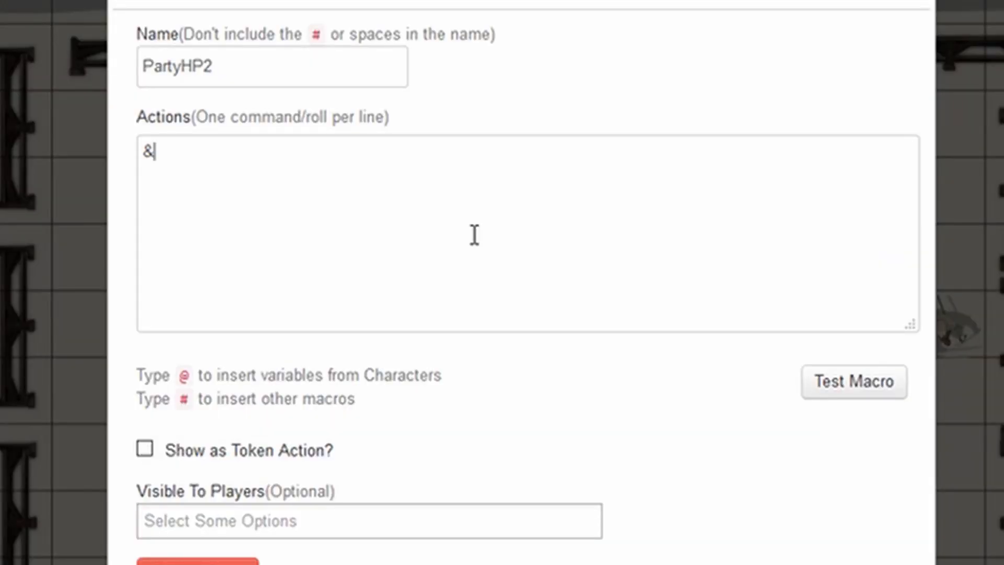
text({)
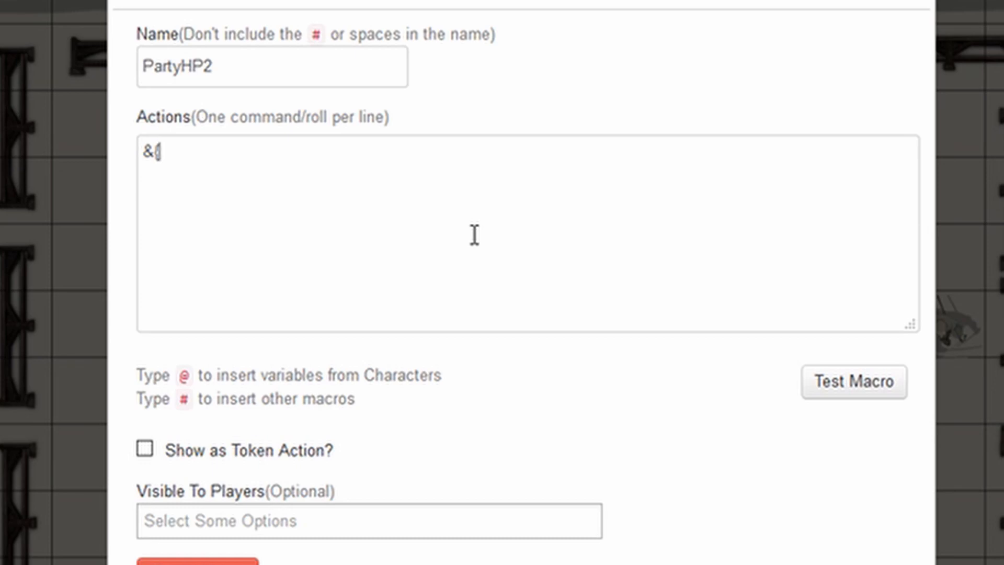
text({t)
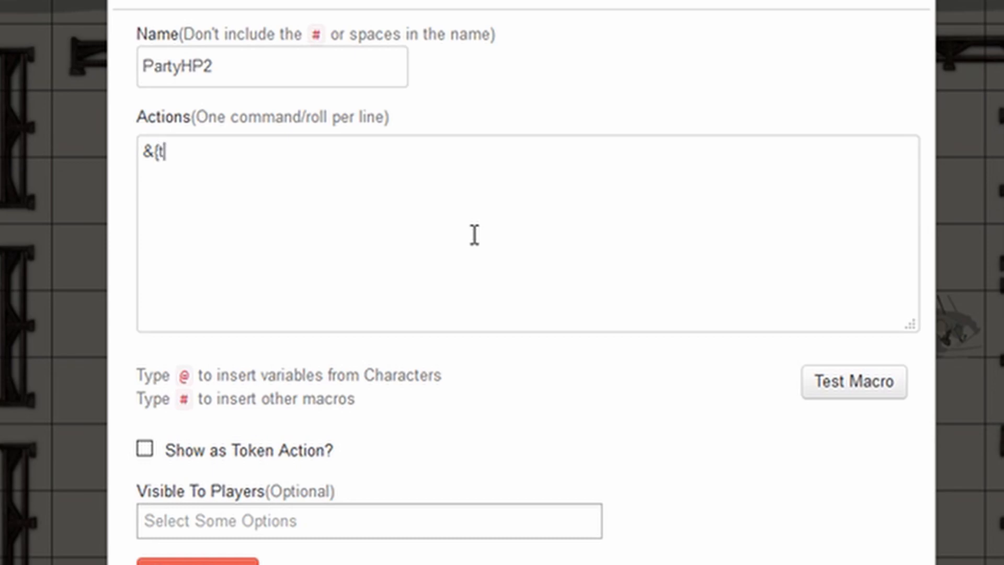
text(emplate:default)
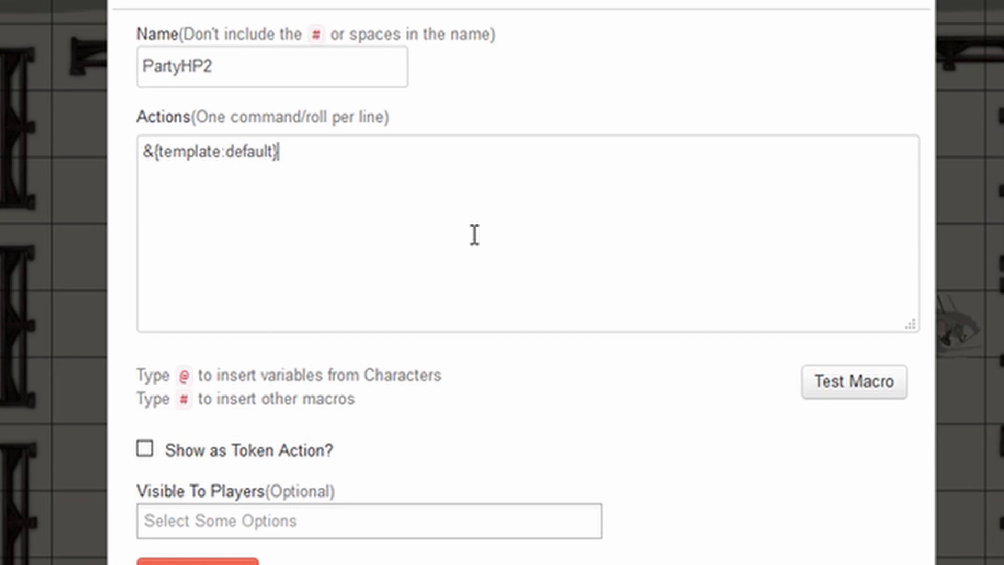
text({{)
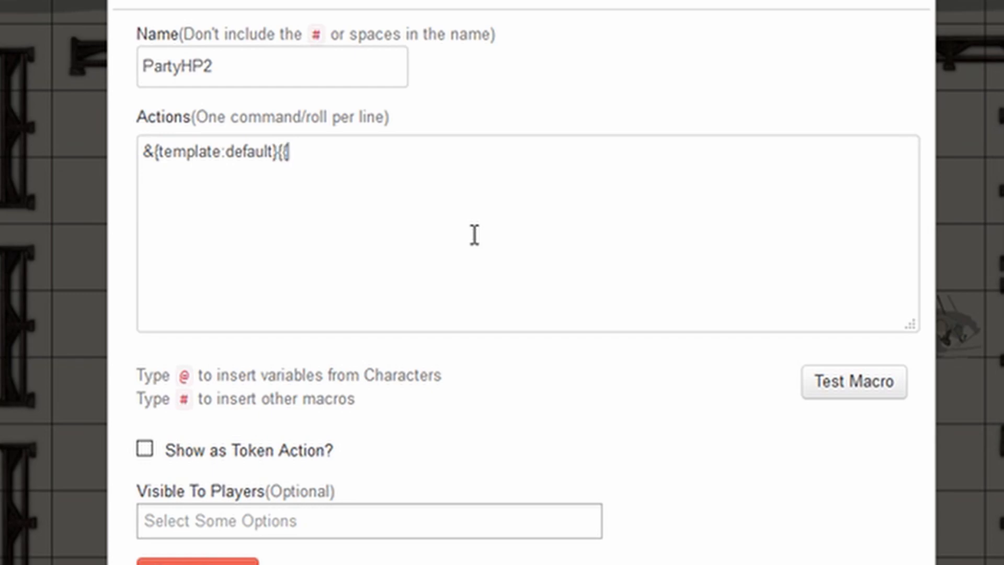
text(name)
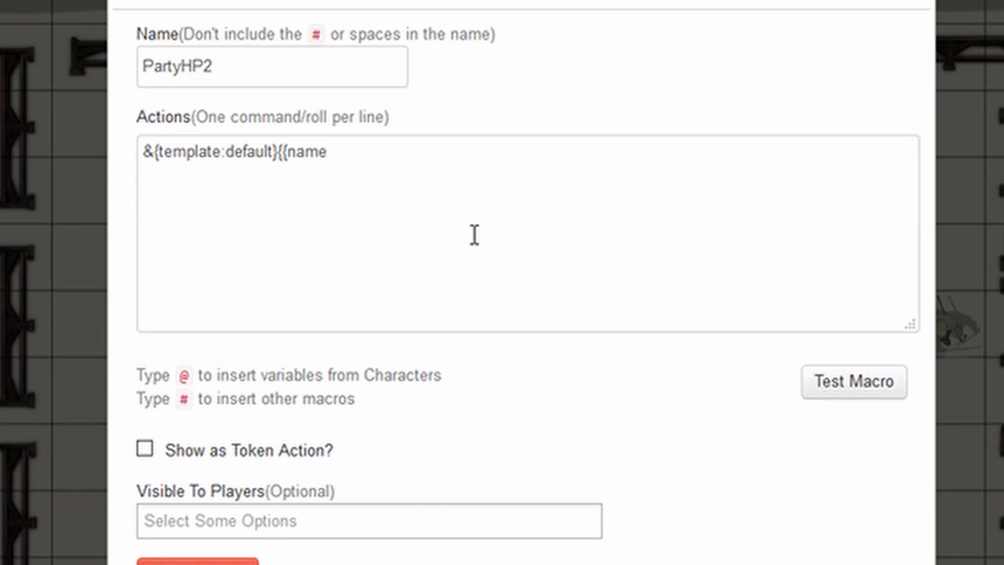
text(=)
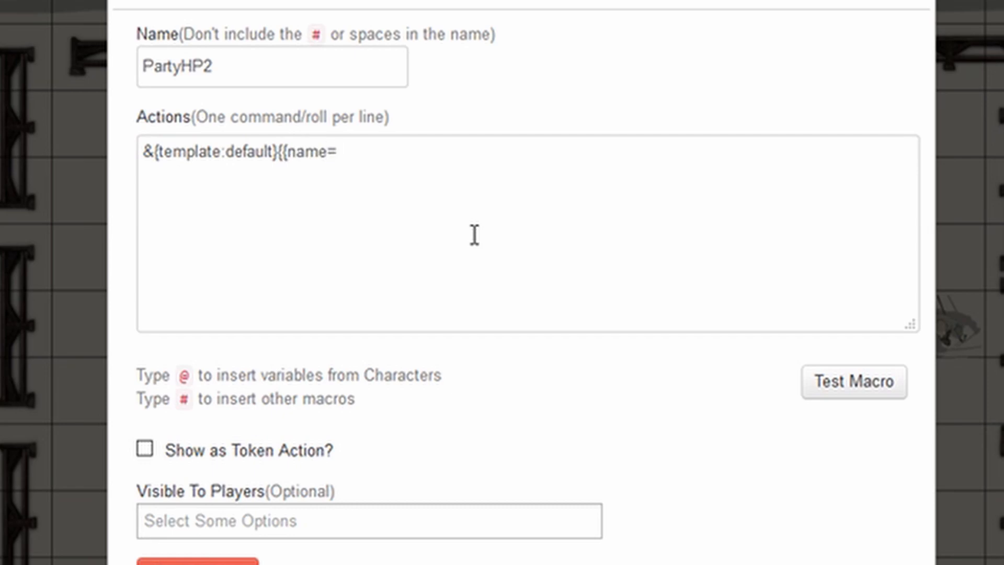
text(Current Party)
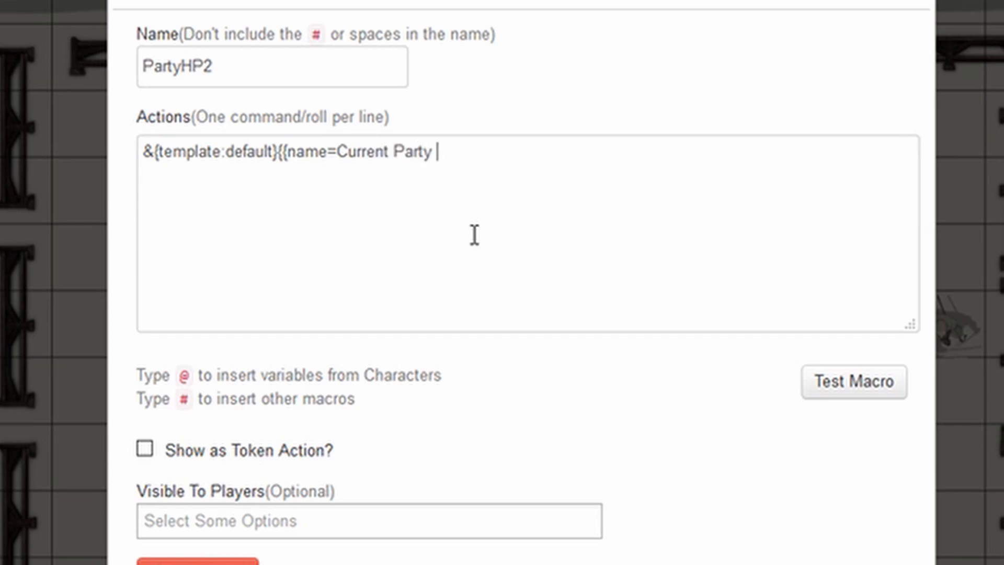
text(HP)
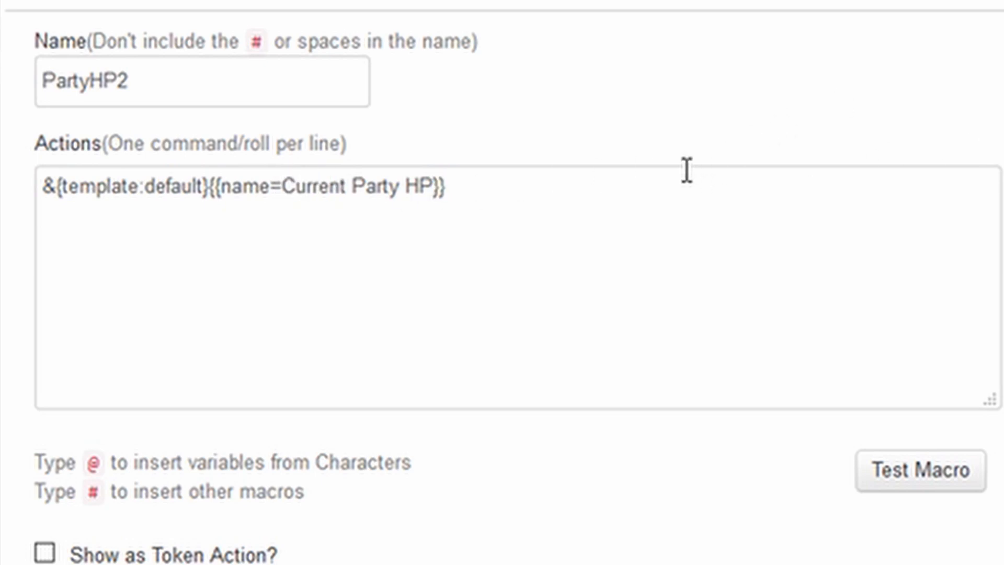
- Add a Thereor entry reading {{Thereor=@{Thereor|hp}
text({{)
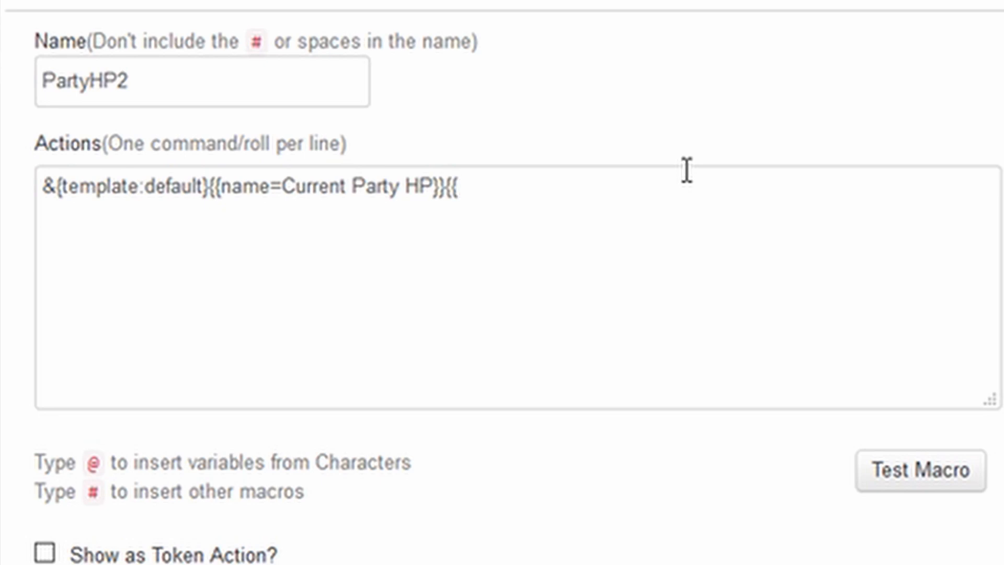
text(Thereor)
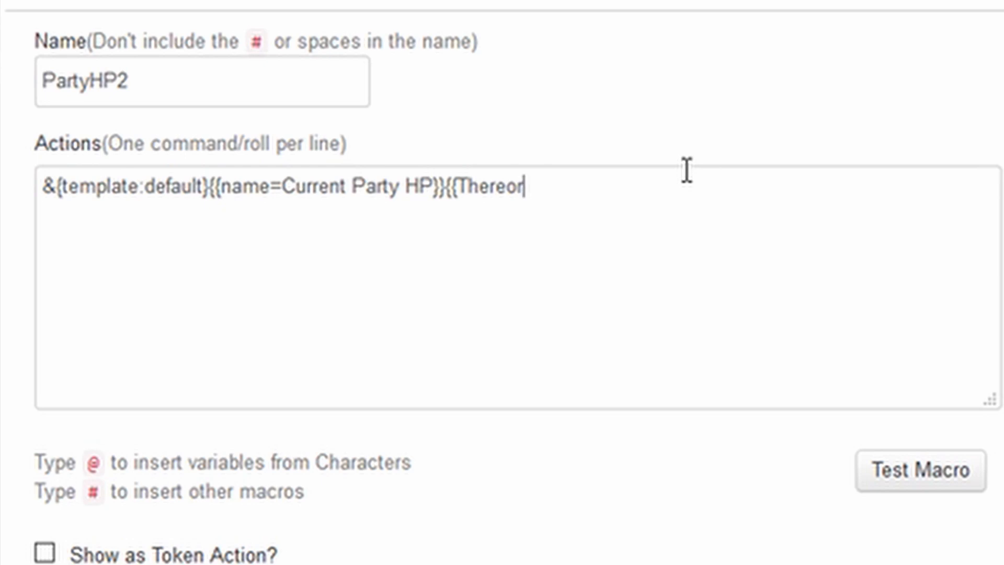
text(=)
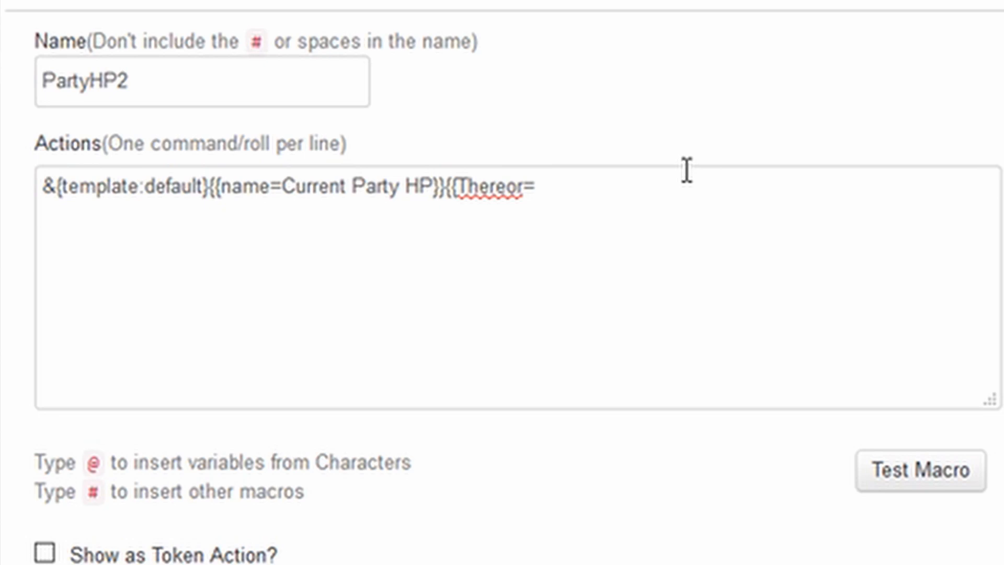
text(@)
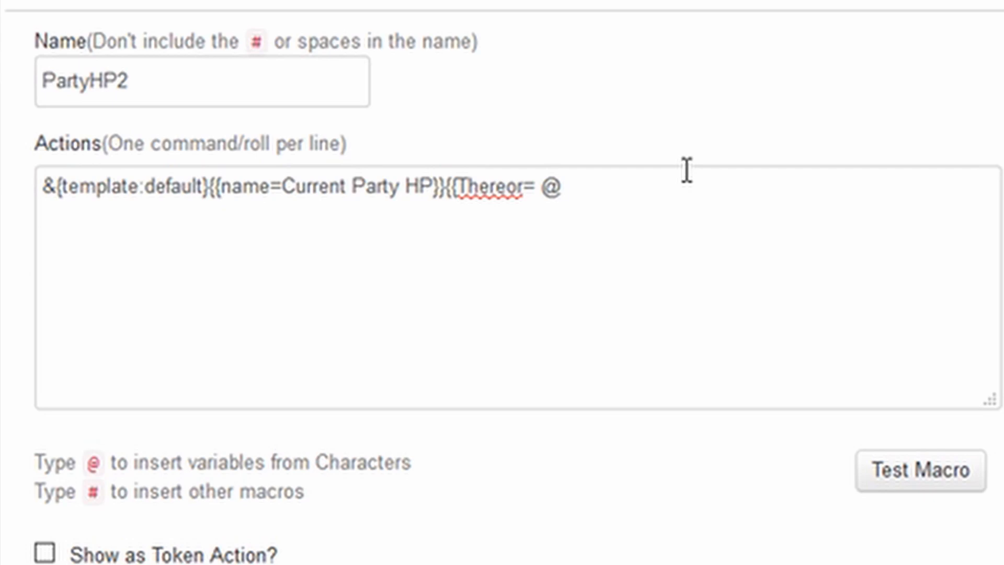
text({th)
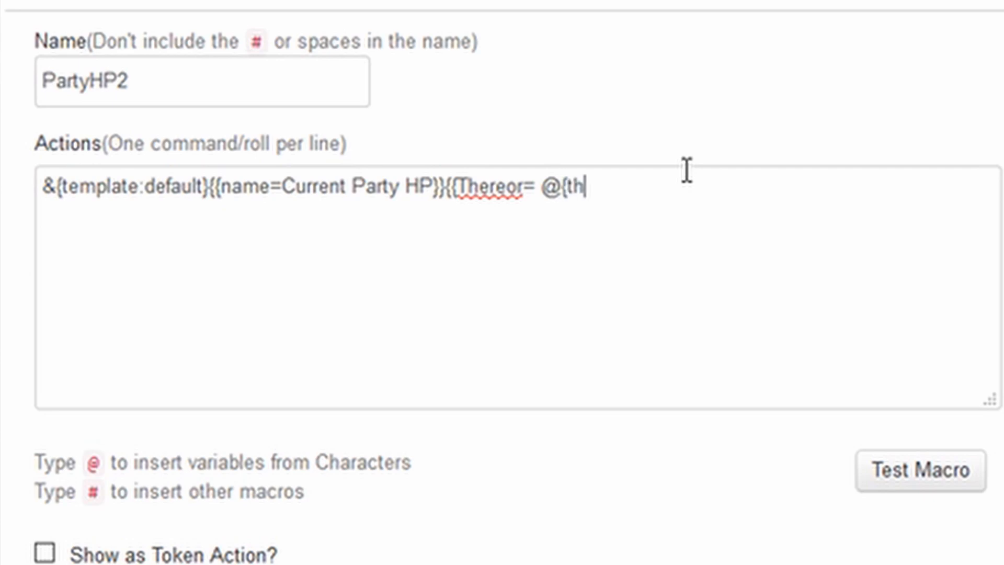
key(Backspace)
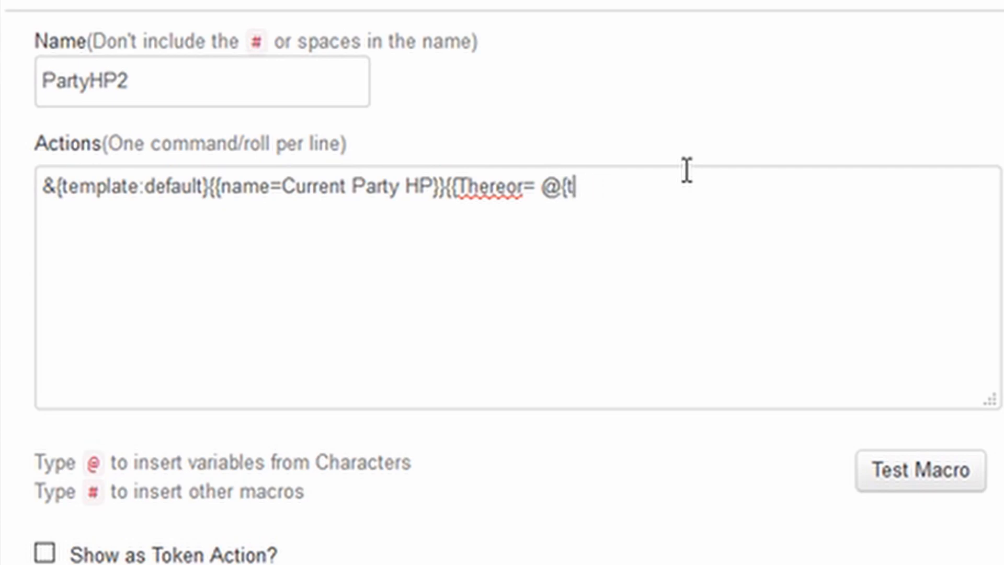
text(here)
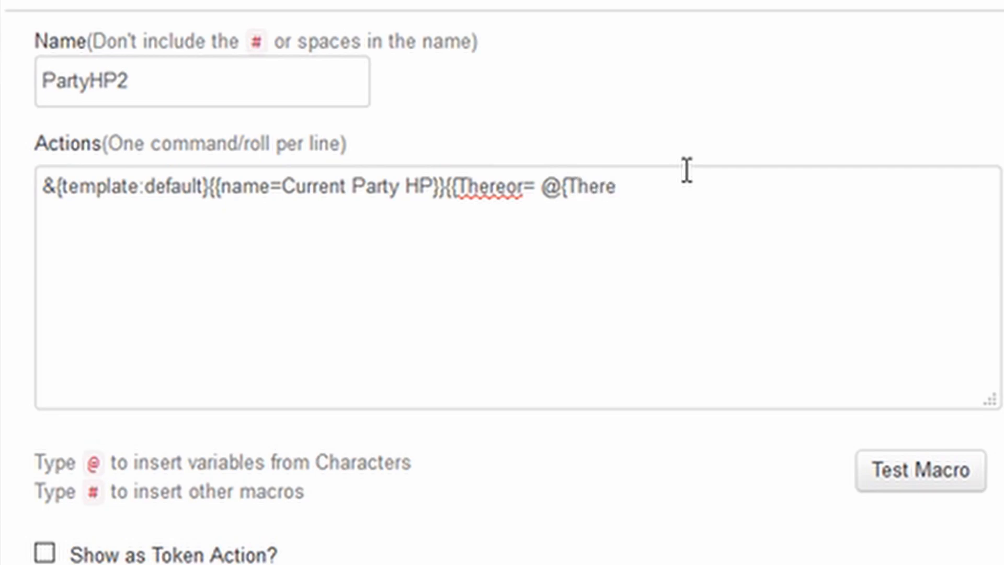
text(or)
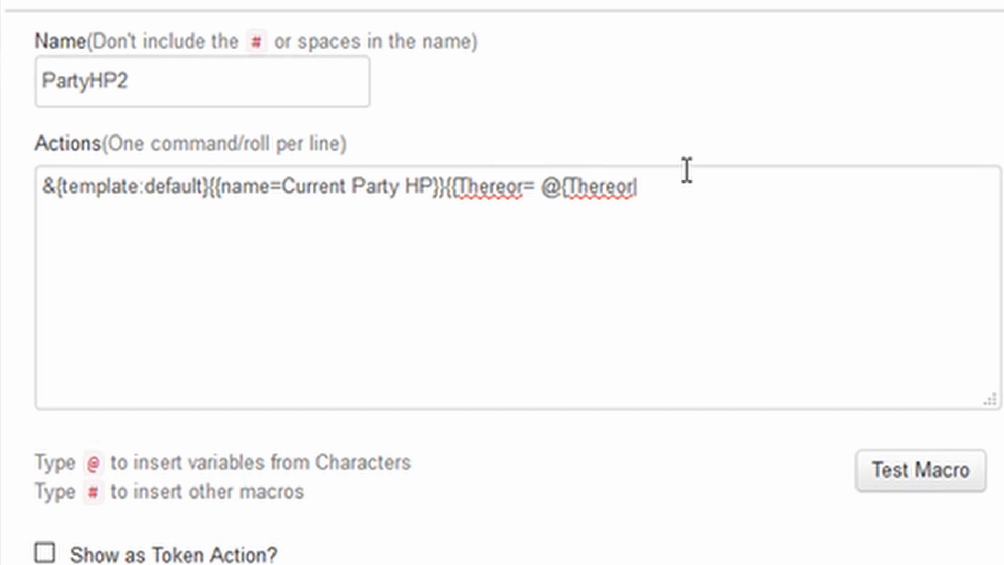
text(hp)
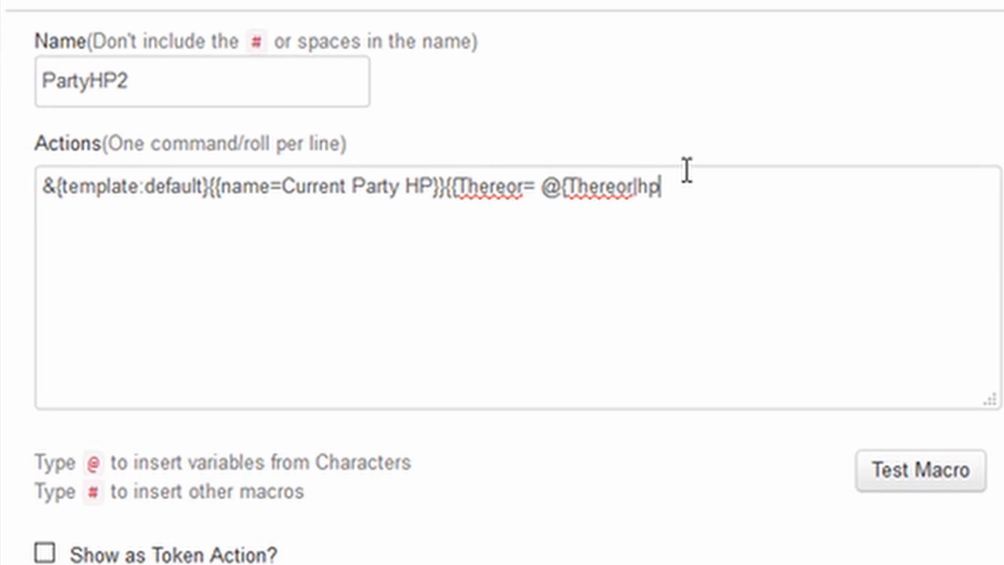
text(})
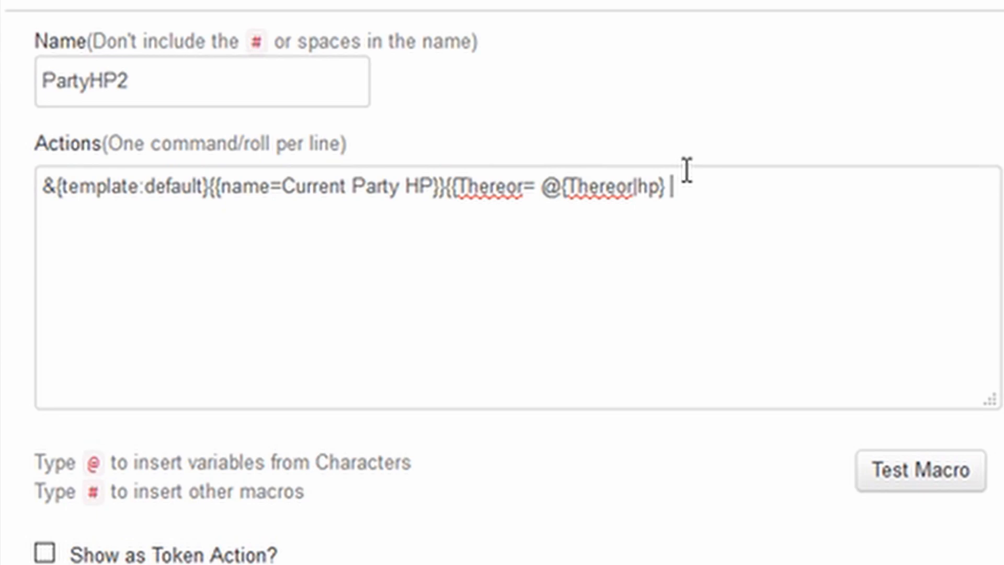
mouse_move(706, 181)
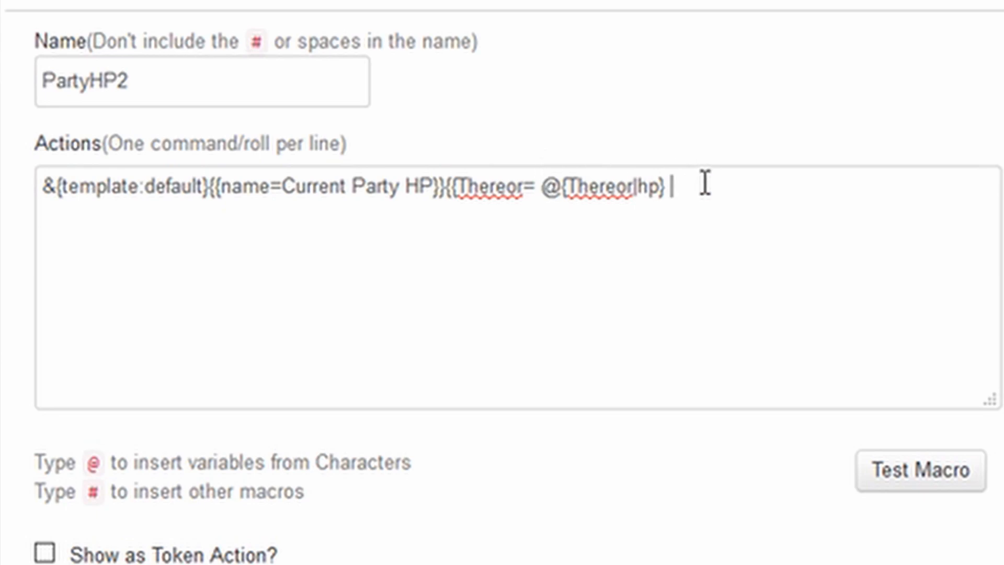
- Follow it with a slash and Thereor's maximum, @{Thereor|hp|max}
text(/)
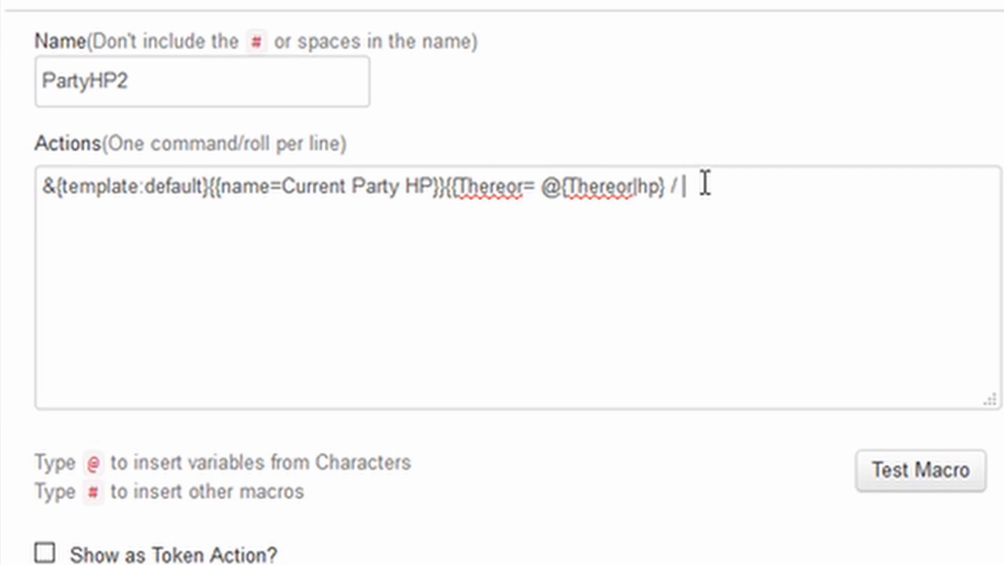
text(@{)
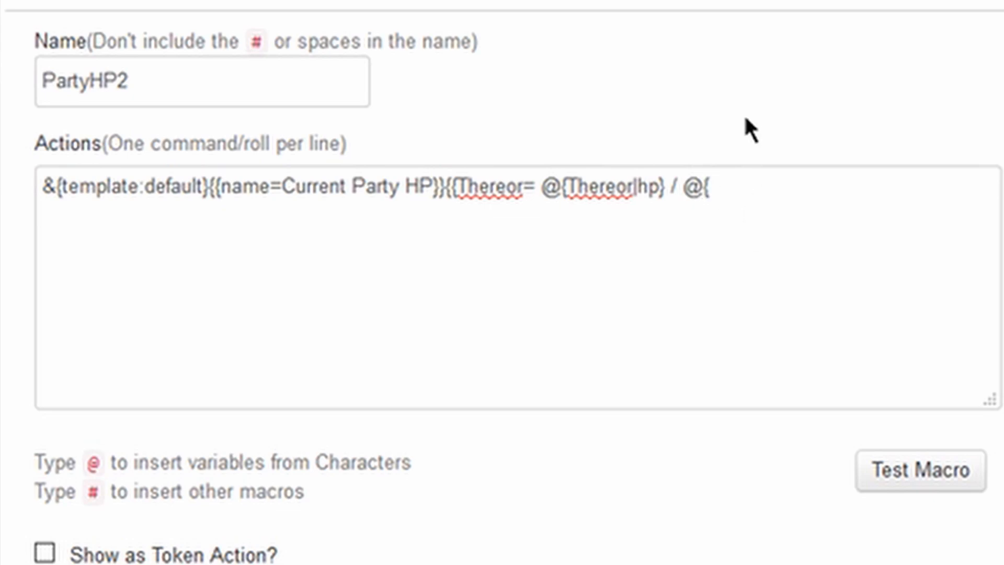
text(Thereor)
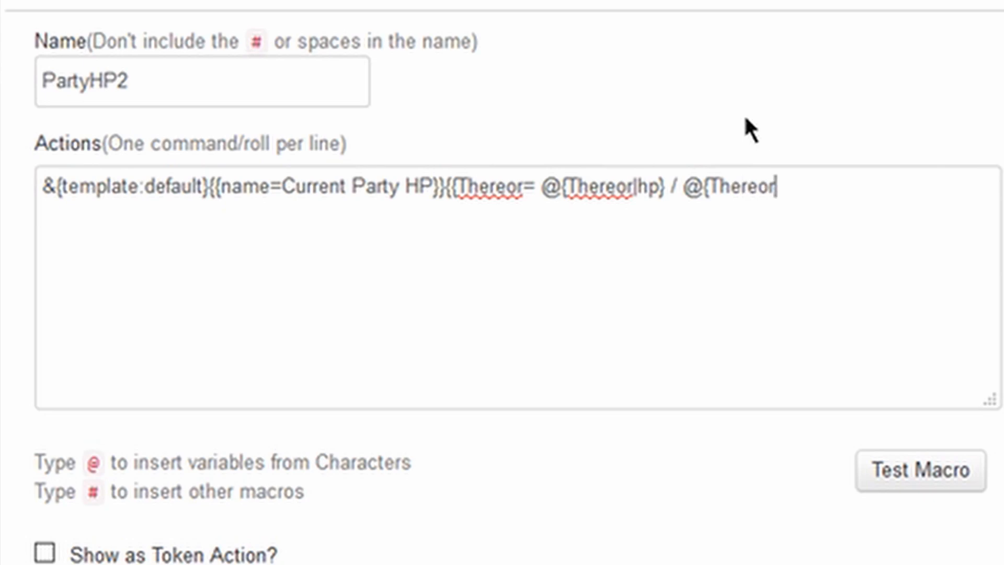
text(hp)
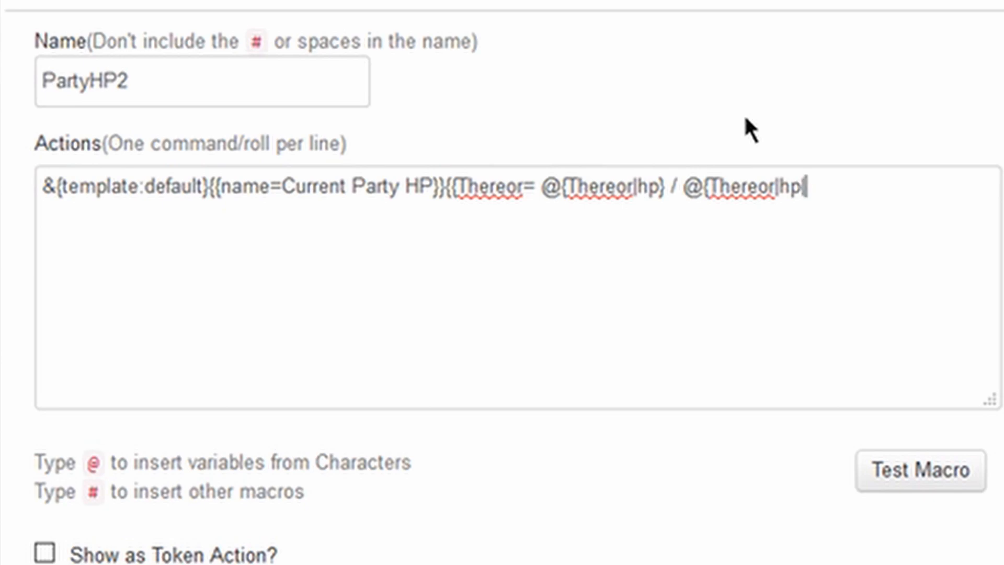
text(max)
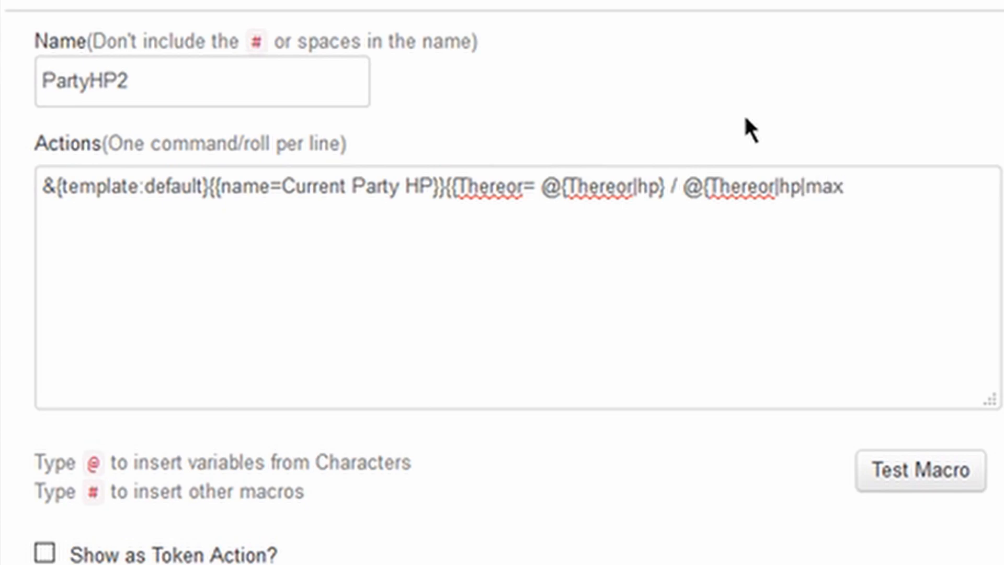
text(})
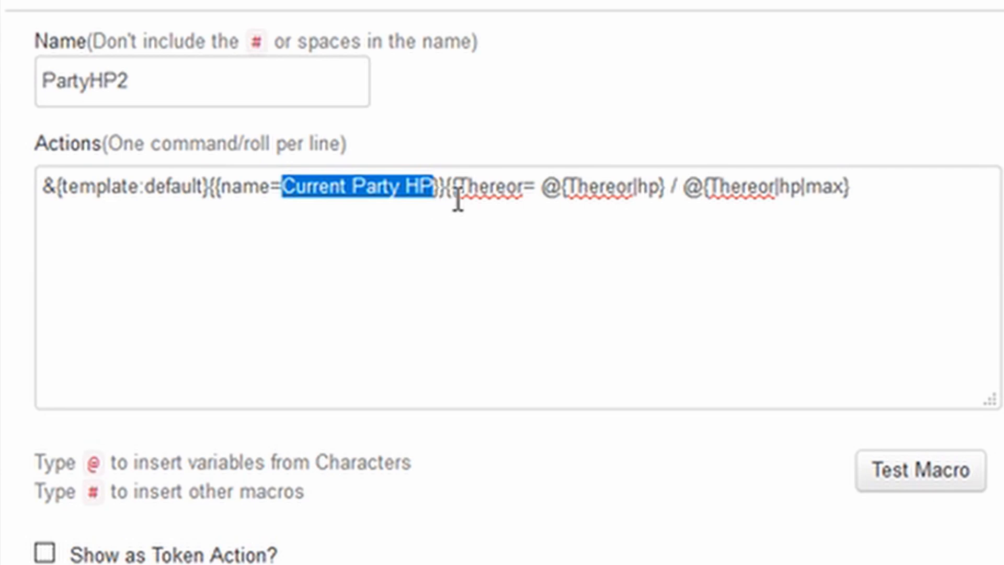
- Test PartyHP2 in chat, closing the Thereor entry with }} and testing again
double_click(487, 187)
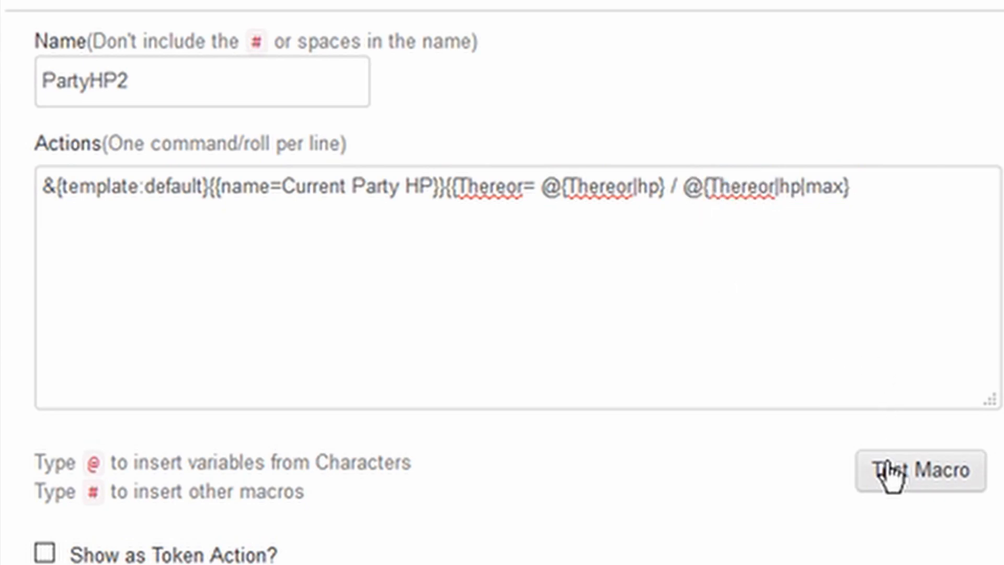
click(920, 470)
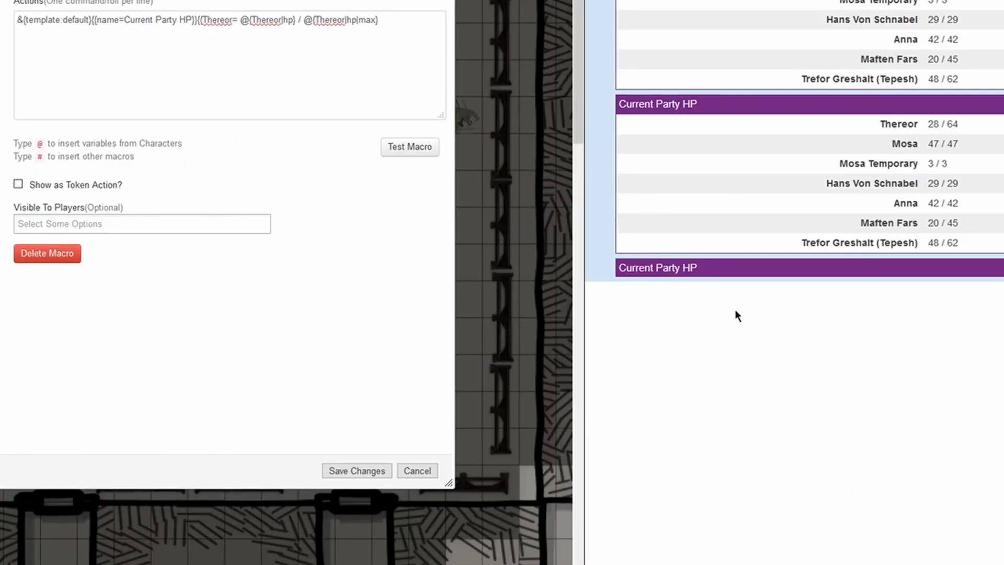
mouse_move(250, 162)
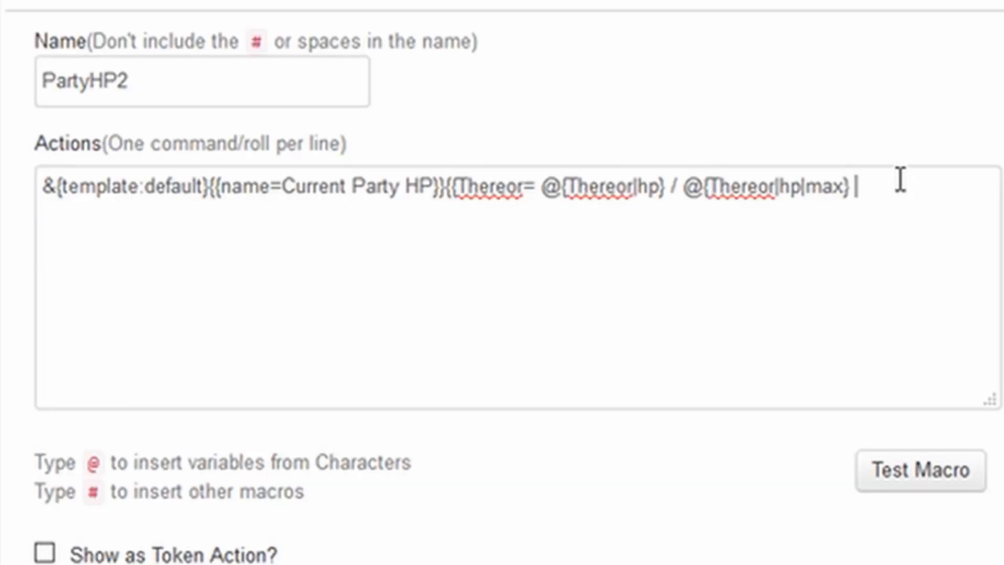
text(}})
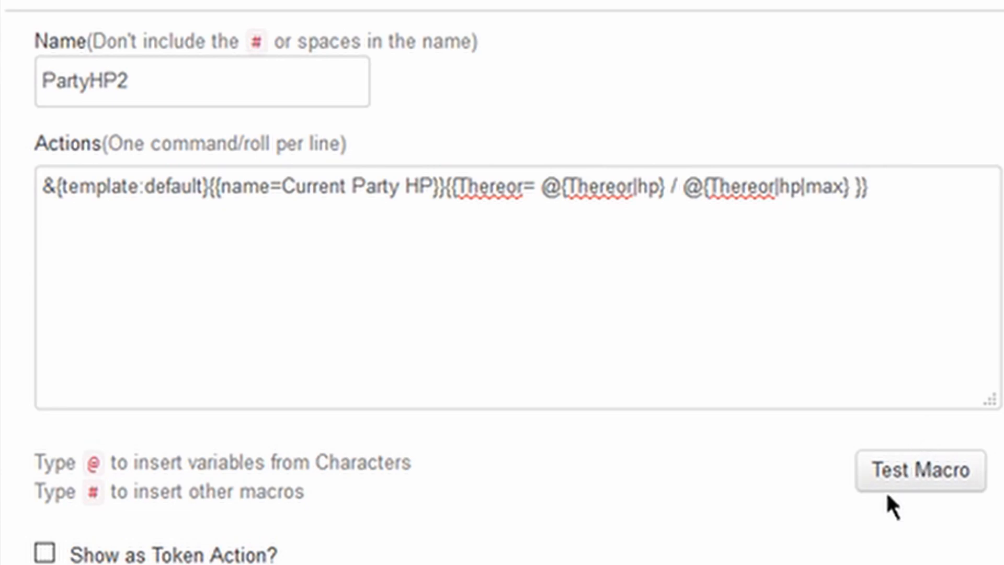
click(920, 471)
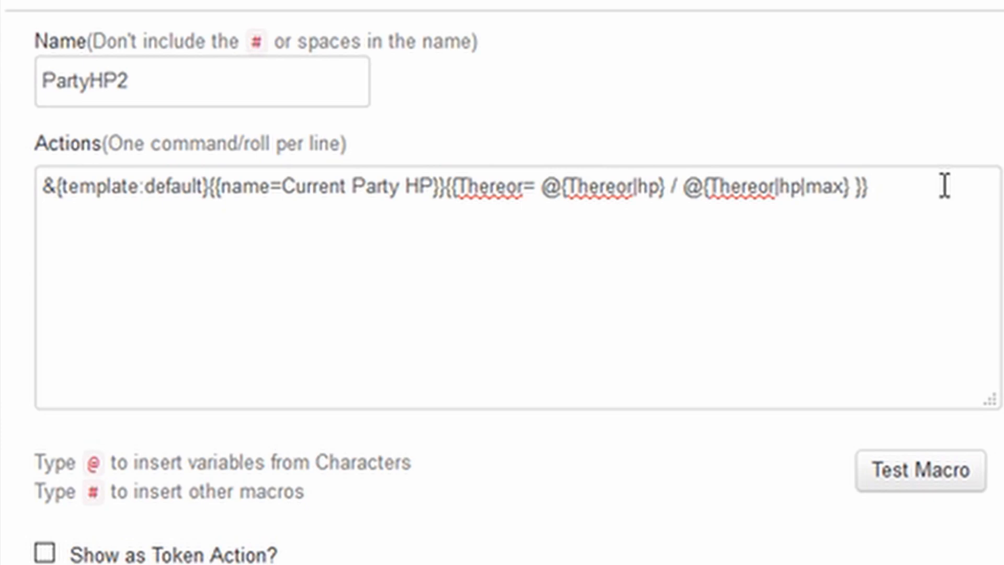
- Duplicate the Thereor entry onto a new line, rename the copy to Mosa and test the macro
key(Enter)
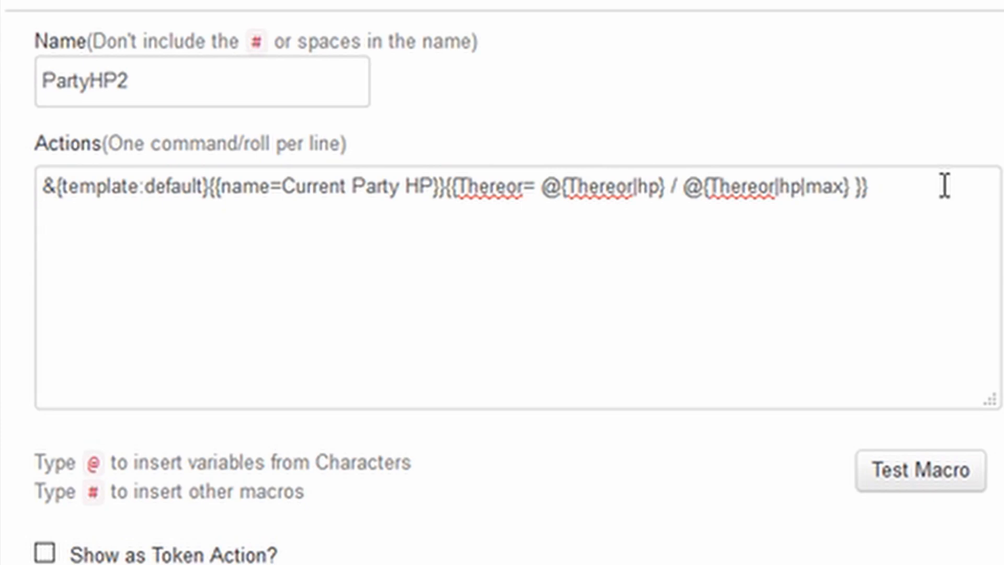
key(Enter)
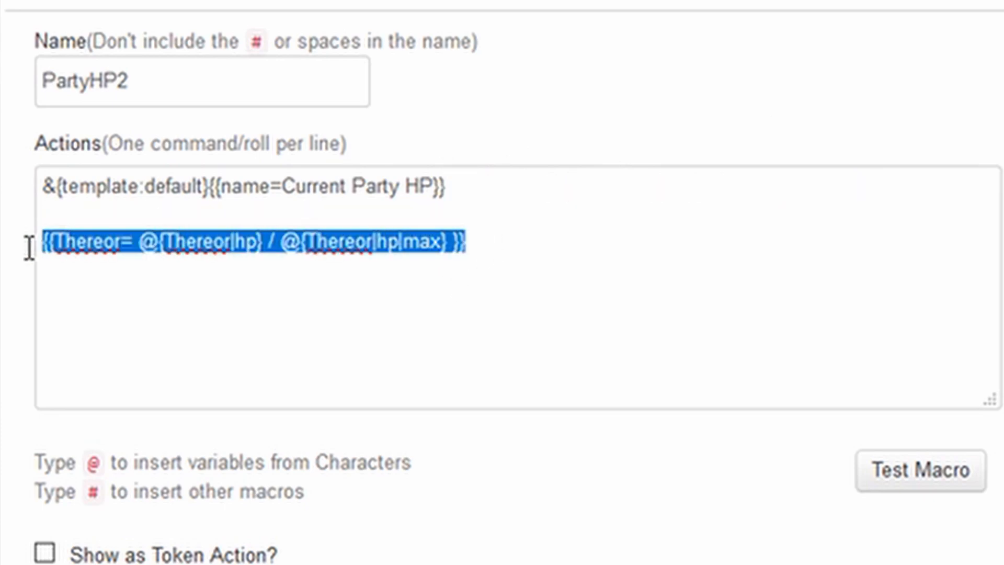
key(ctrl+v)
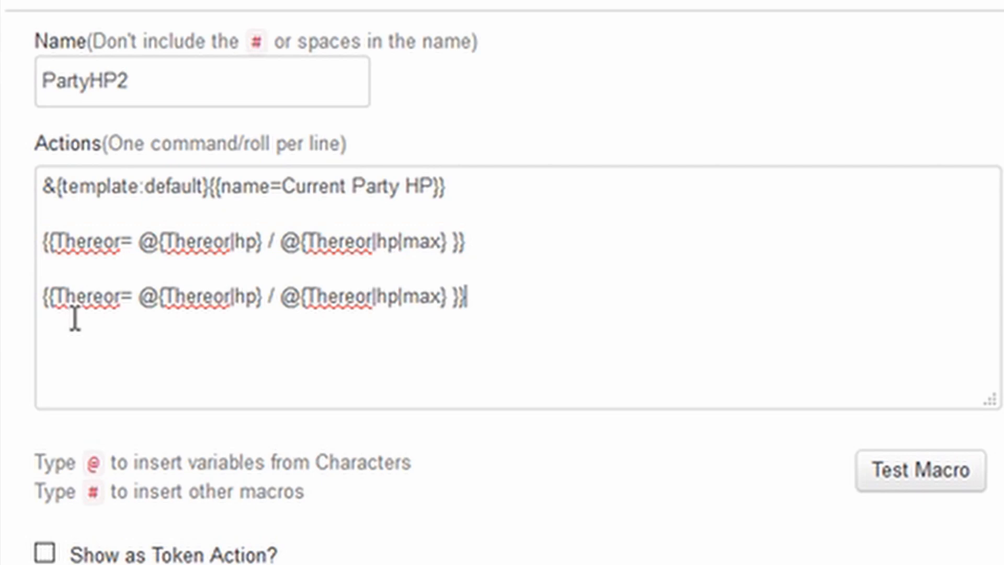
double_click(84, 296)
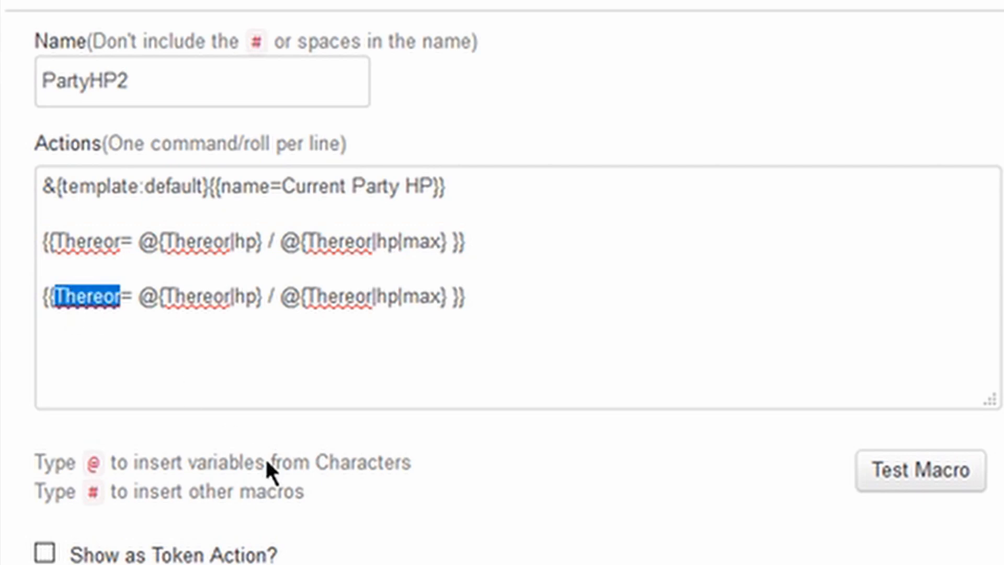
text(Mosa)
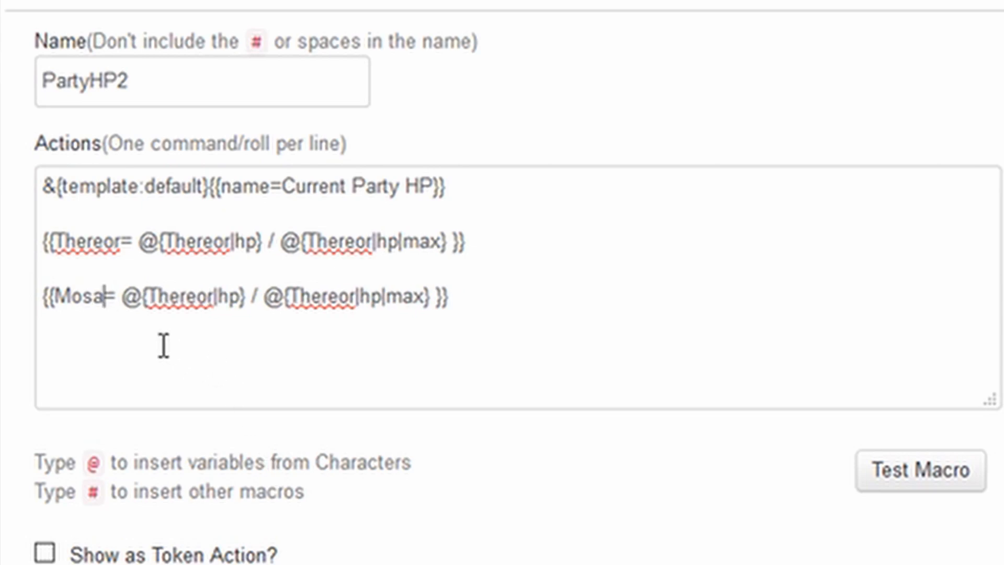
double_click(75, 296)
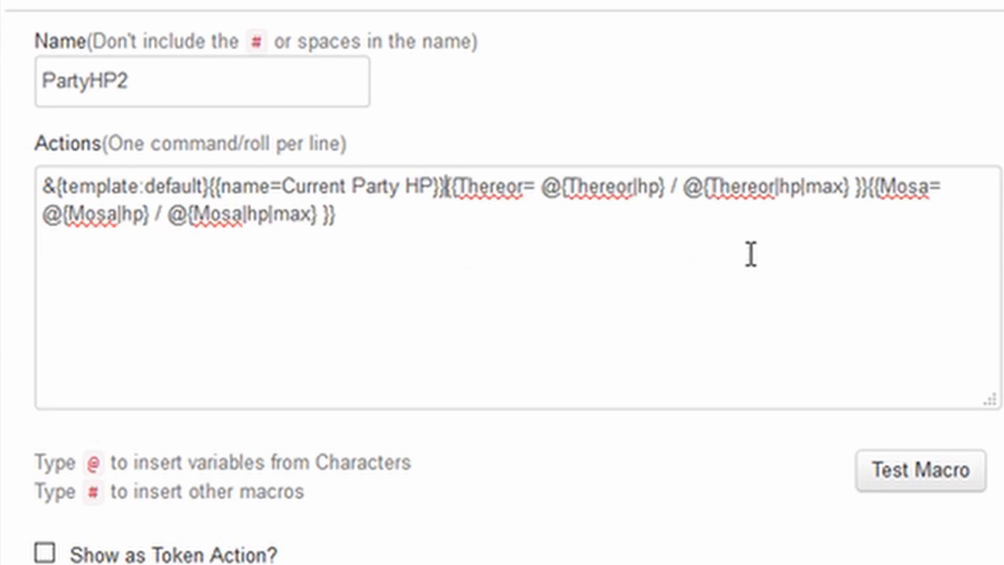
click(920, 471)
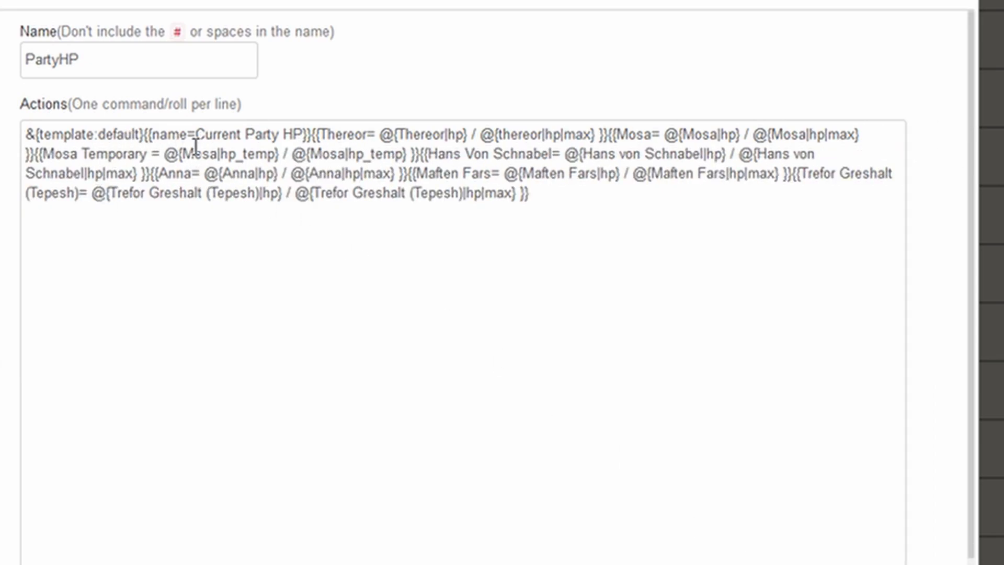
- Review the original PartyHP rows, including Thereor's hp max and the Mosa Temporary hp_temp entry
double_click(84, 135)
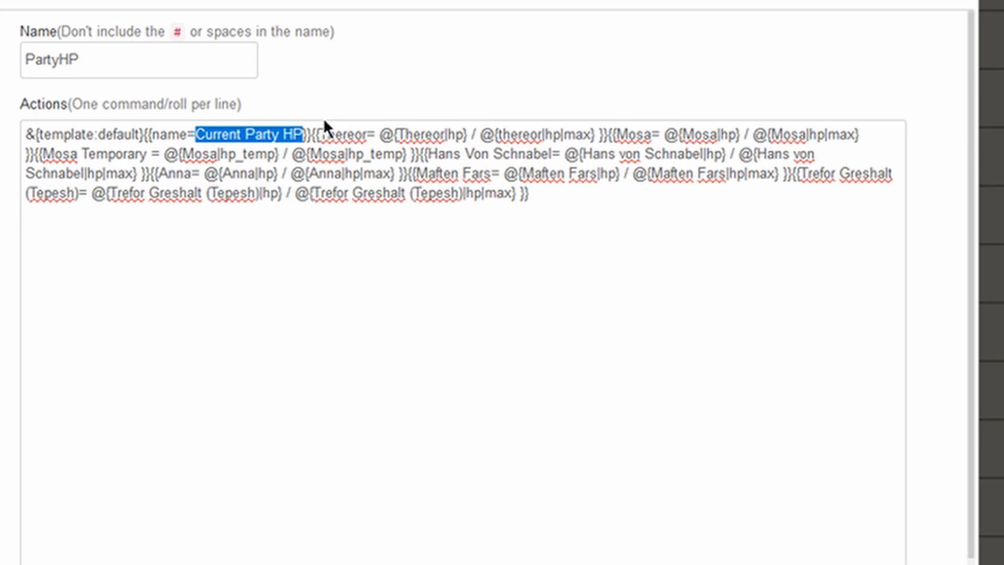
double_click(344, 135)
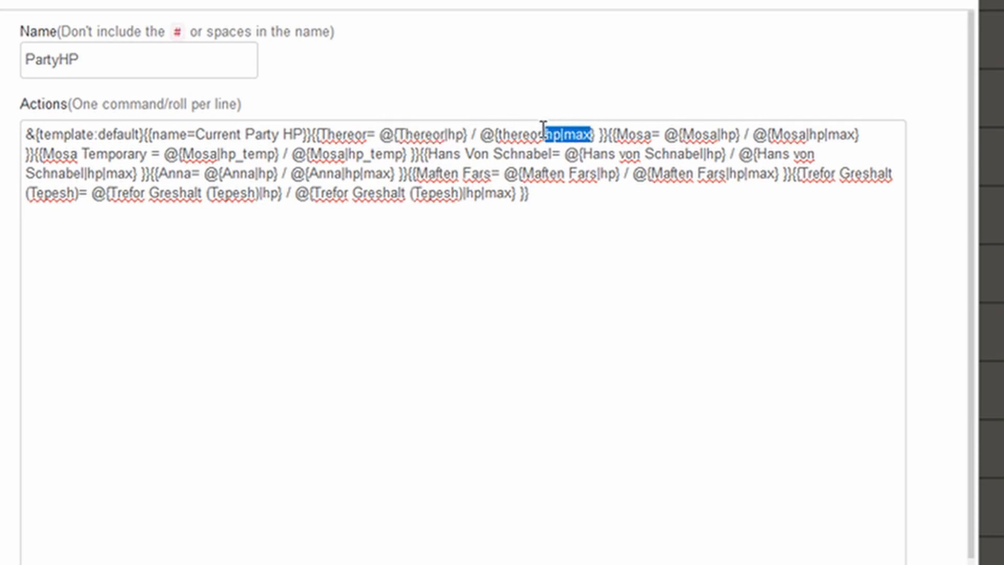
double_click(525, 135)
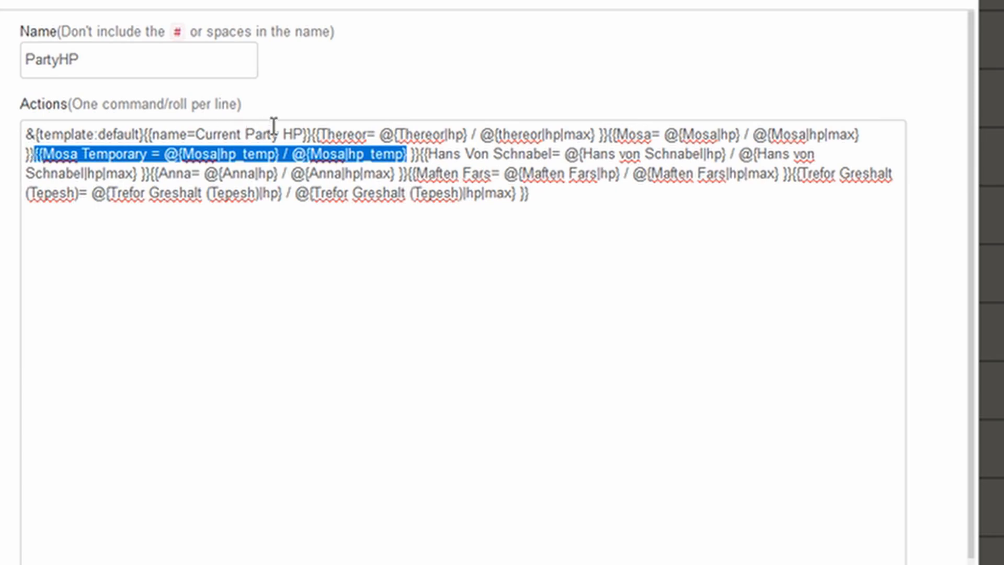
mouse_move(727, 157)
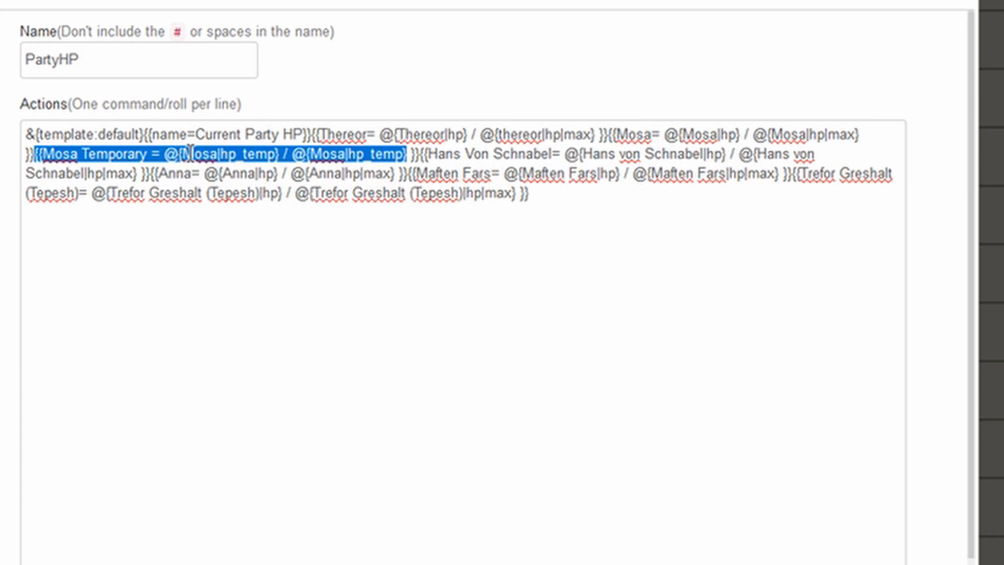
click(169, 153)
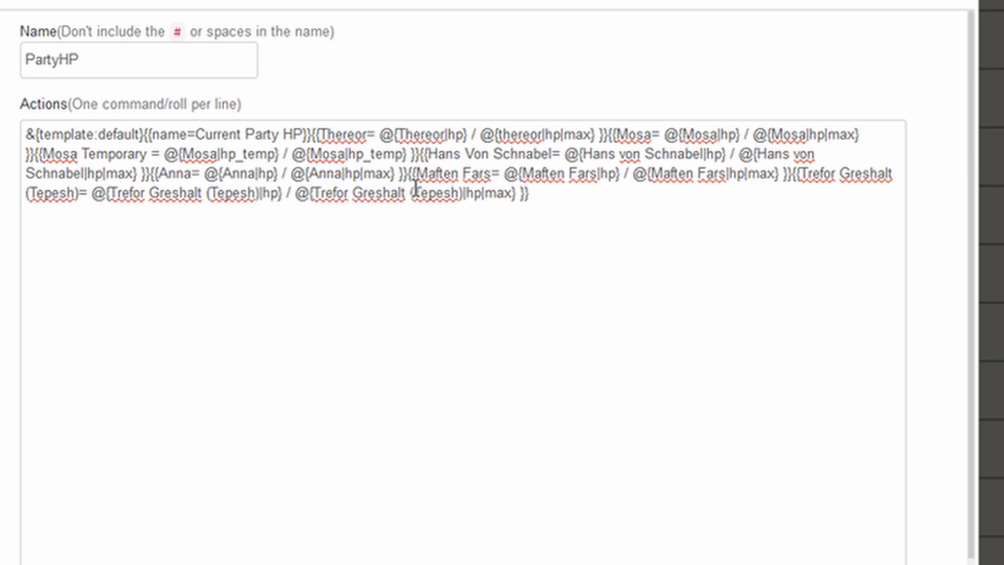
- Inspect the Trefor Greshalt (Tepesh) hp max reference in the PartyHP code
drag(785, 174, 541, 196)
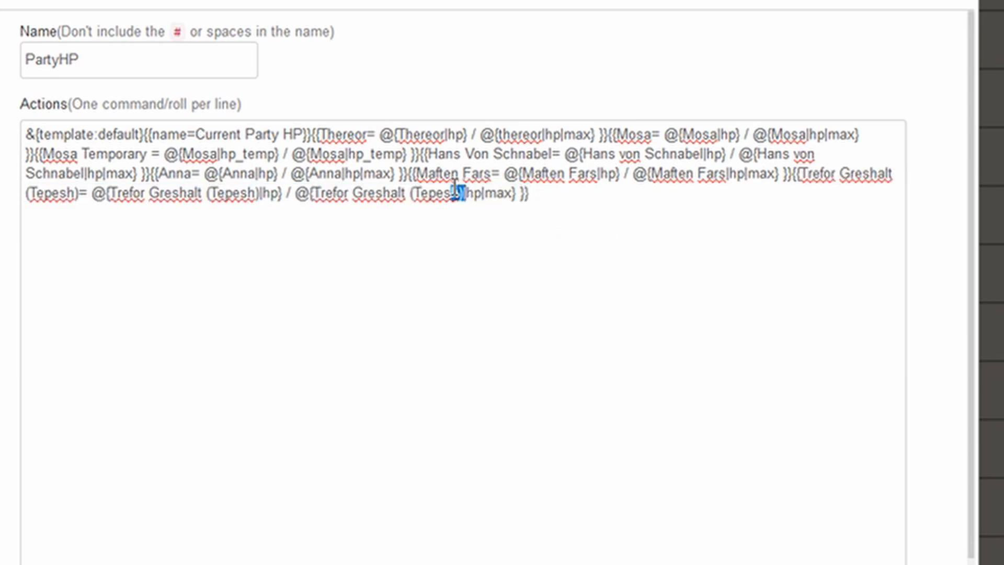
double_click(384, 196)
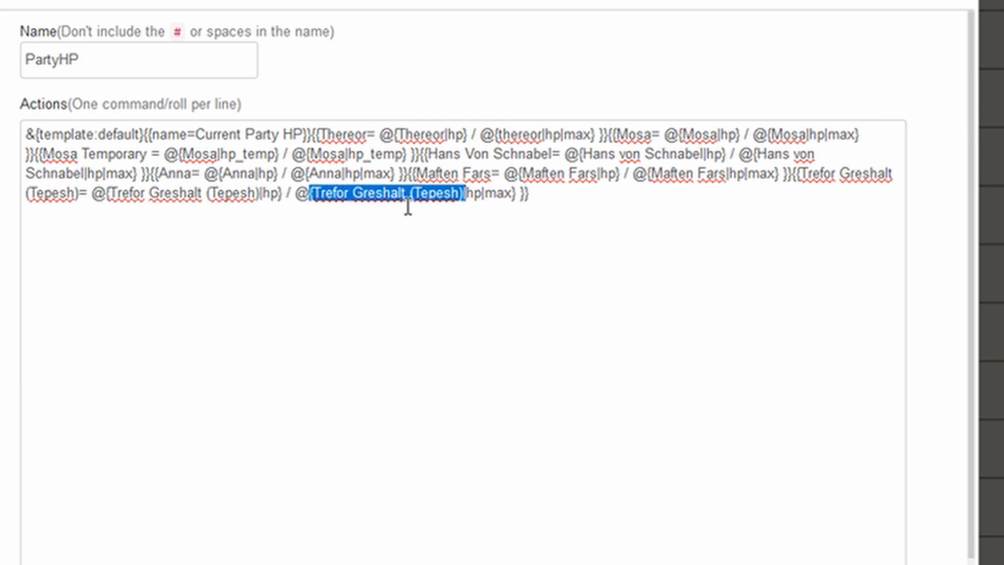
mouse_move(449, 218)
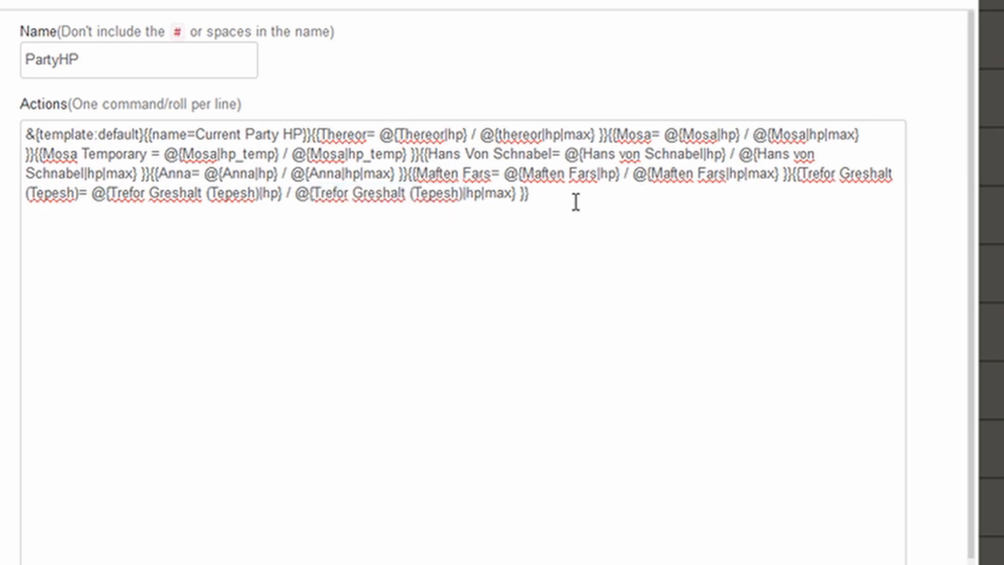
drag(381, 196, 458, 195)
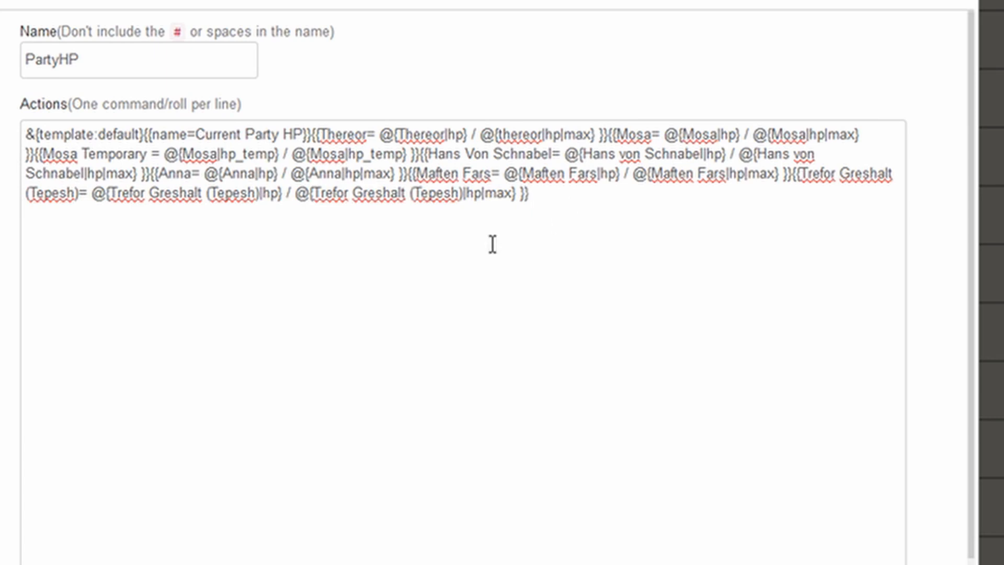
mouse_move(247, 311)
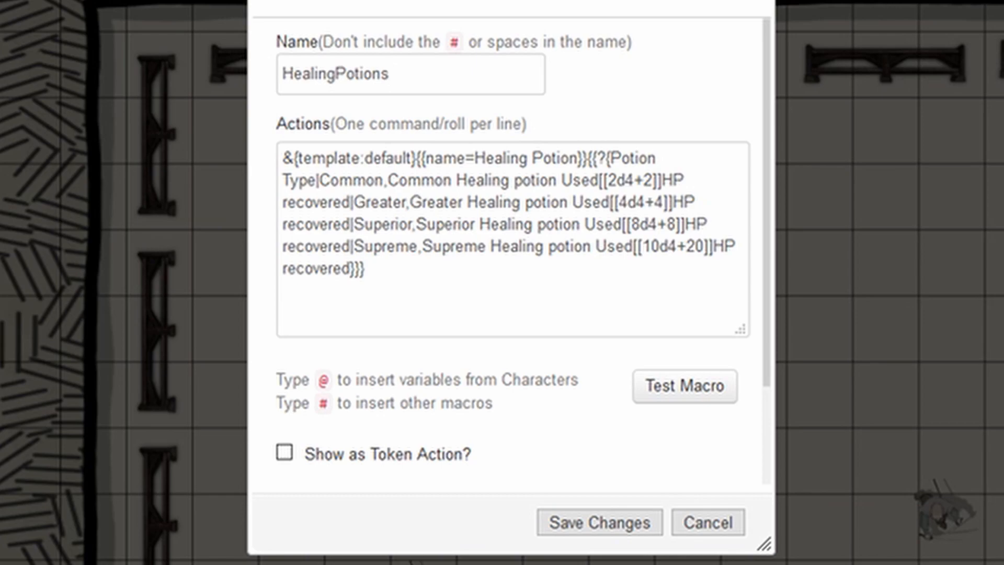
- Run HealingPotions with the Common potion type, posting a 6 HP Healing Potion card to chat
click(684, 386)
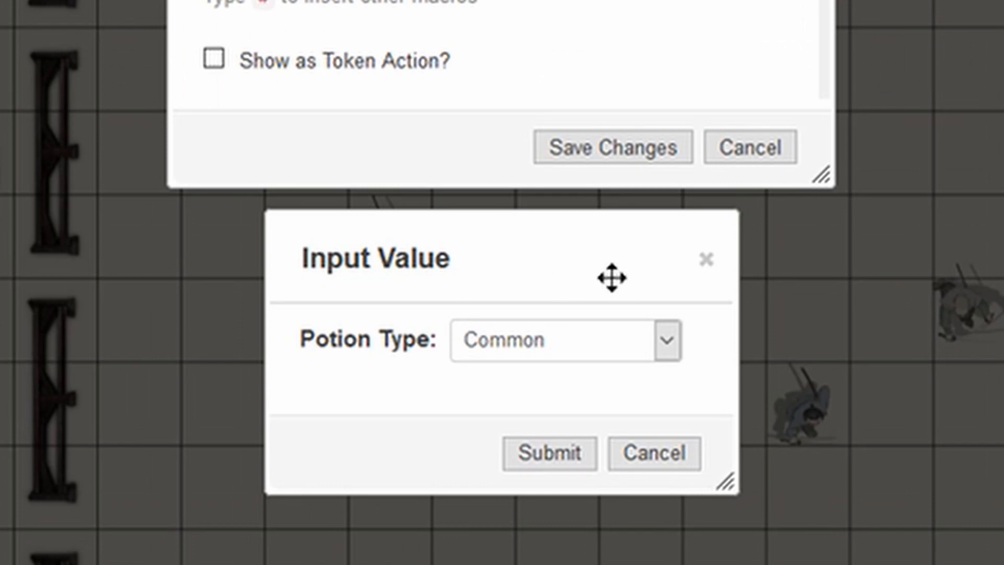
click(667, 339)
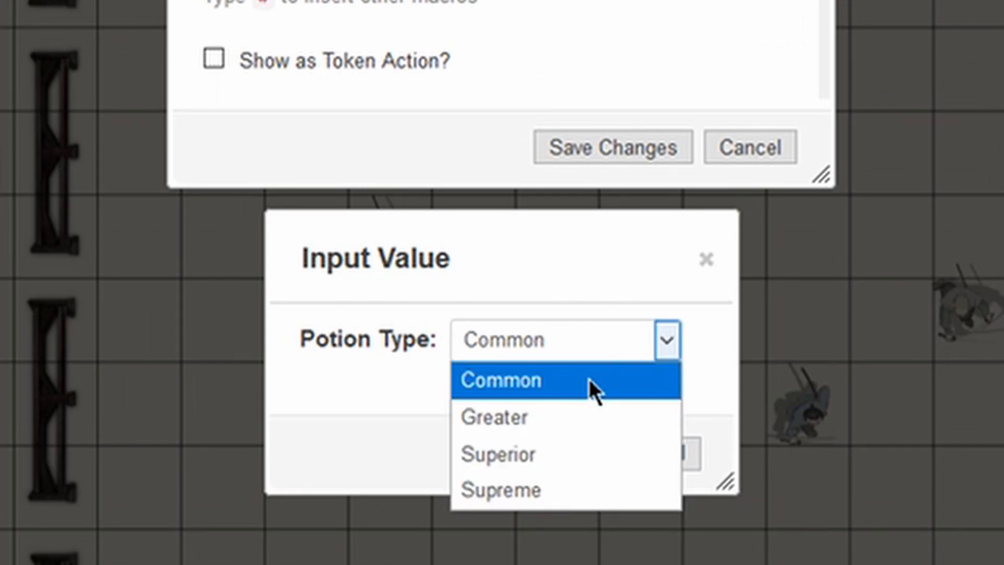
mouse_move(607, 386)
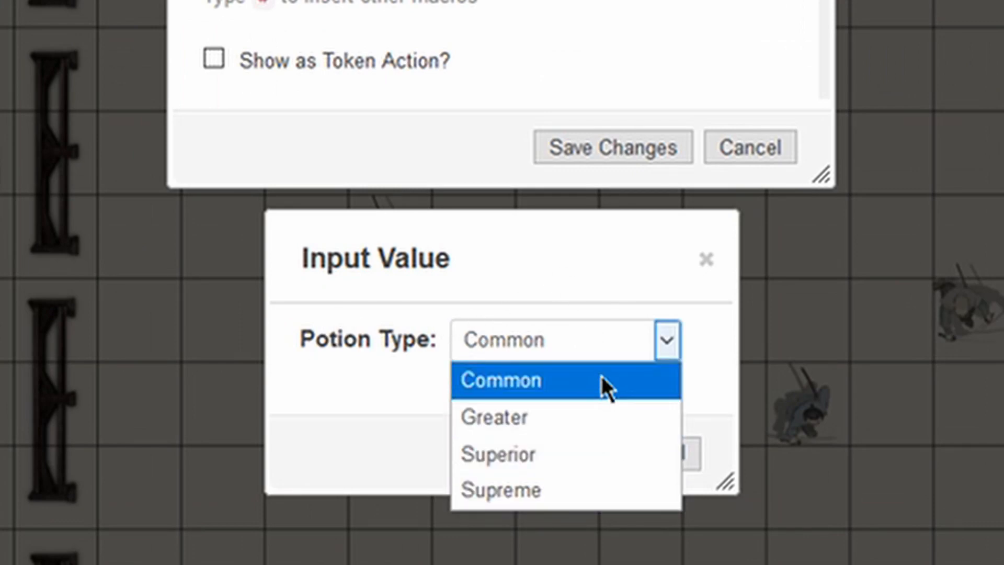
click(500, 380)
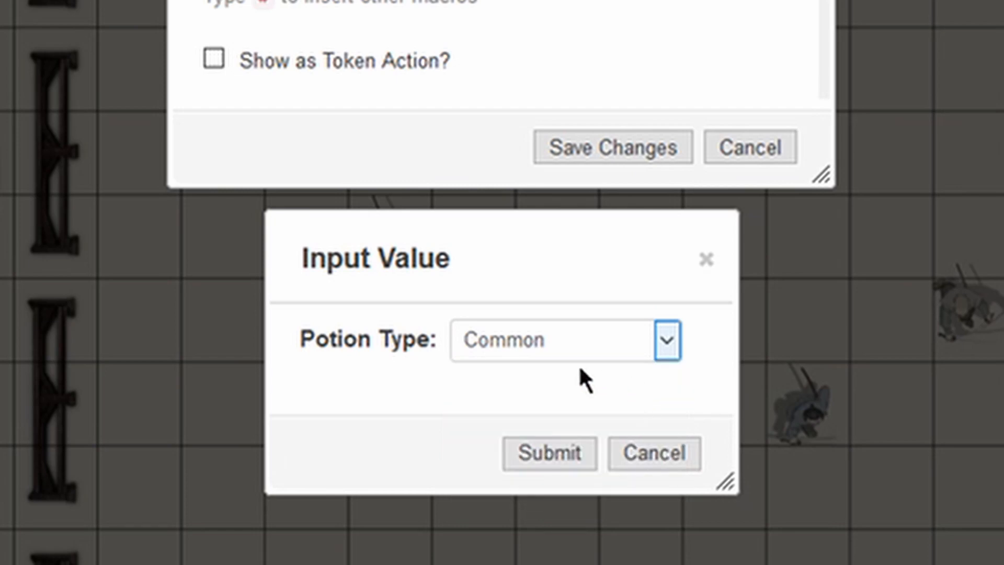
click(549, 453)
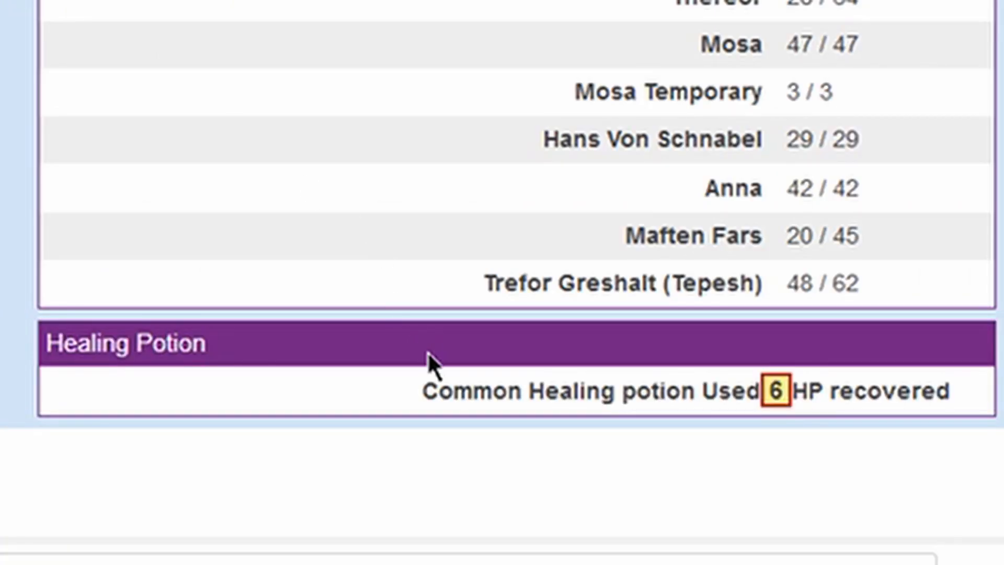
mouse_move(70, 355)
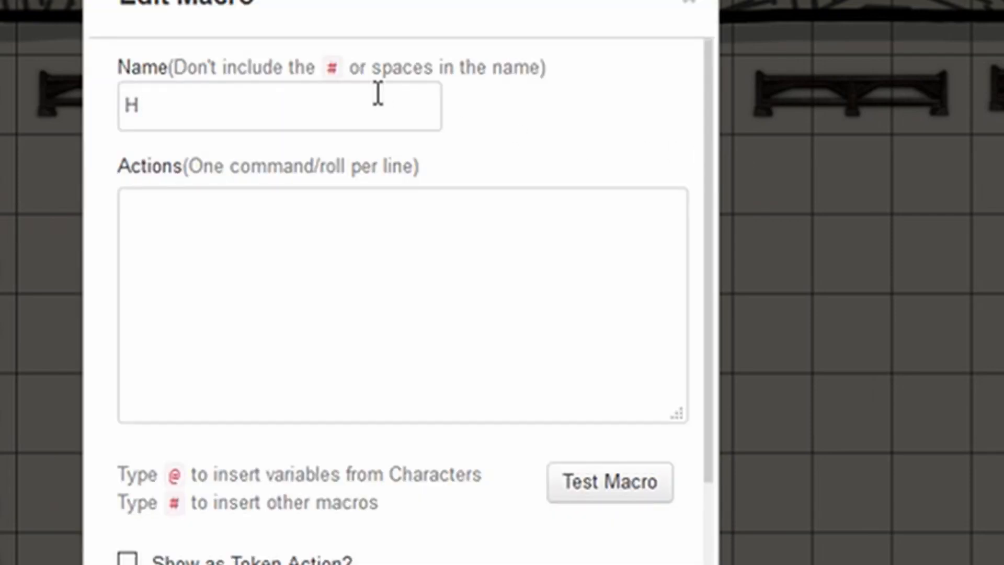
- Name a new macro HealingPotions2
text(ealing)
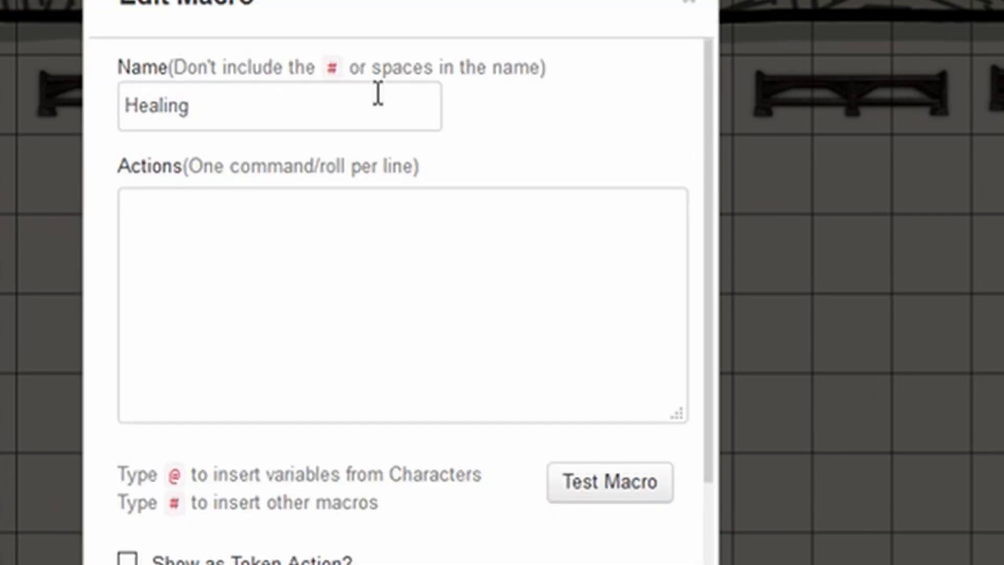
text(Potions)
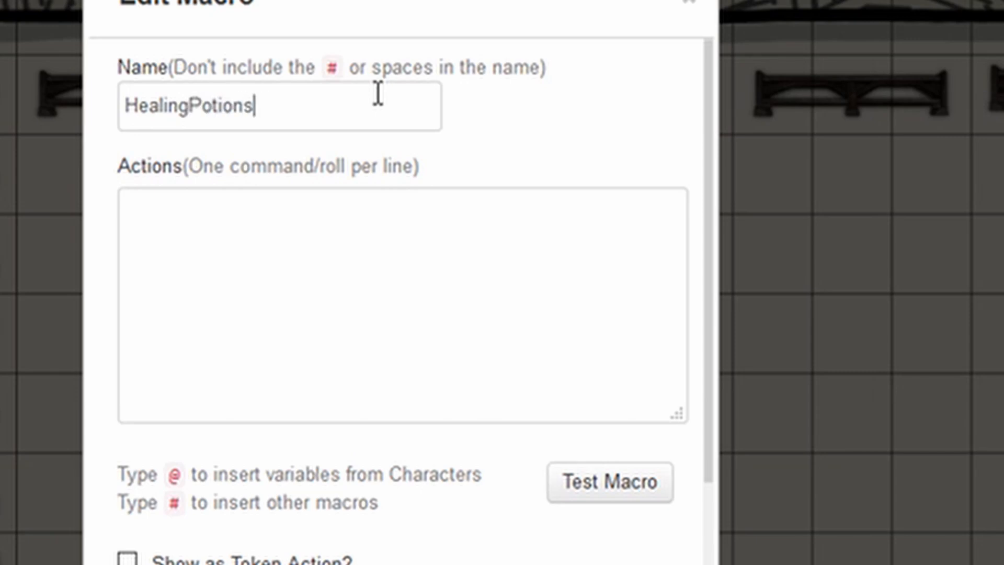
text(2)
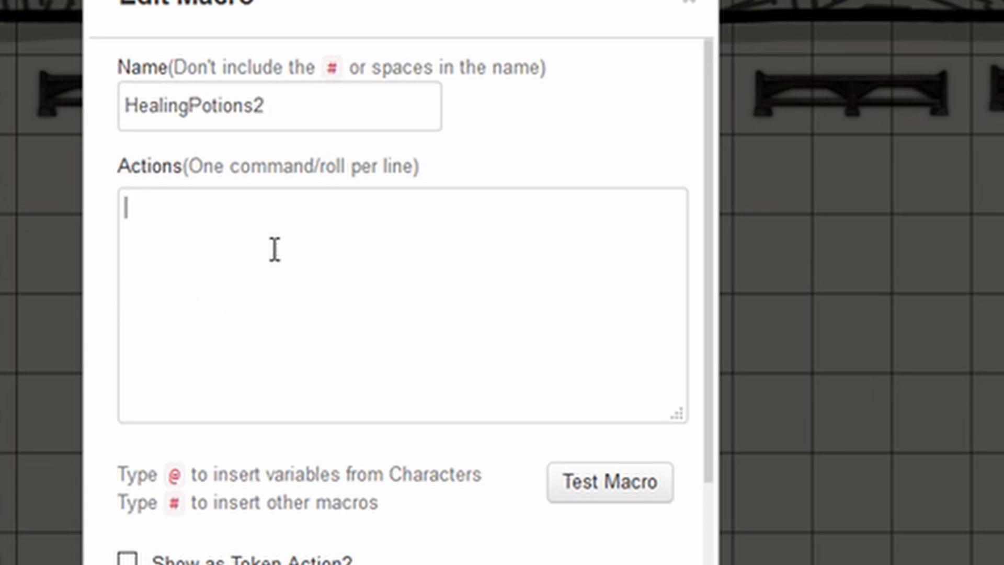
mouse_move(386, 287)
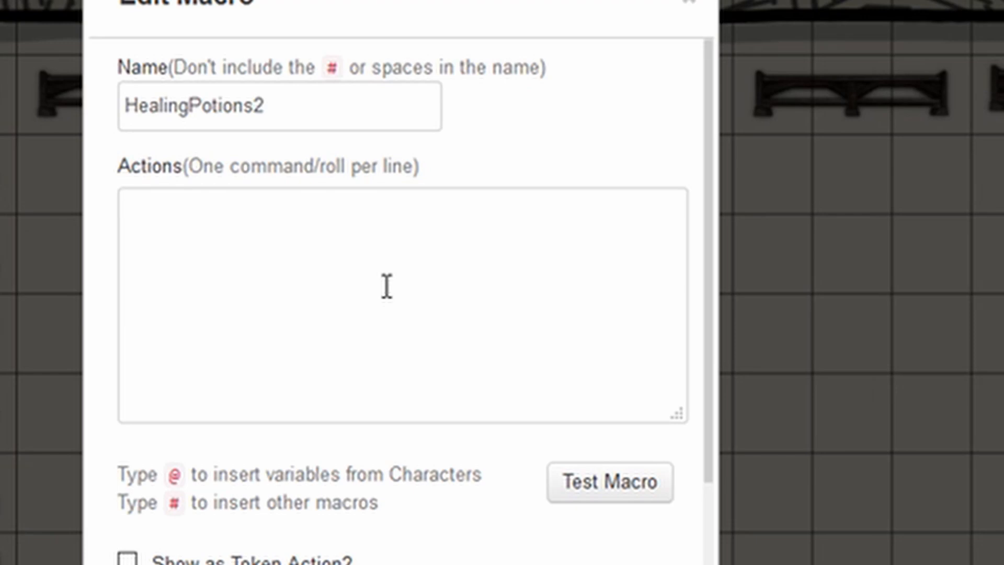
- Enter actions &{template:default}{{name=Healing Potion}}
text(&)
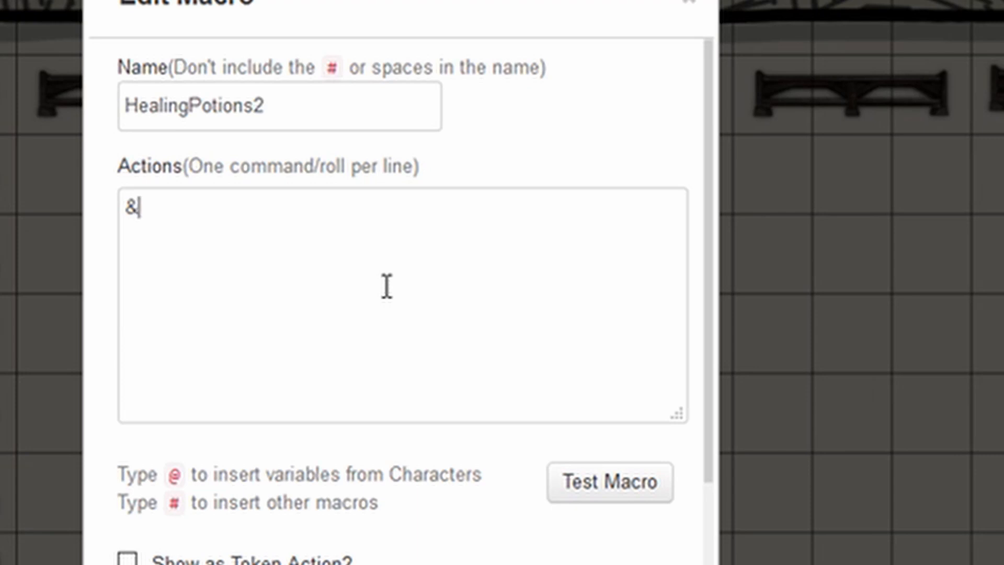
text({template:default}{{nam)
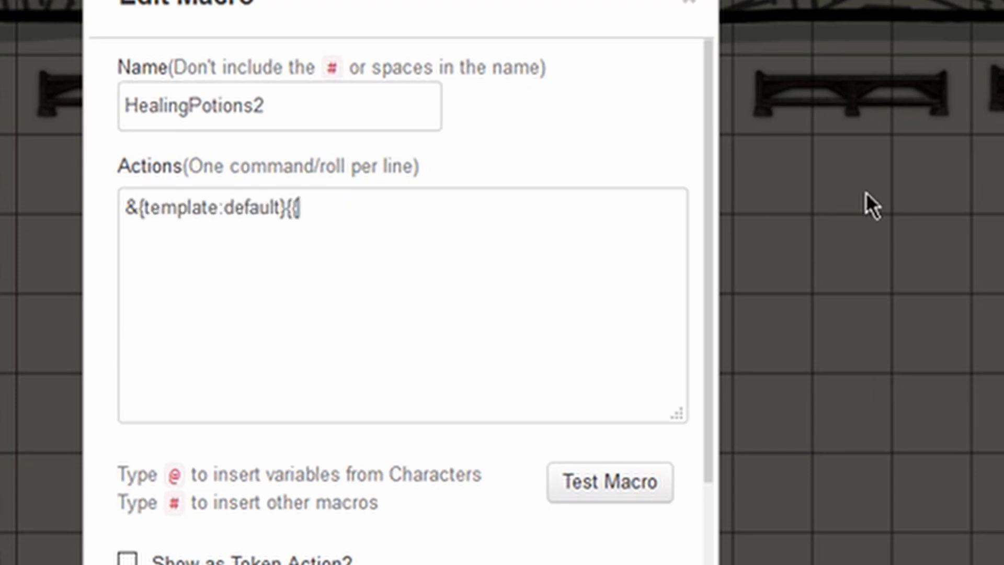
text(Name)
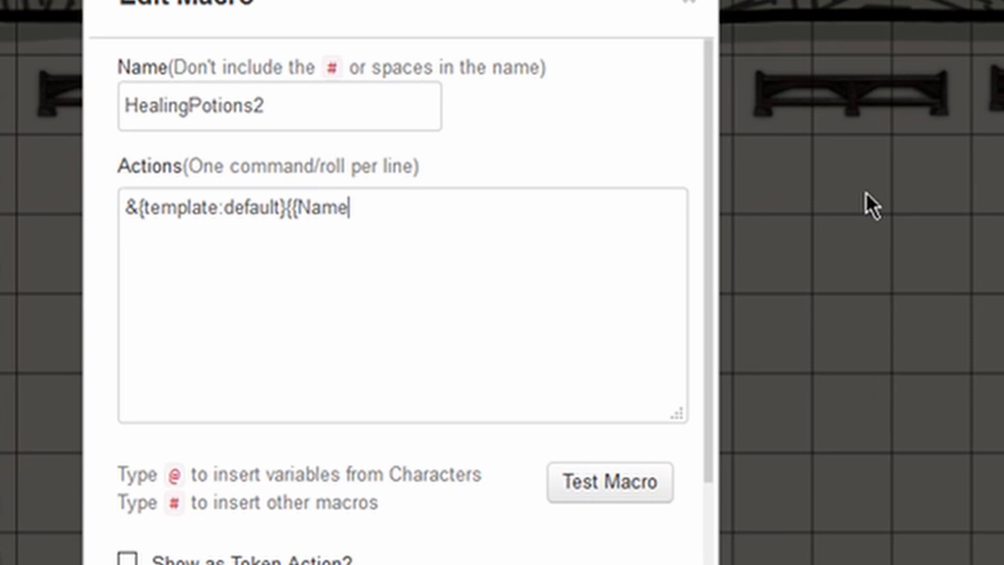
text(name)
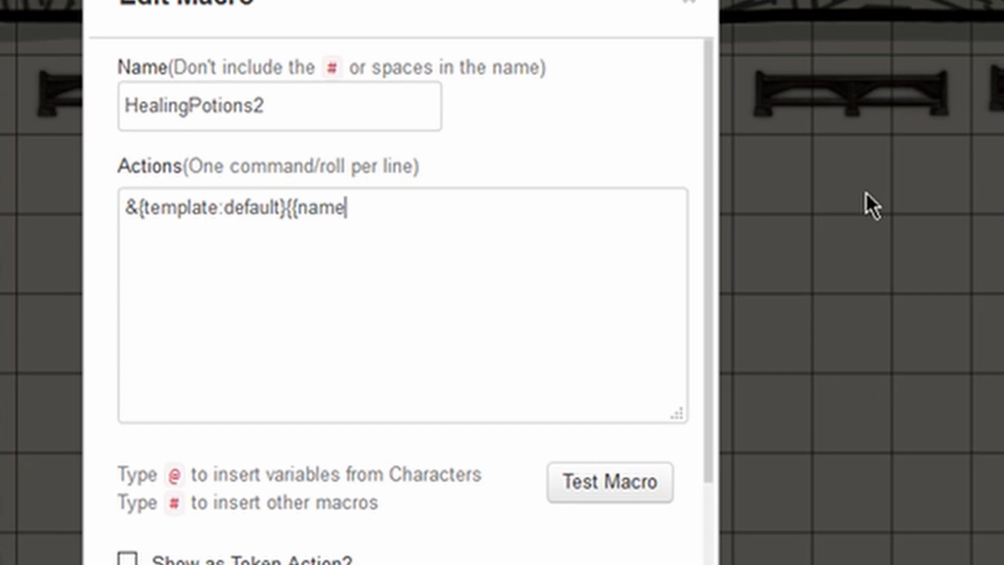
text(=)
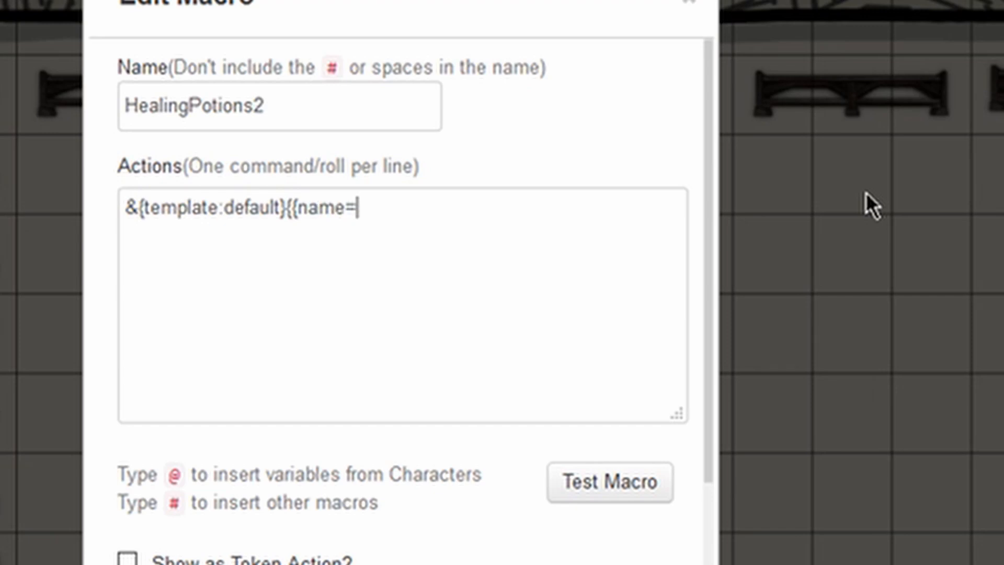
text(H)
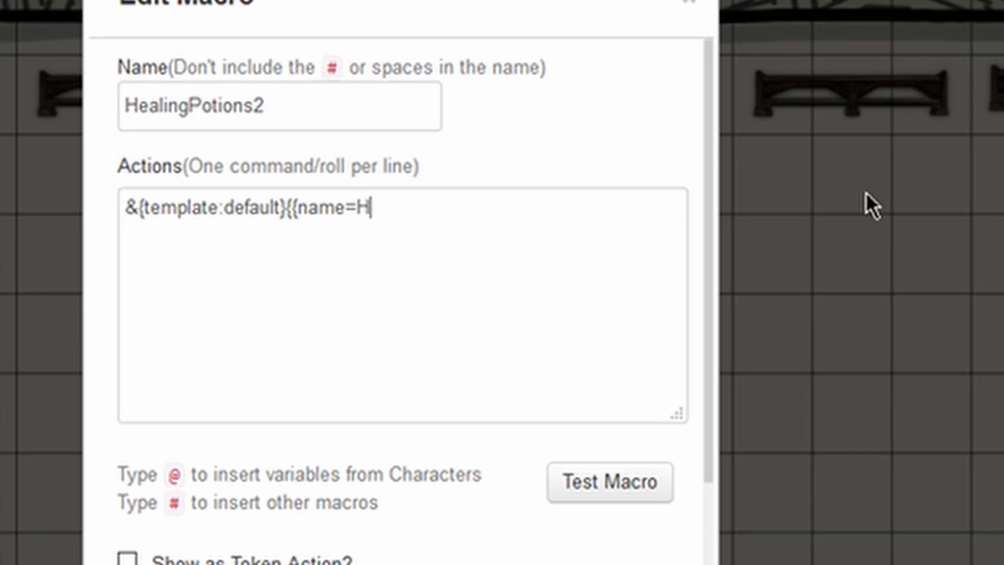
text(ealing Potion)
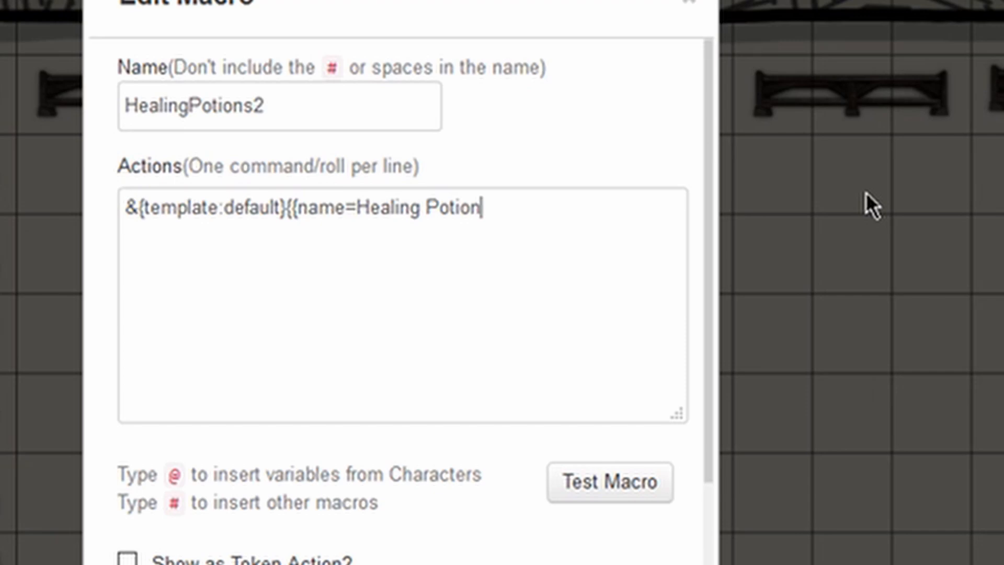
text(}})
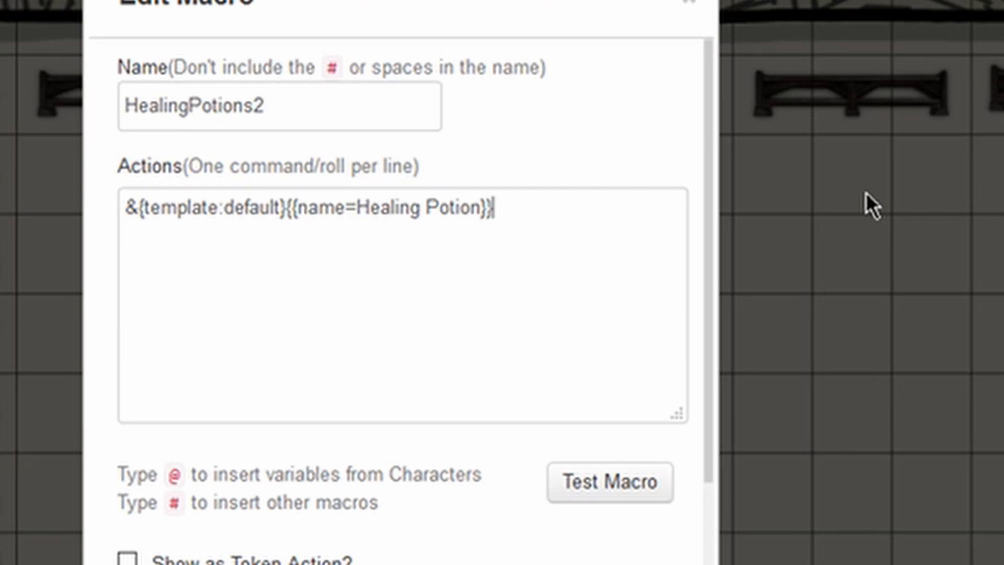
double_click(420, 207)
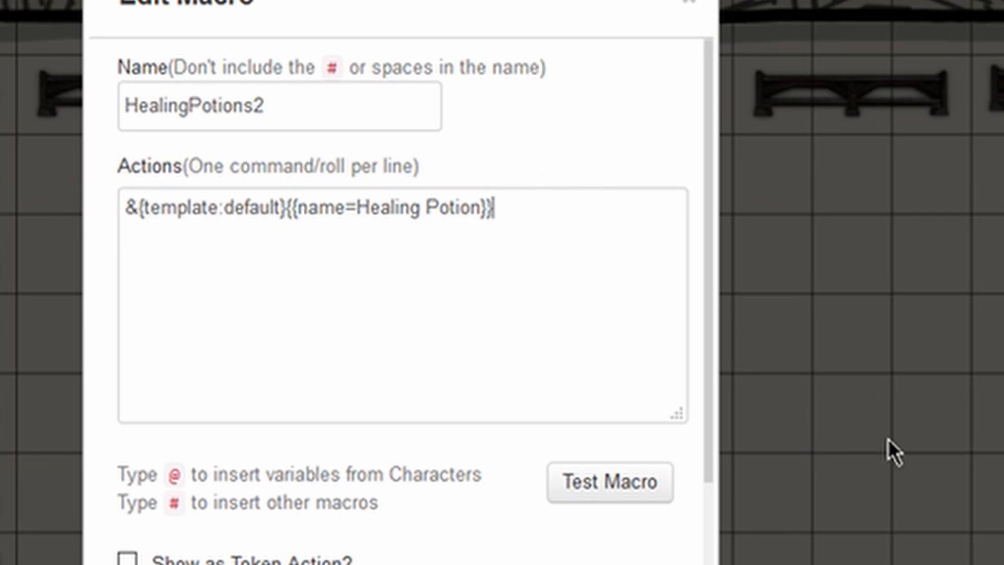
- Test the macro with Greater (13 HP) and then Supreme (10d4+20) potion types
click(609, 481)
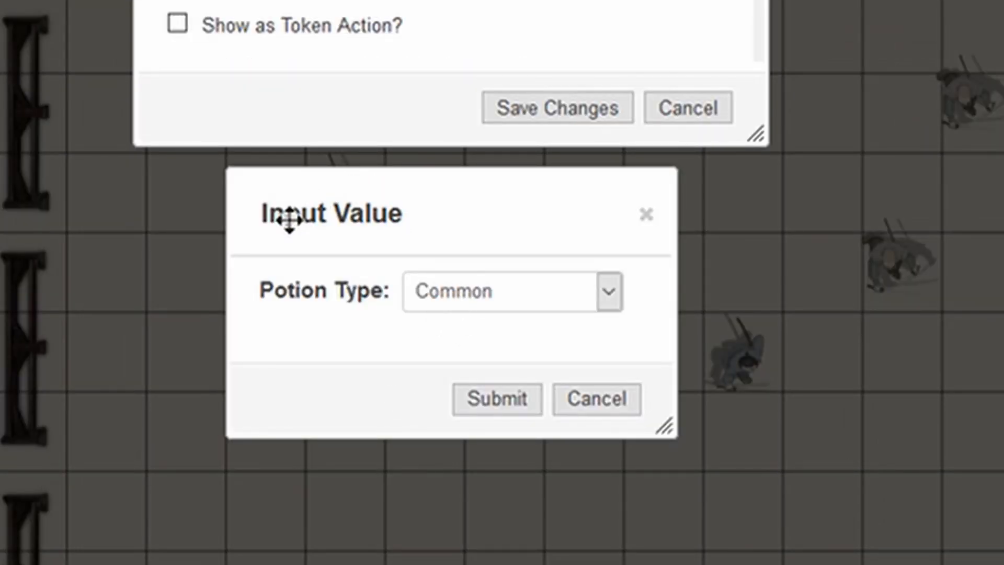
mouse_move(377, 325)
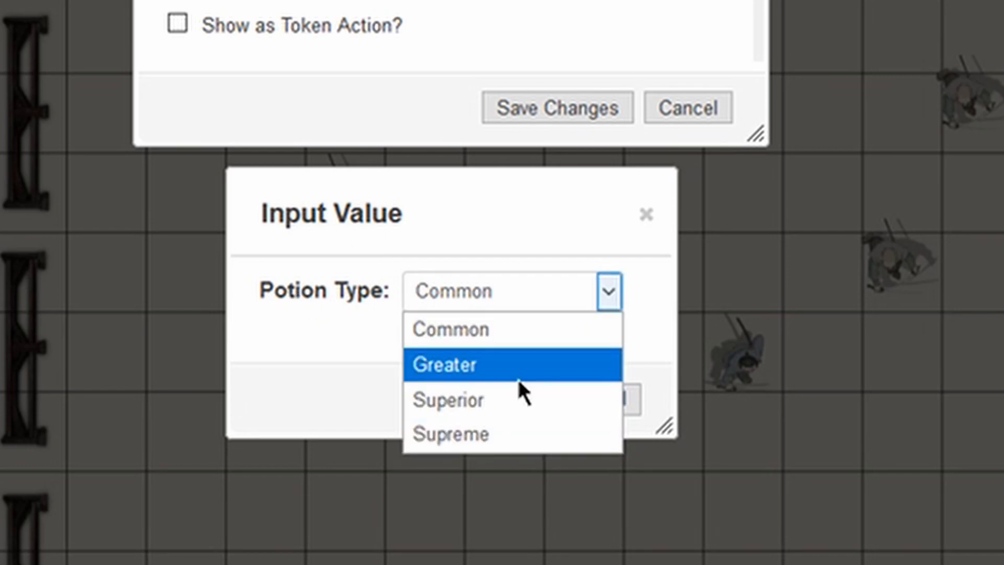
click(444, 364)
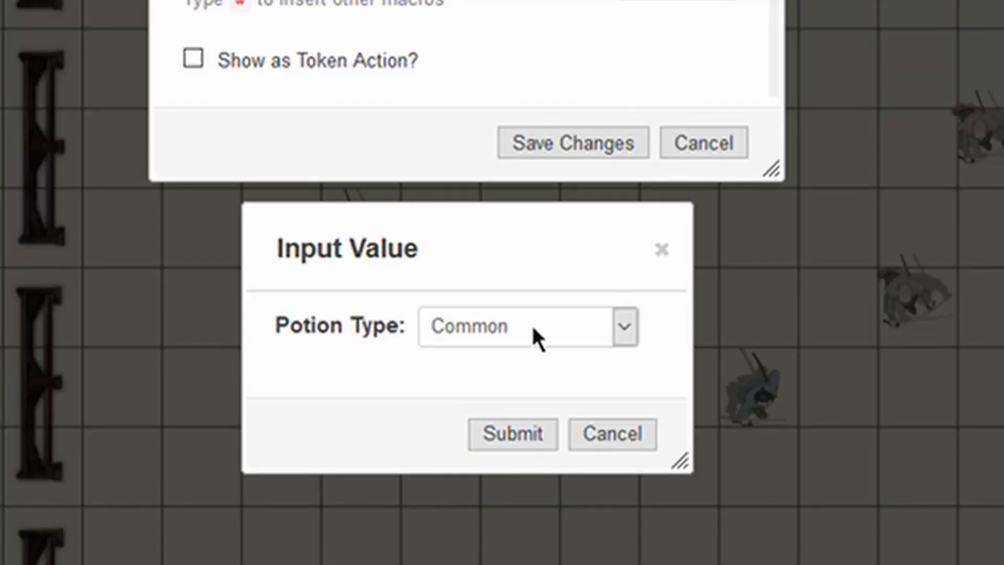
click(512, 433)
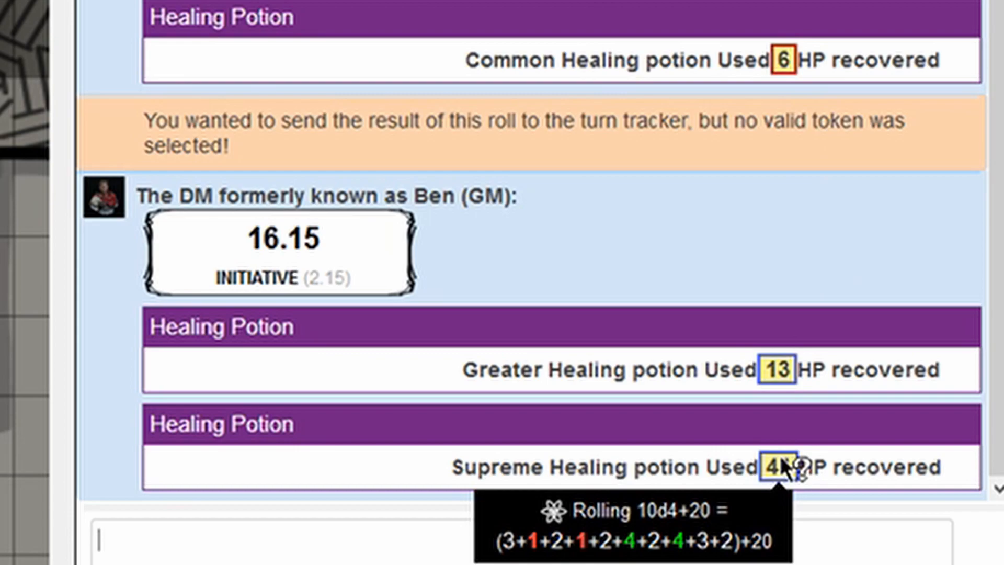
mouse_move(92, 127)
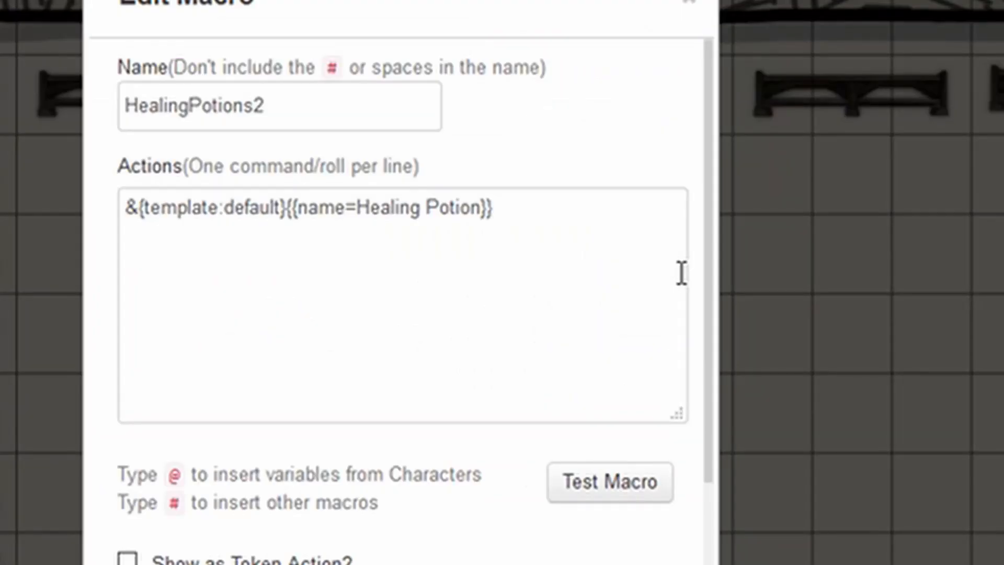
- Write a ?{Potion type|Common|Greater|Superior|Supreme} query into HealingPotions2's actions
text({{)
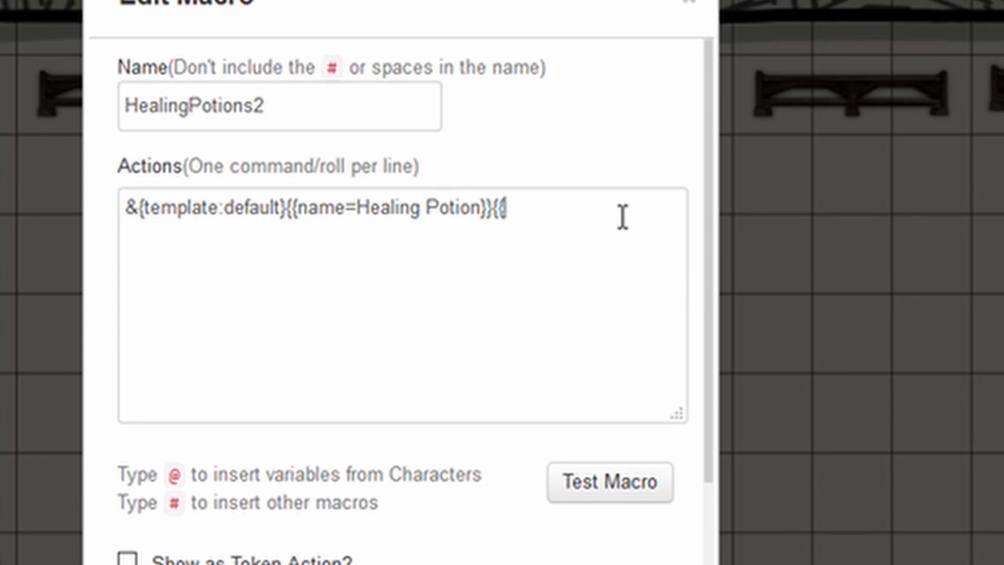
text({?)
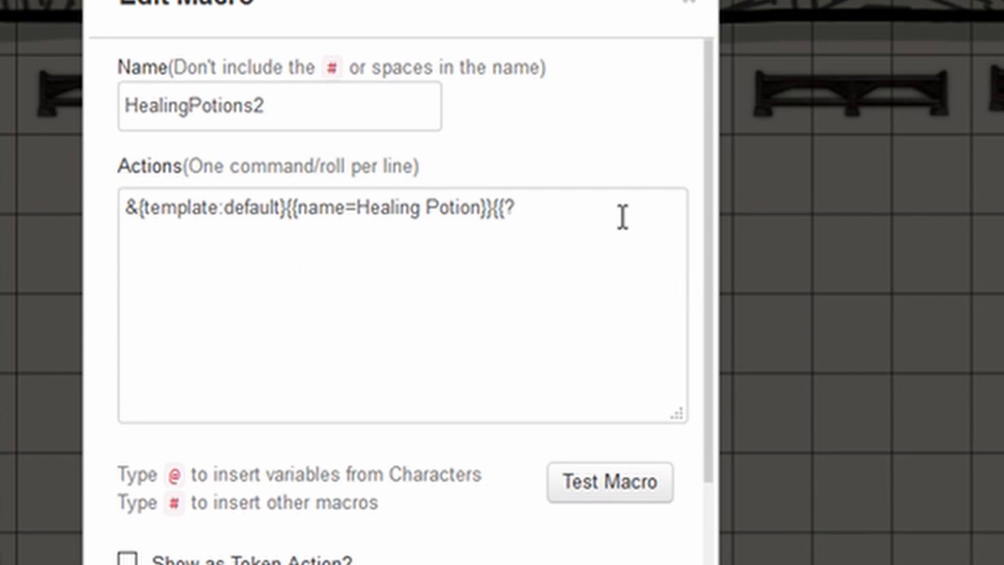
text({)
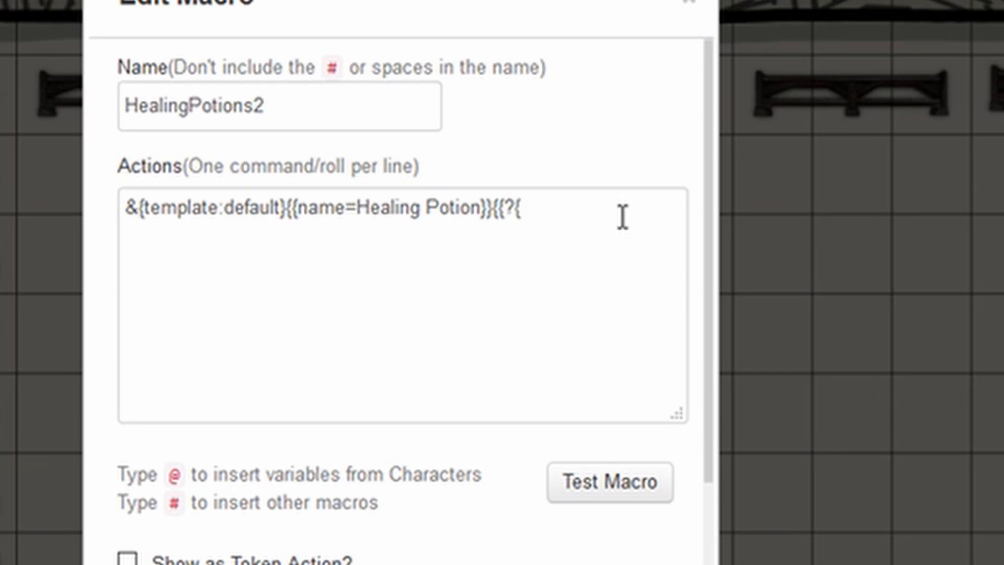
text(Potion)
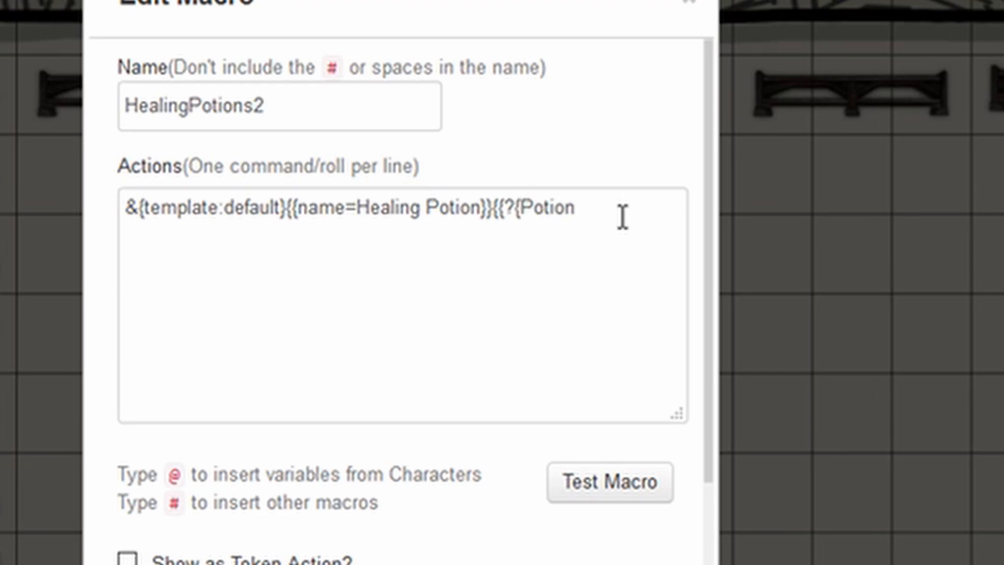
text(type)
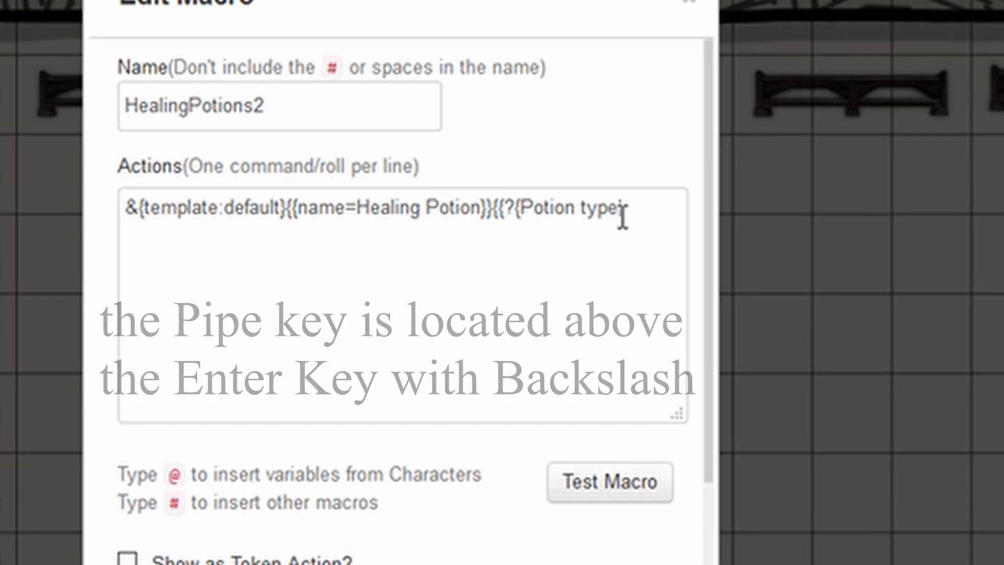
text(|)
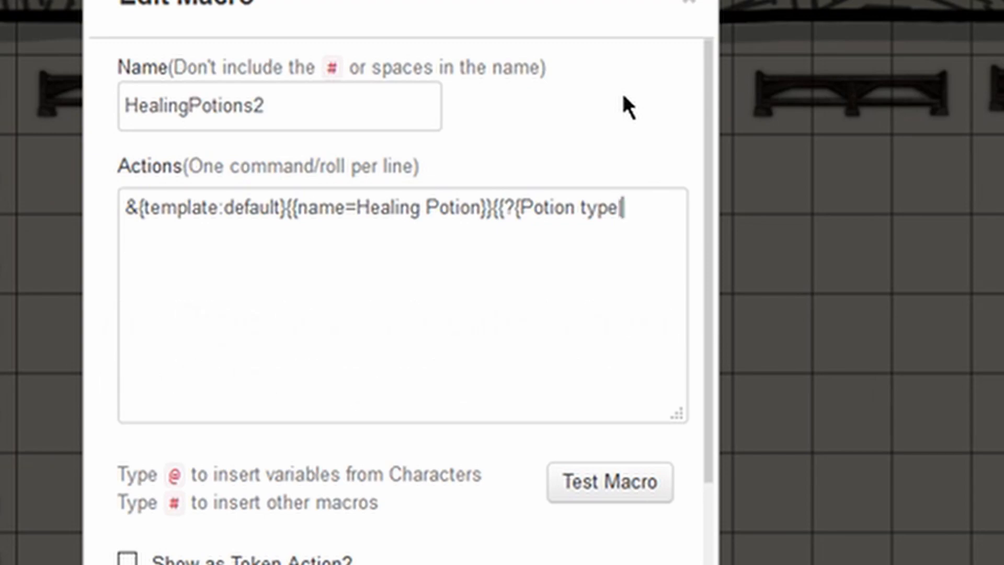
text(|Common)
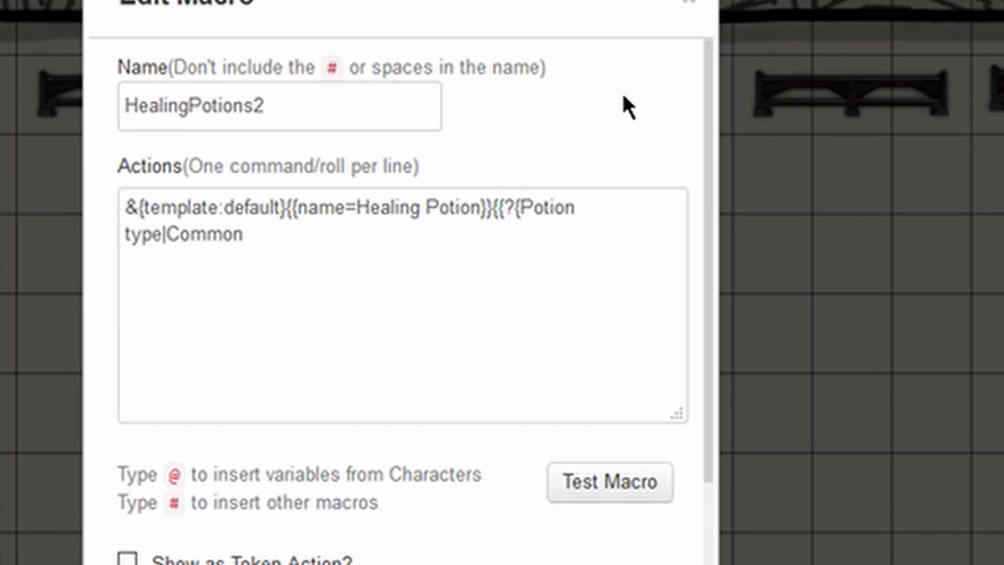
text(|Great)
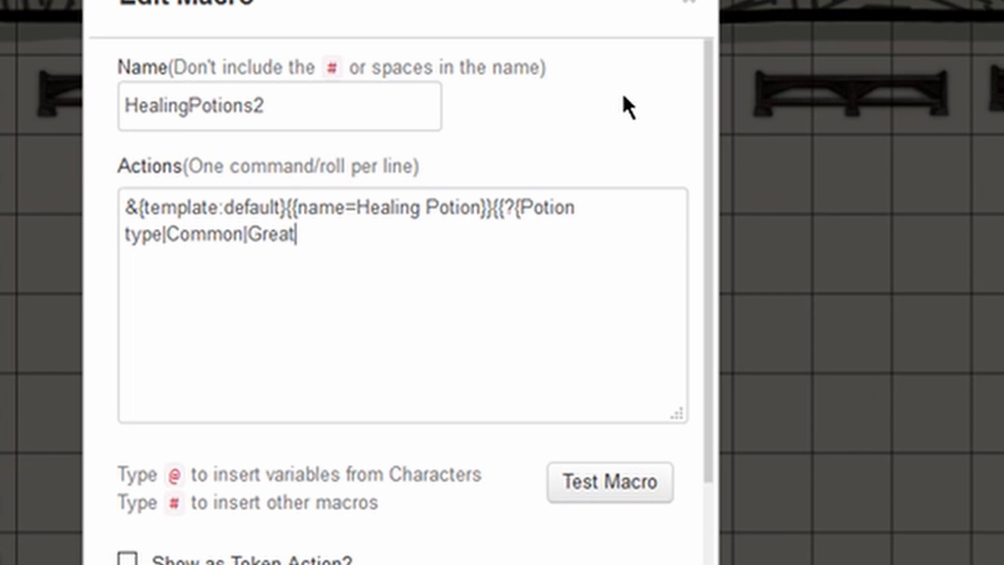
text(er)
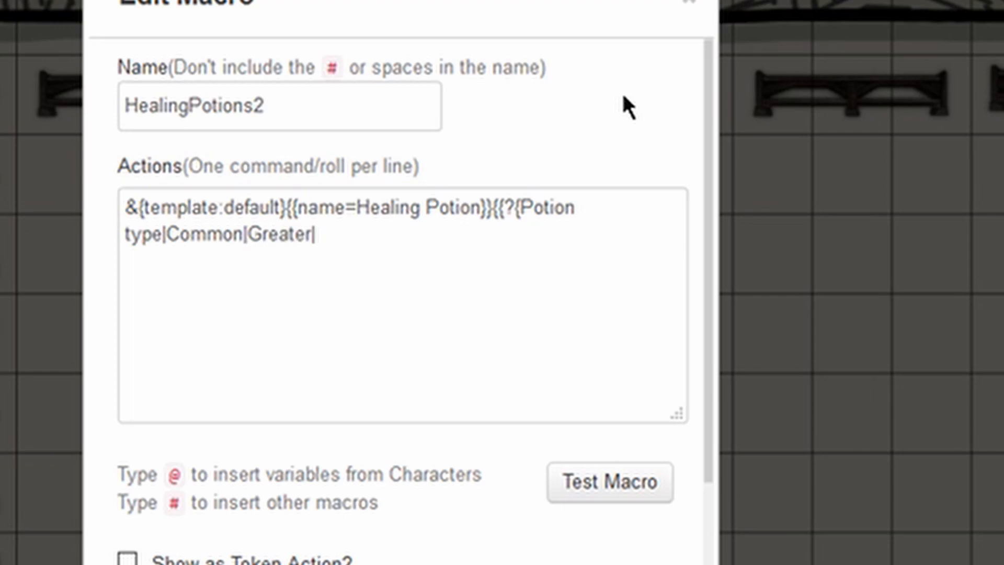
text(Superio)
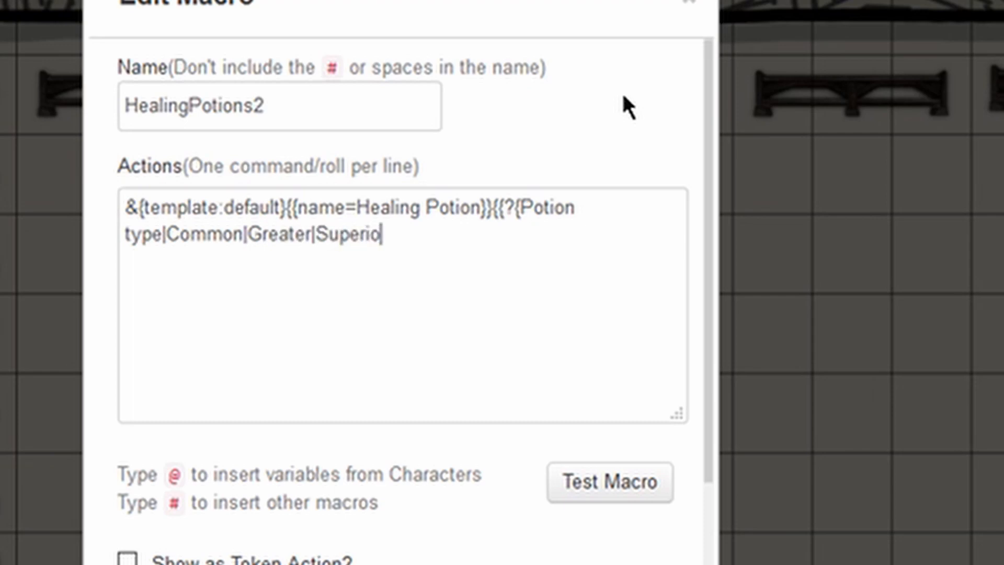
text(r|)
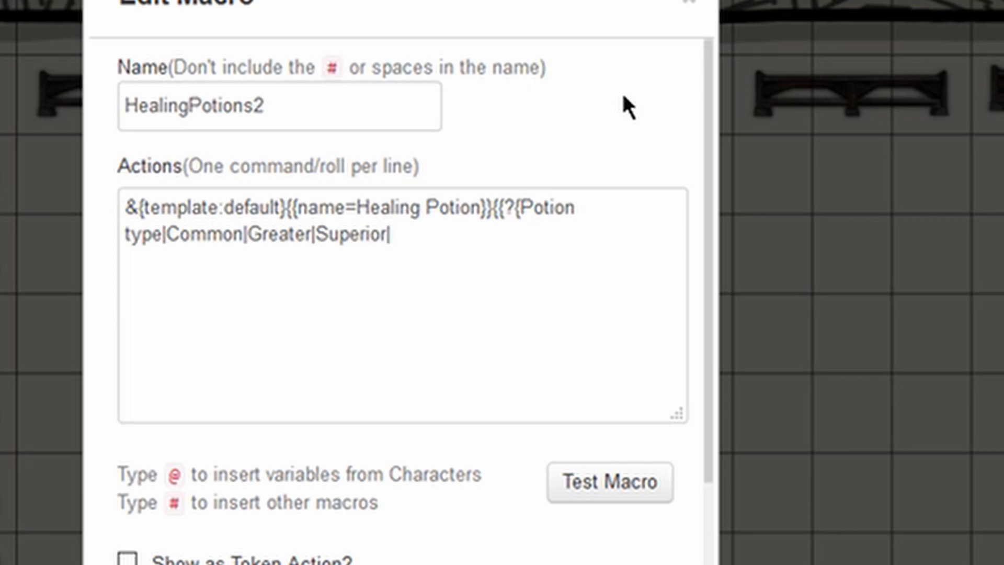
text(Supreme)
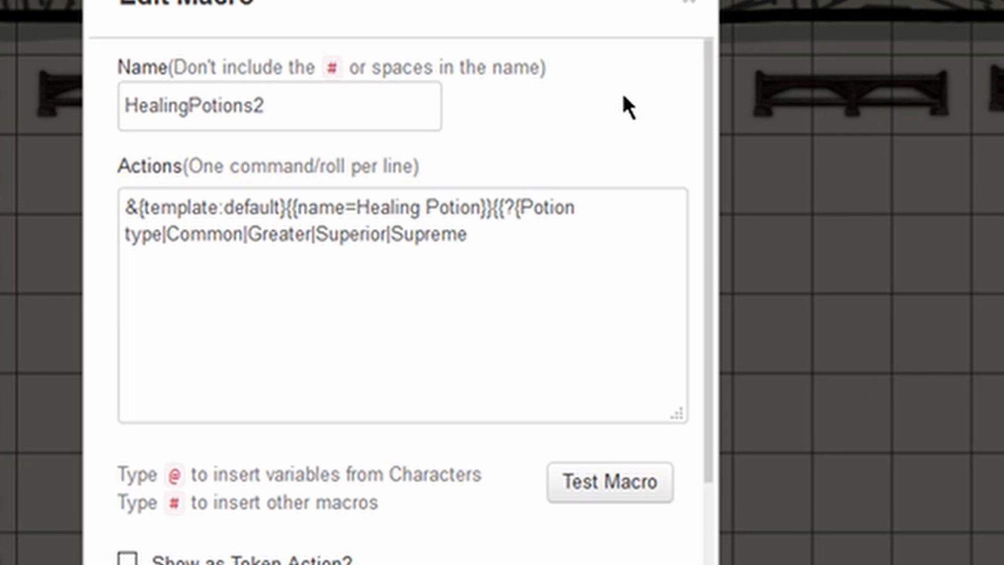
text(})
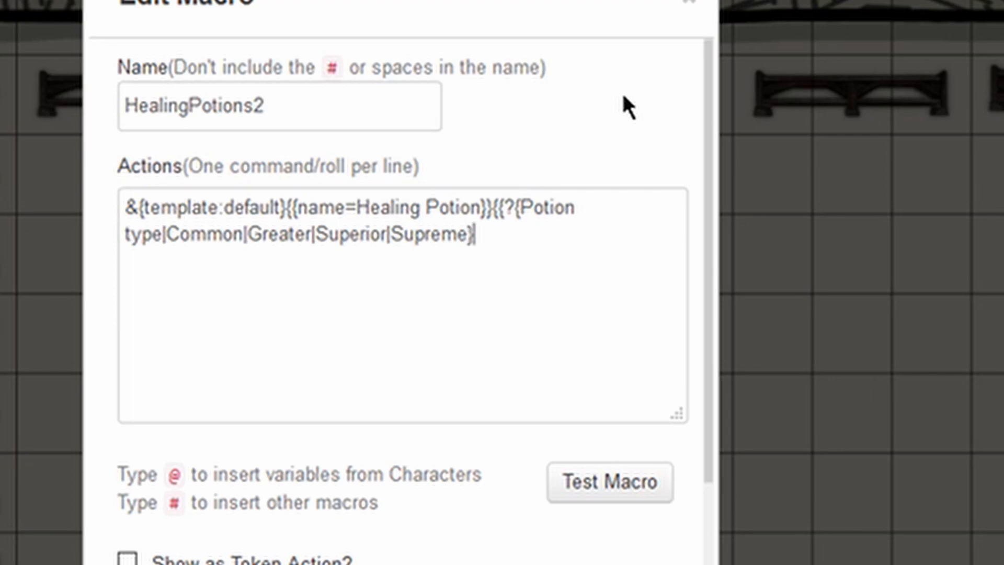
text(}})
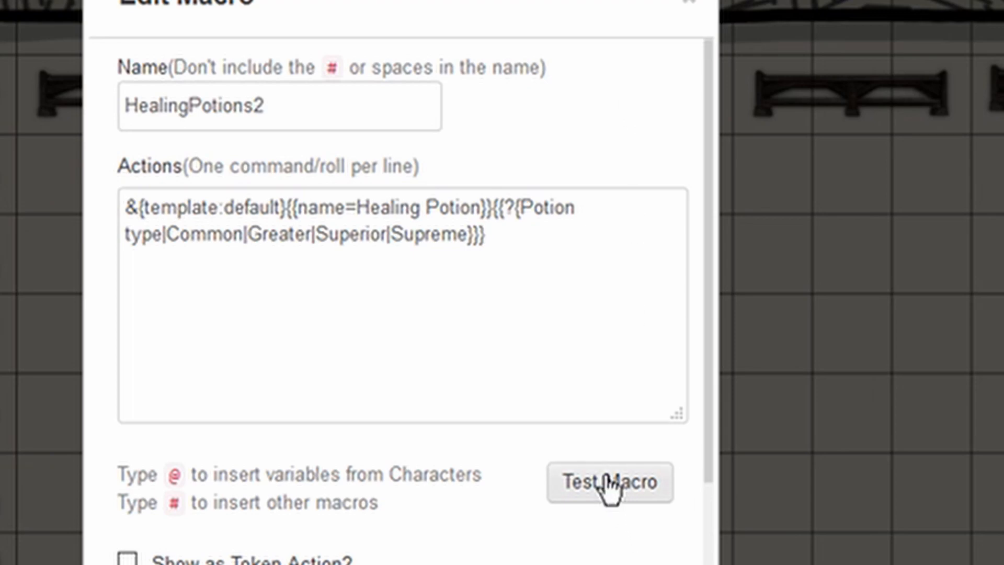
- Test the macro choosing Greater, posting a card that reads Greater
click(608, 481)
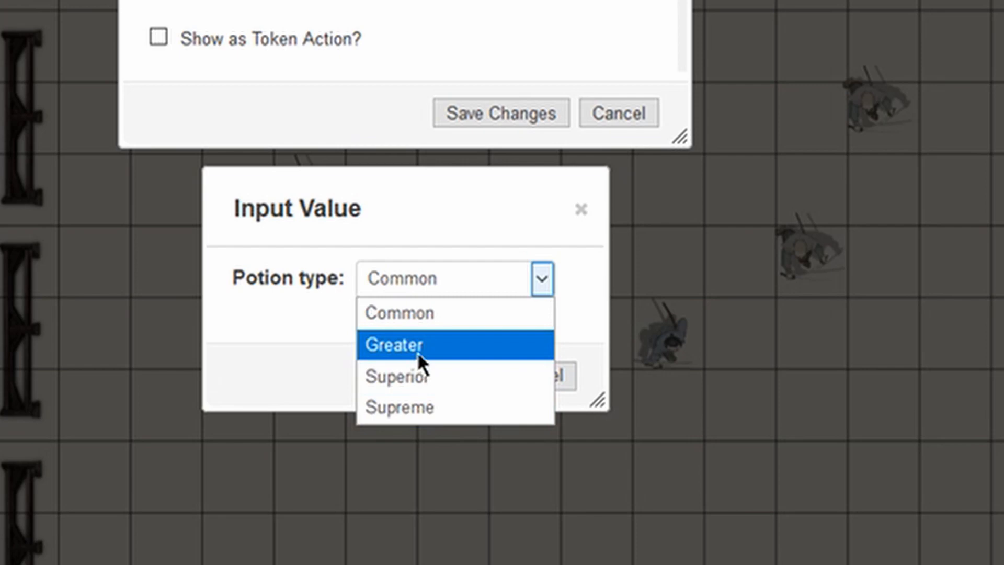
click(394, 345)
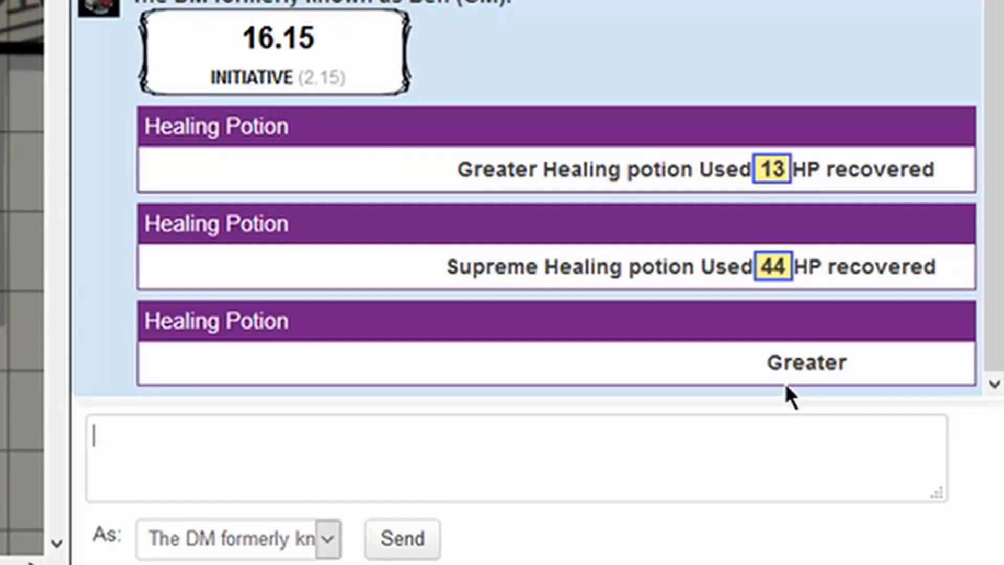
double_click(806, 363)
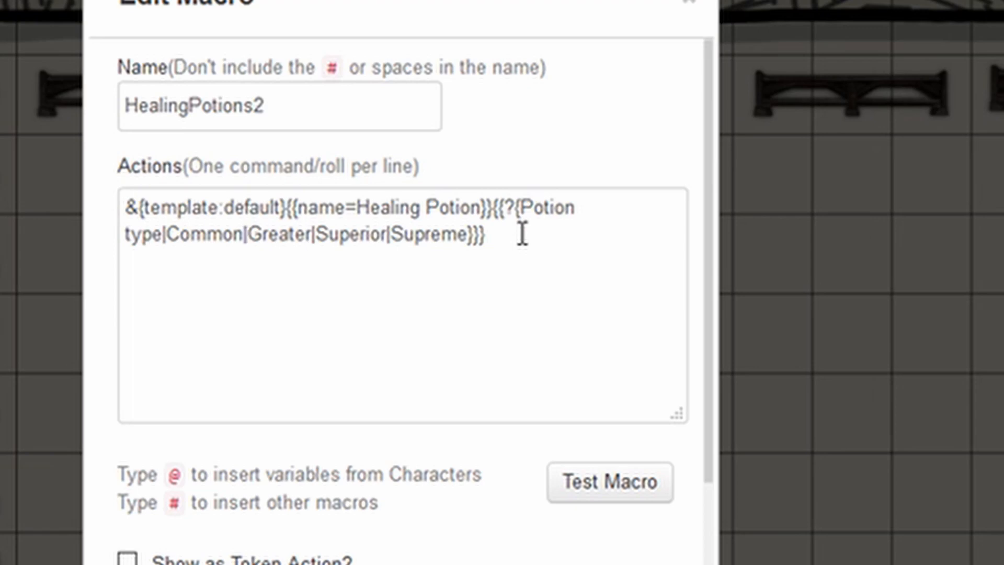
- Give the options rolls [[2d4+2]], [[4d4+4]], [[8d4+8]] and [[10d4+20]]
text([[)
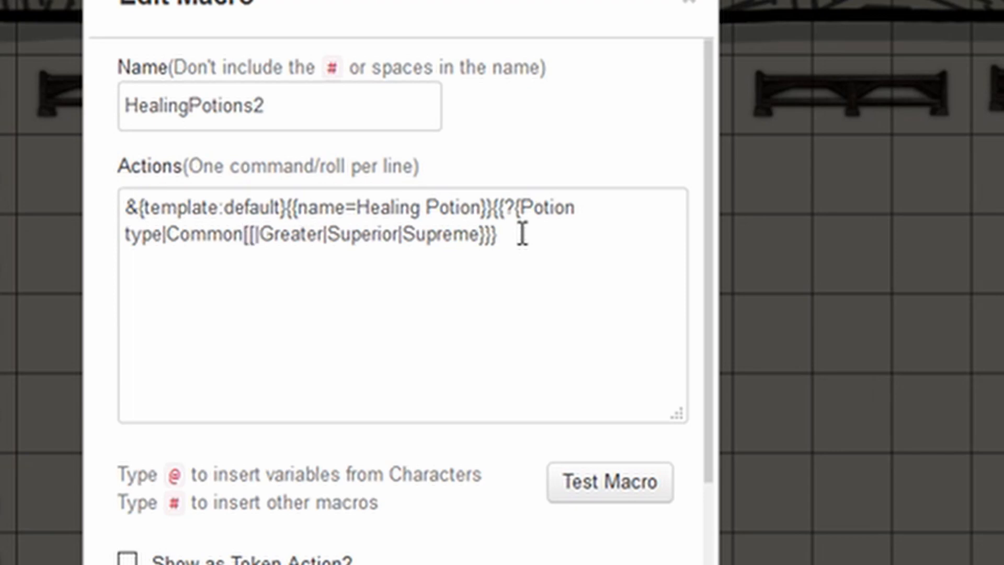
text(])
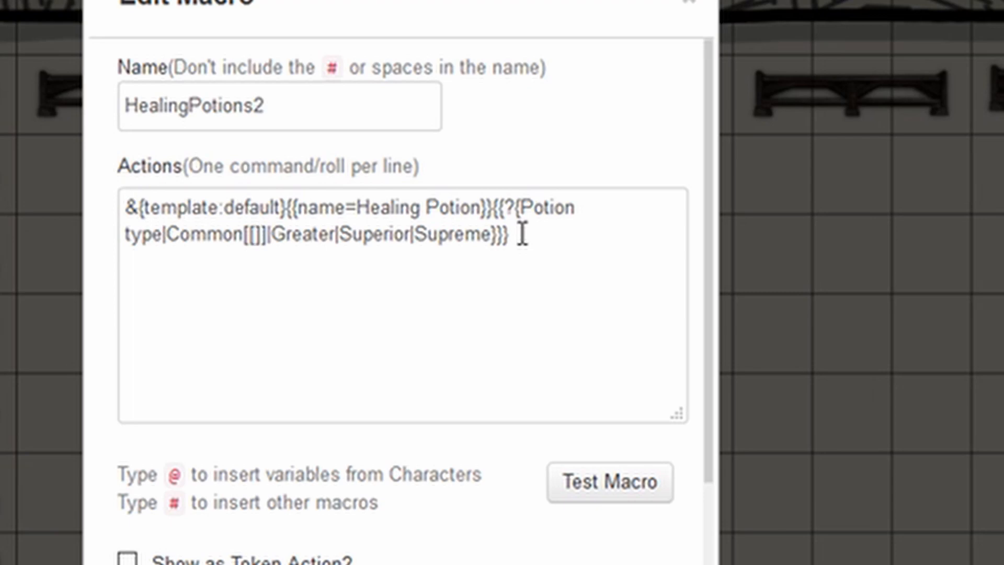
text(2d4)
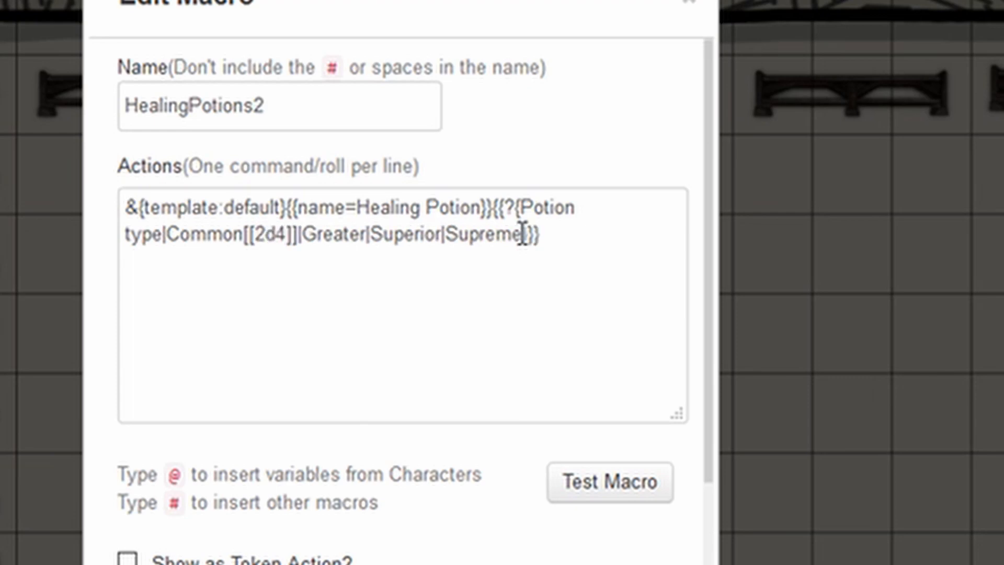
text(+2)
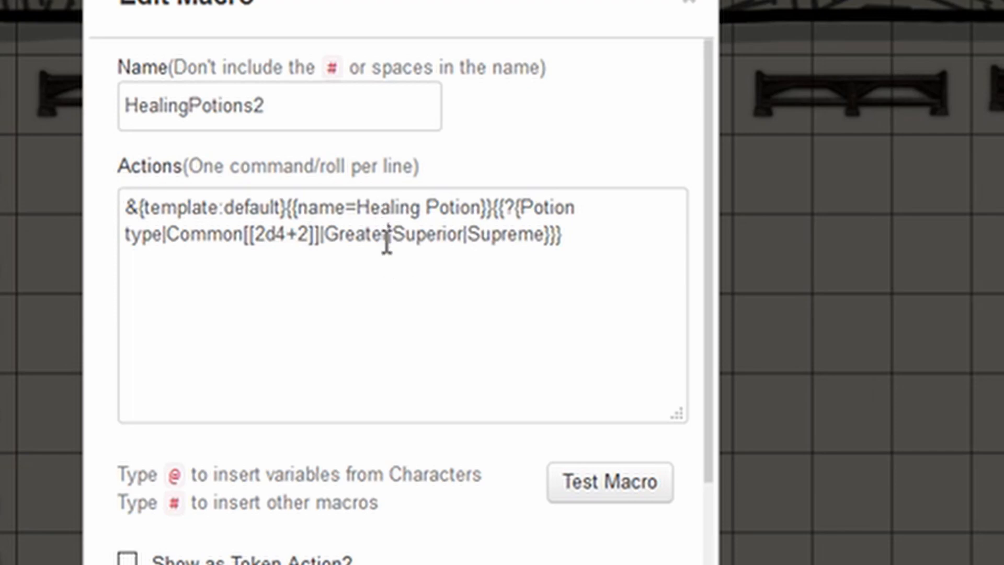
text([[)
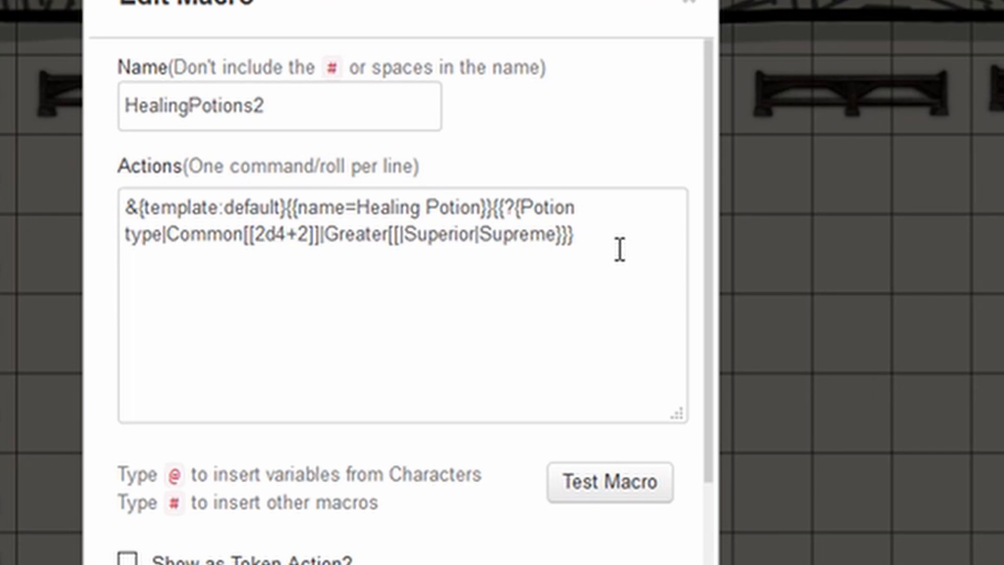
text(4d4+4)
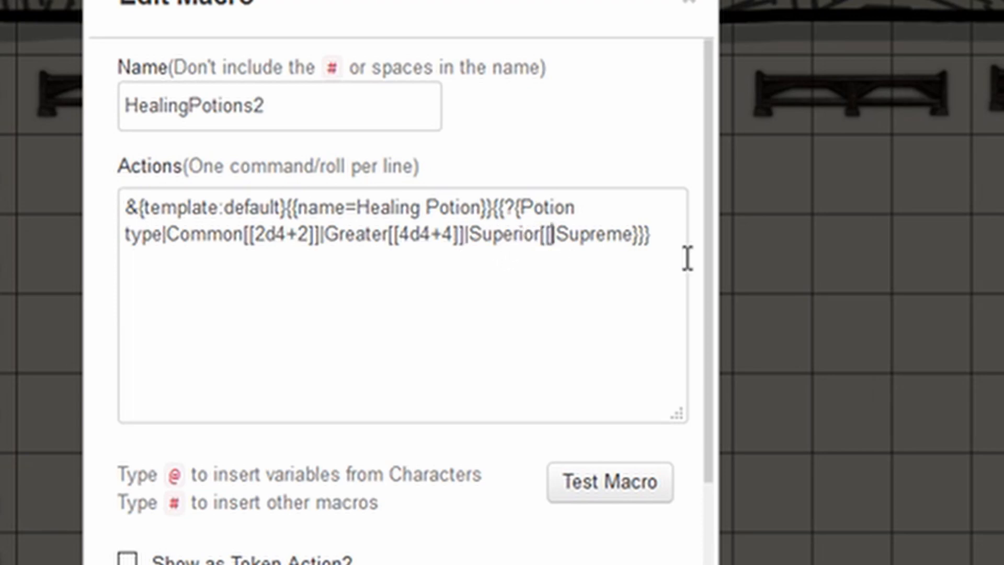
text(8d4+8]]|)
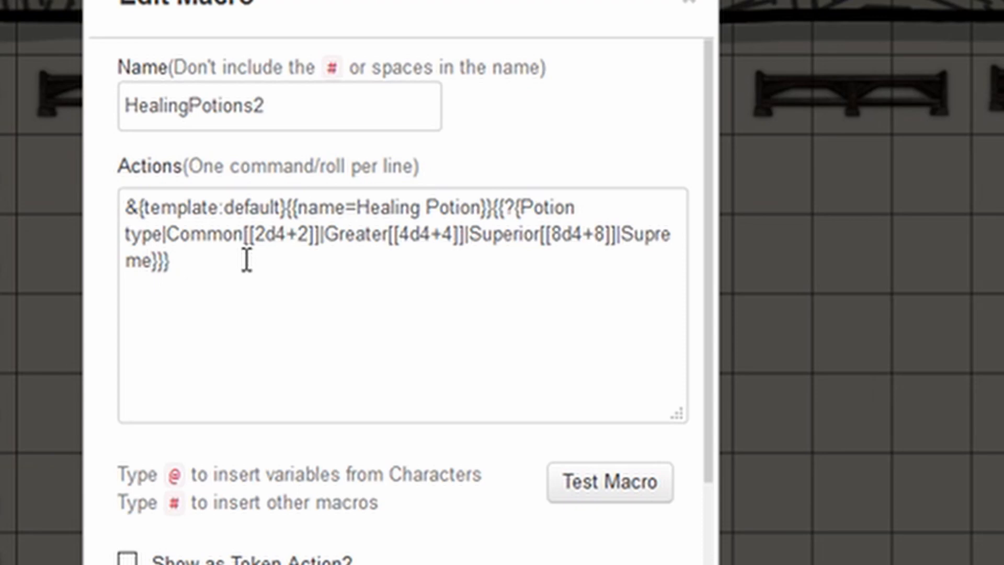
text([[)
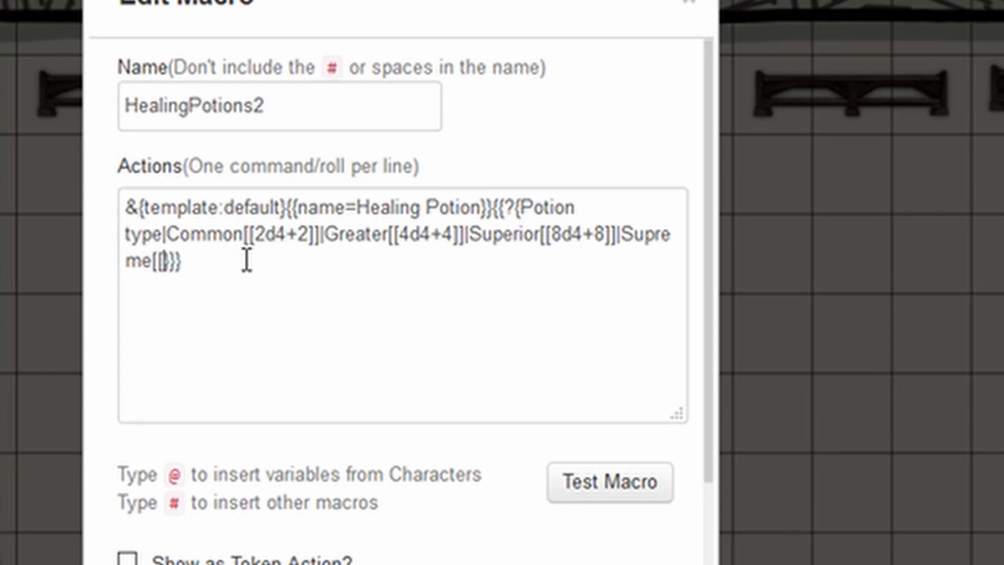
text(10d)
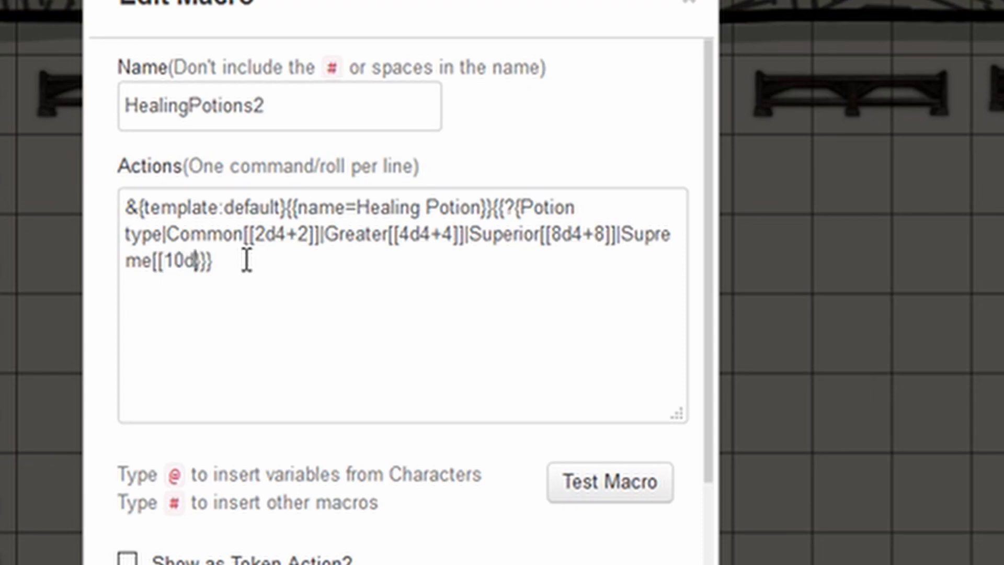
text(4+20)
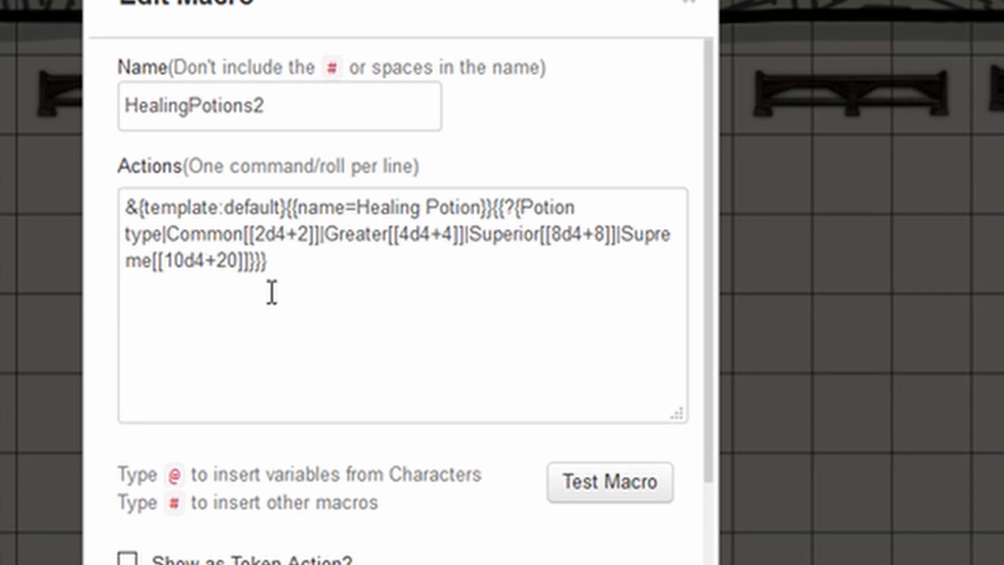
- Separate each label from its roll with commas and test the macro, submitting Common
click(609, 482)
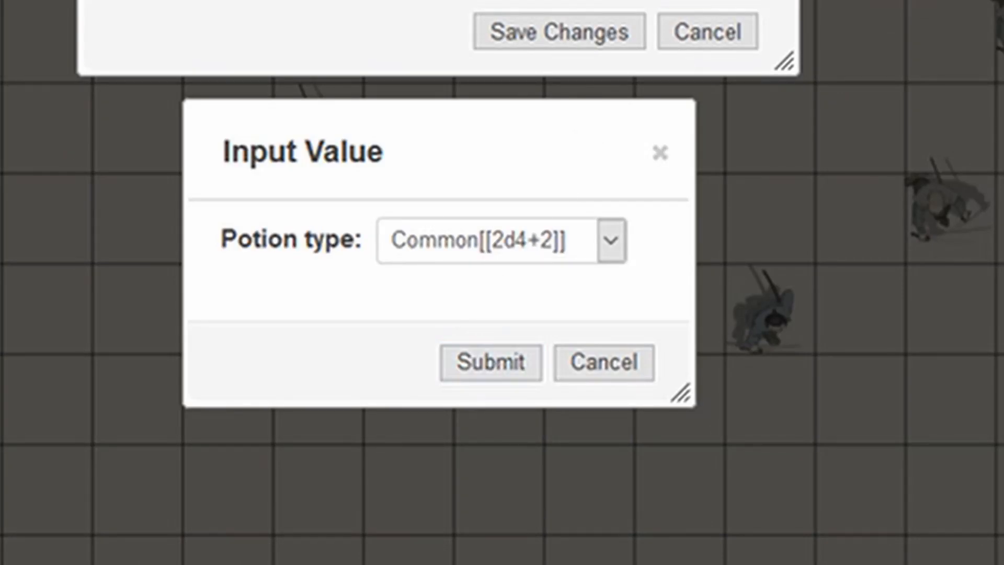
click(489, 361)
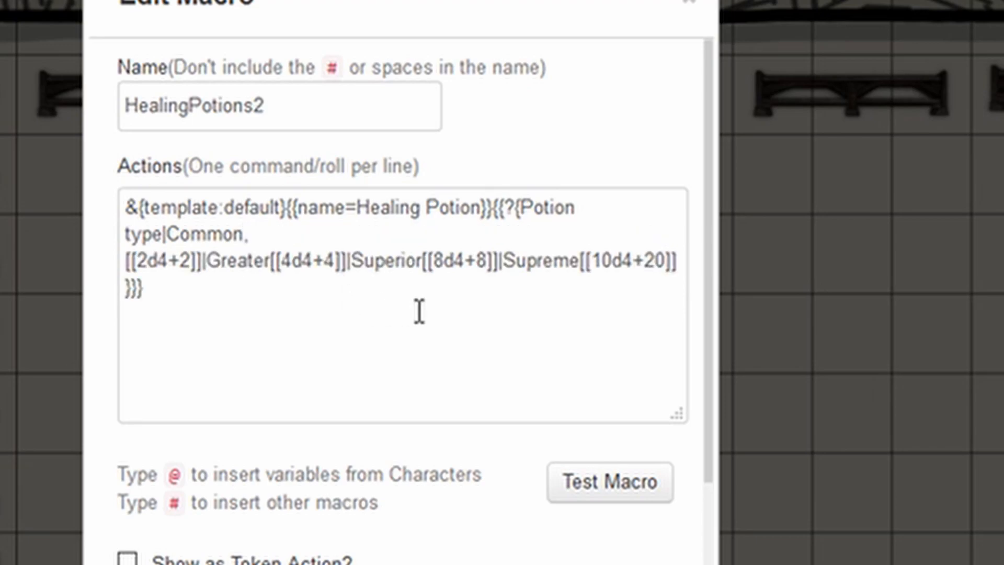
mouse_move(269, 262)
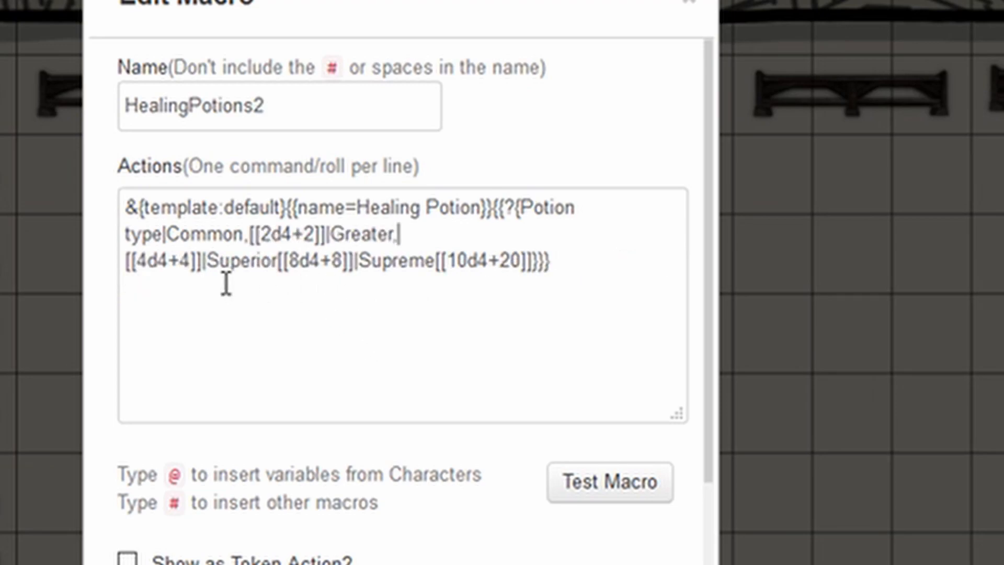
text(,)
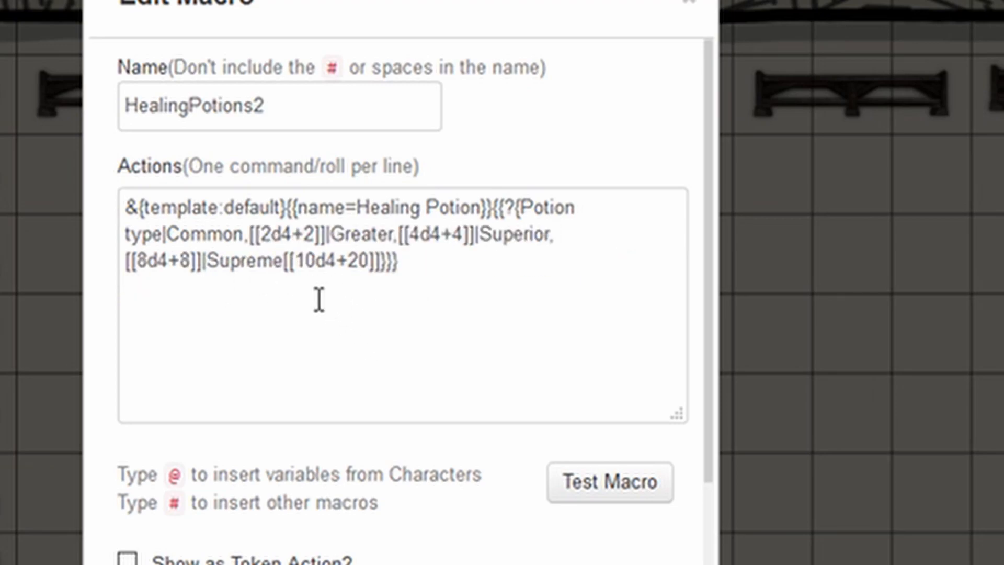
text(,)
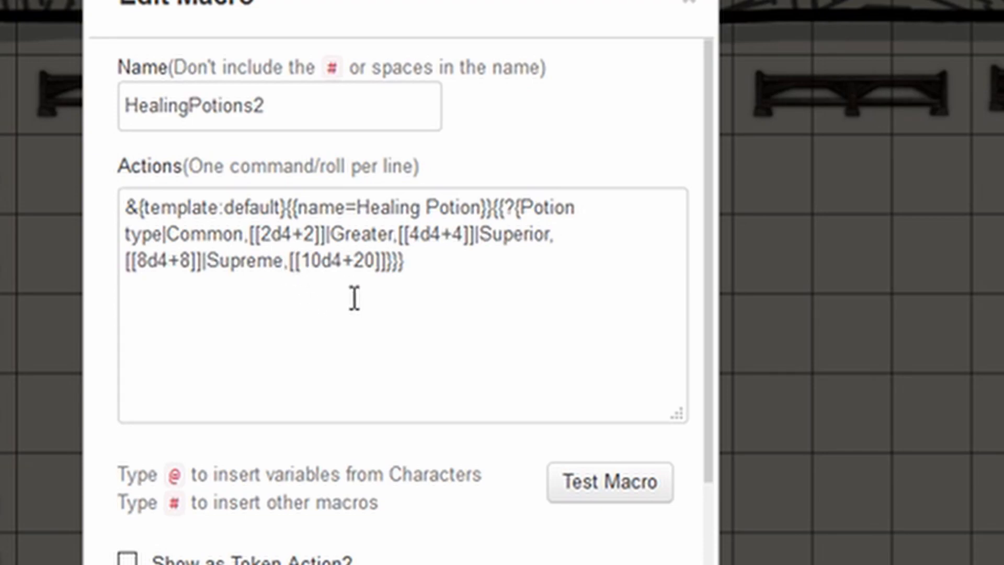
click(609, 482)
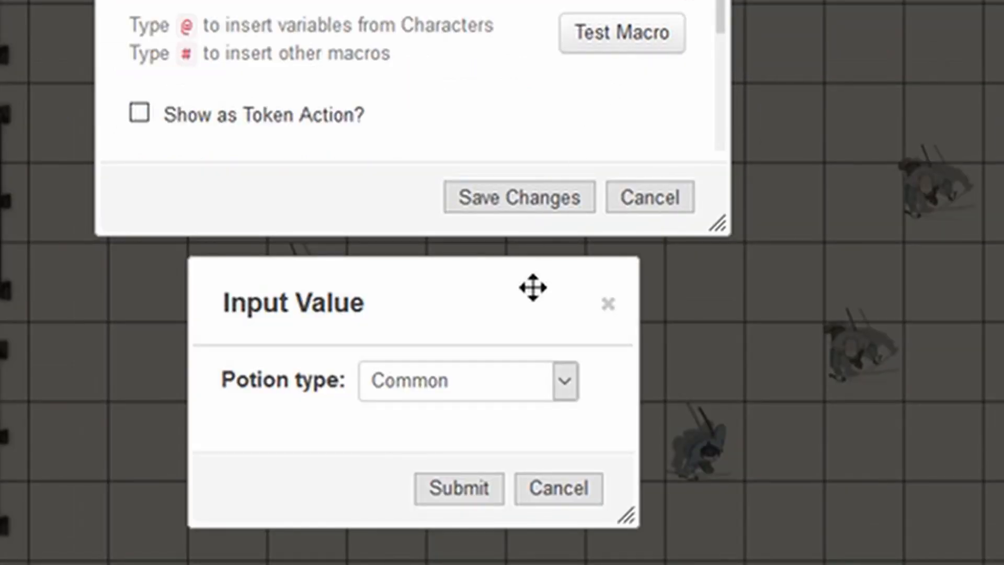
click(458, 487)
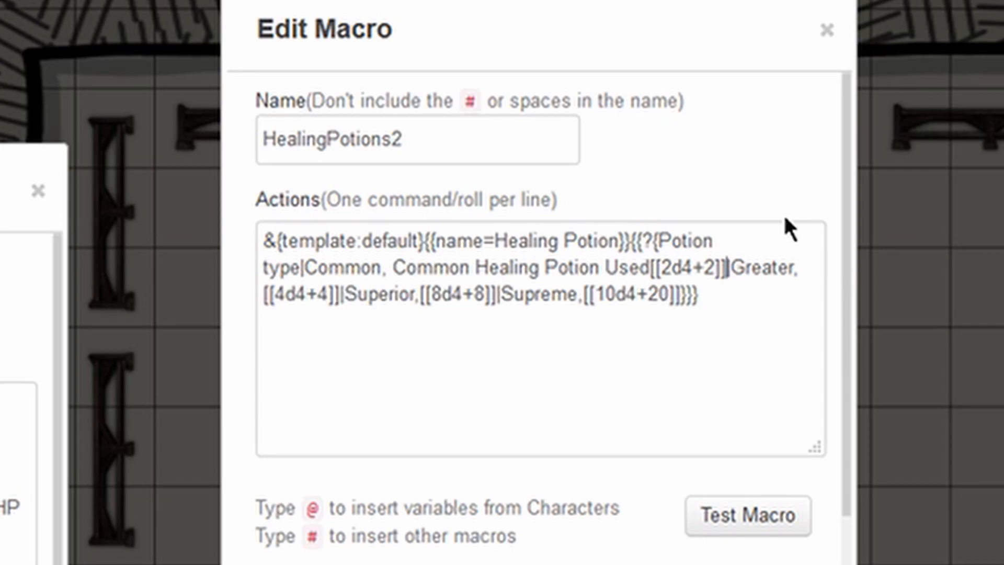
- Make Common read 'Common Healing Potion Used [[2d4+2]] HP recovered' and test it, rolling 8 HP
text(HP recover)
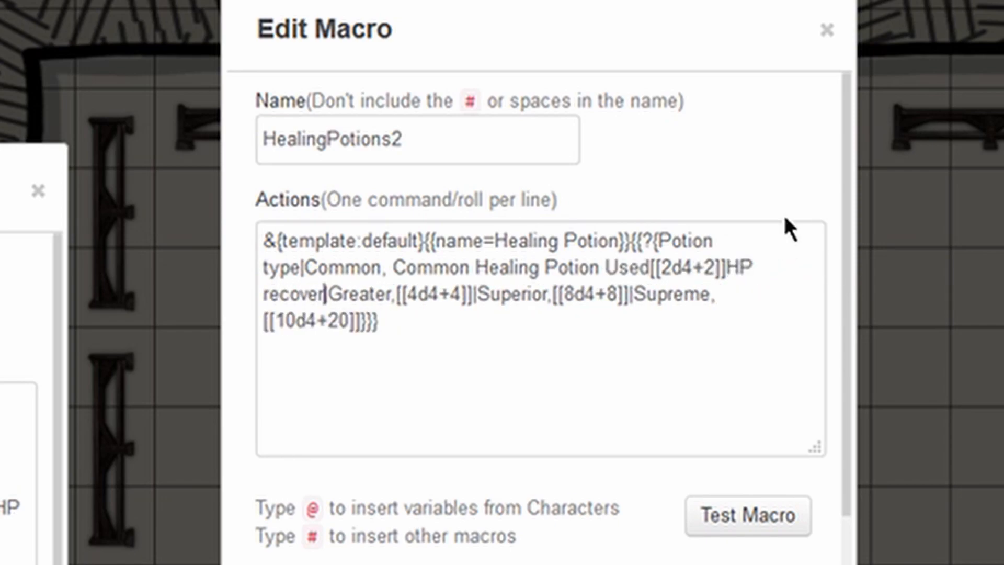
click(747, 516)
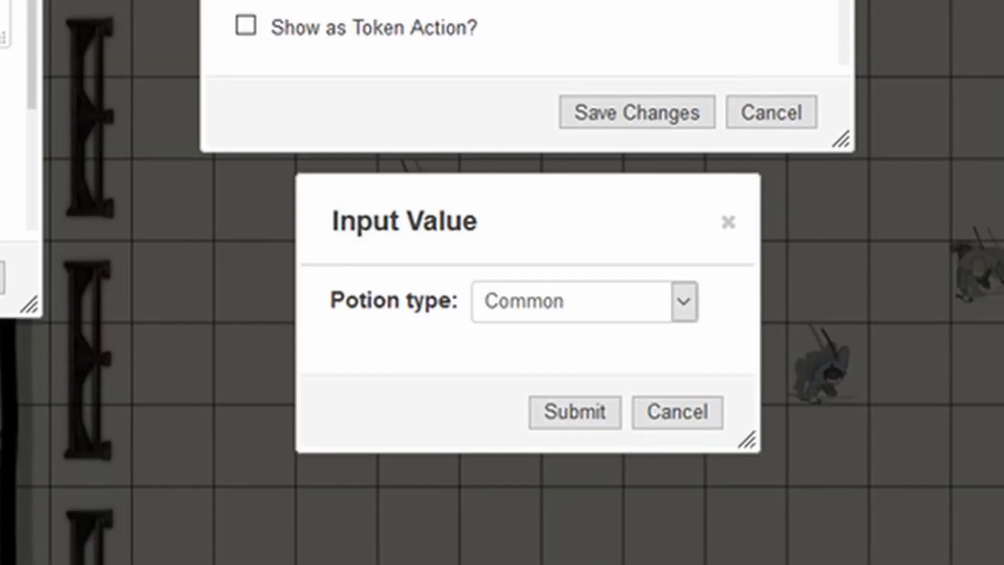
click(573, 411)
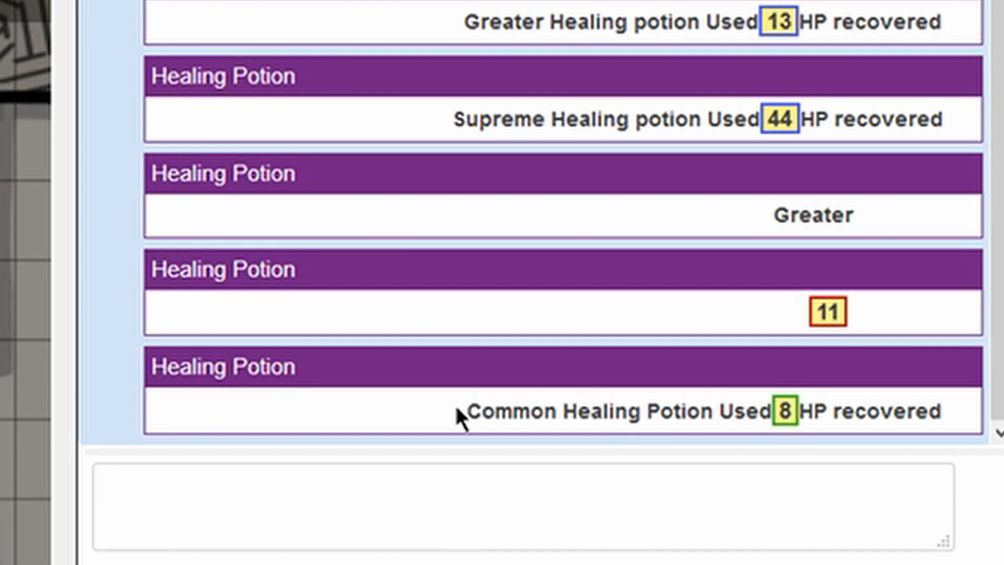
drag(465, 411, 775, 411)
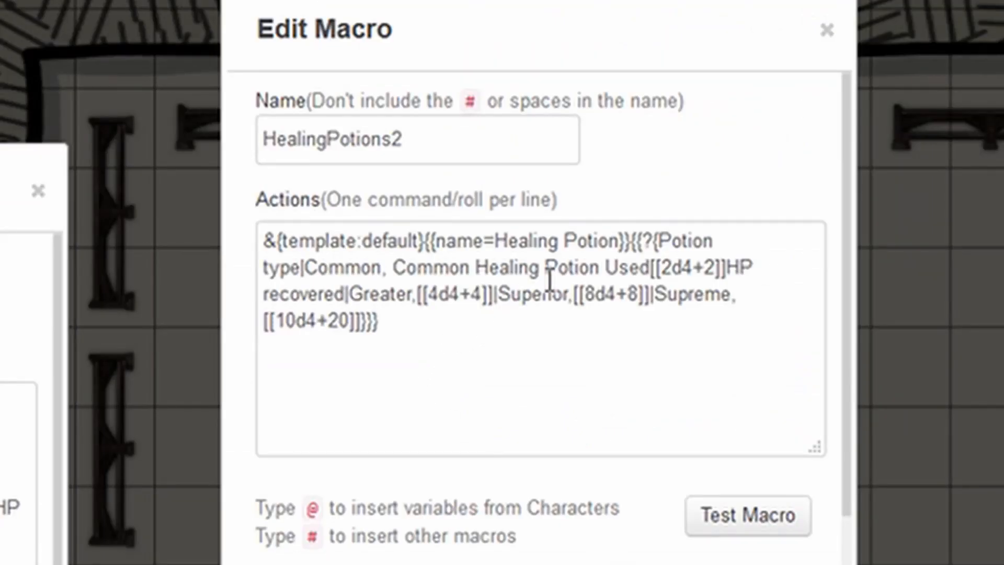
drag(435, 266, 650, 266)
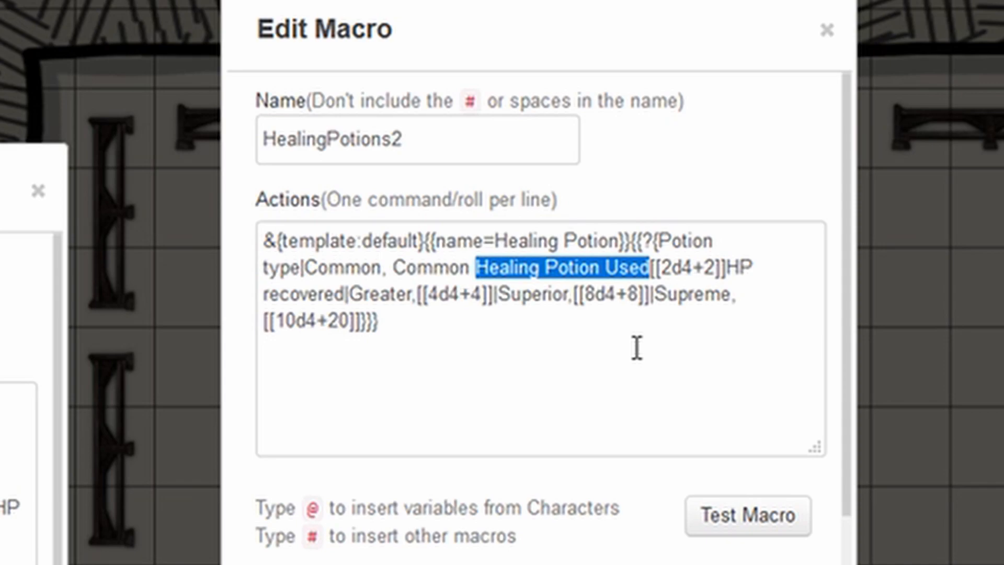
- Add 'Greater/Superior/Supreme Healing Potion Used' wording to the other three options
click(564, 305)
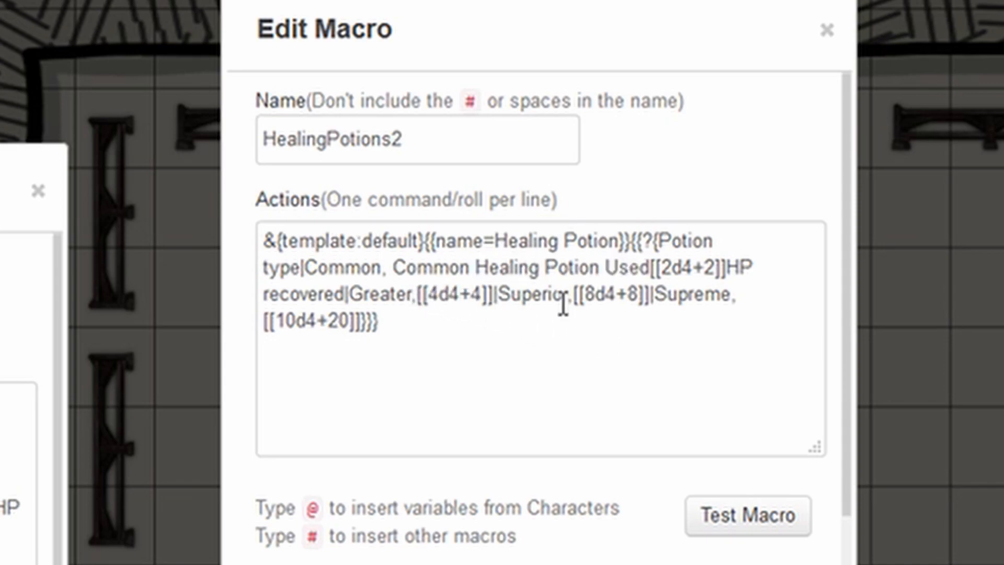
text(Greater Healing Potion Used)
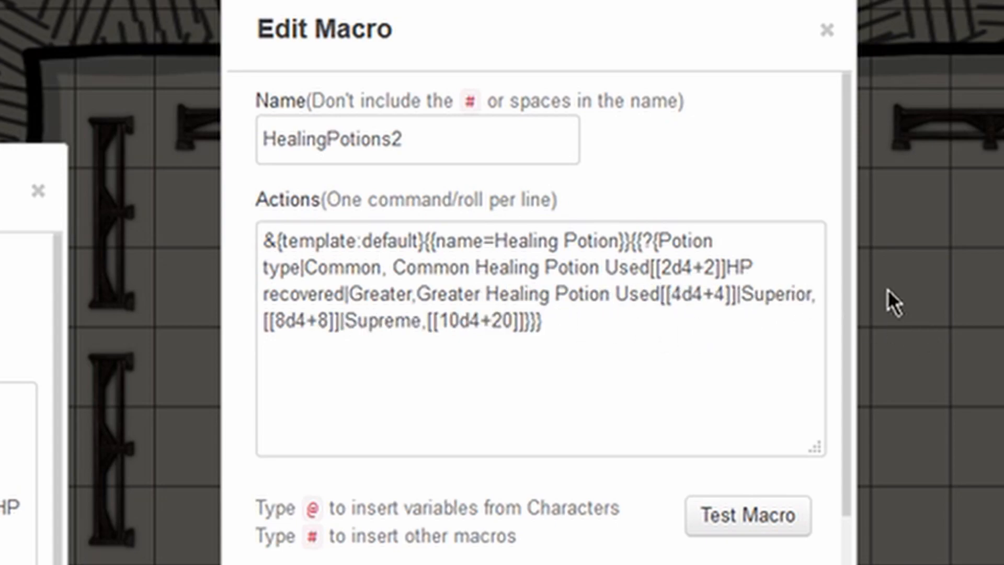
text(Superior)
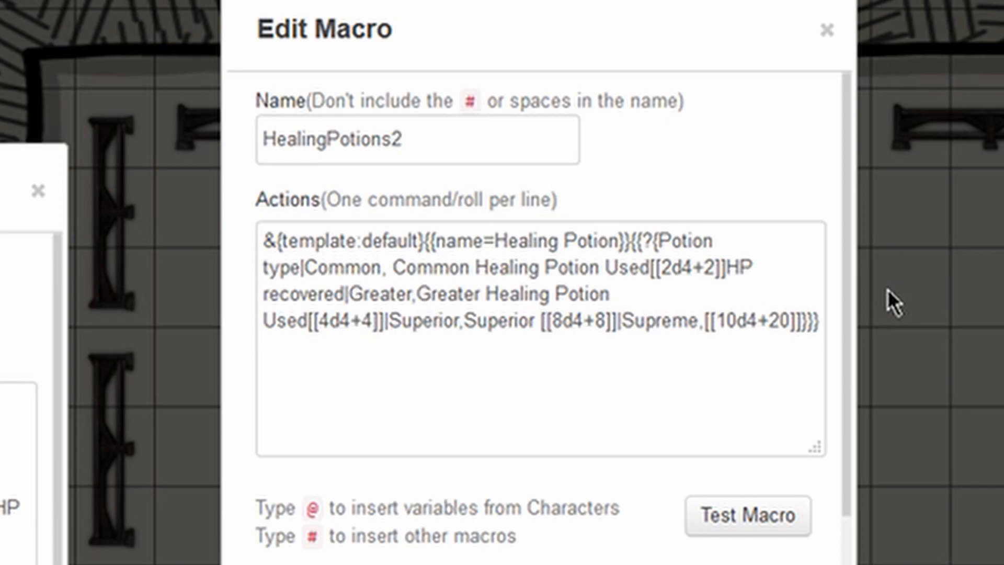
text(Healing Potion Used)
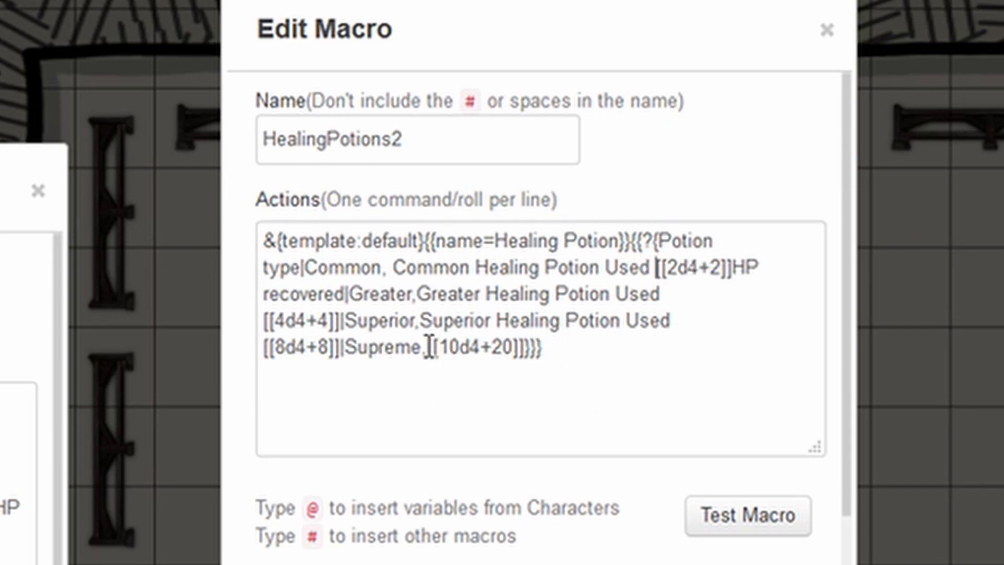
text(Suop)
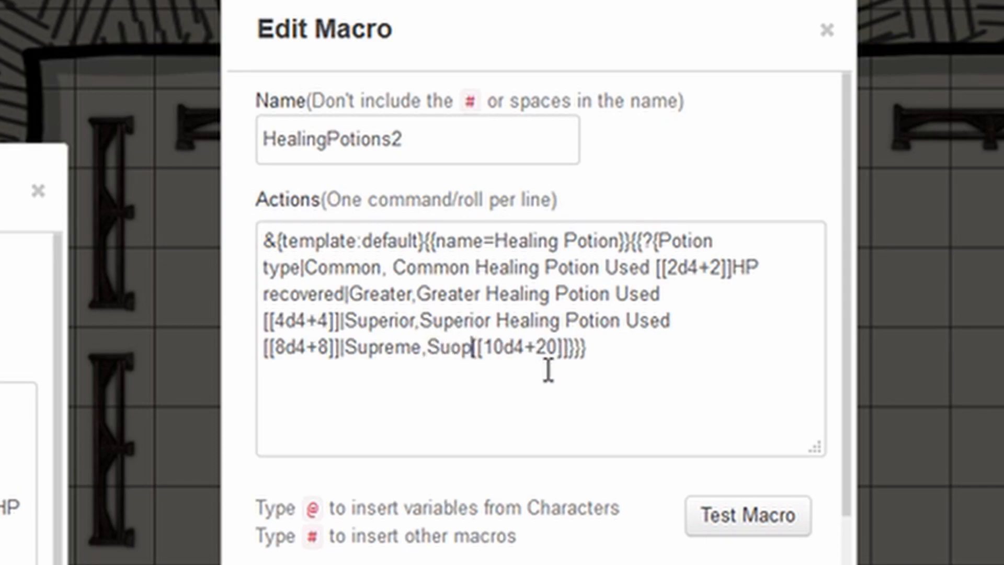
text(Supreme Healing Potion Used)
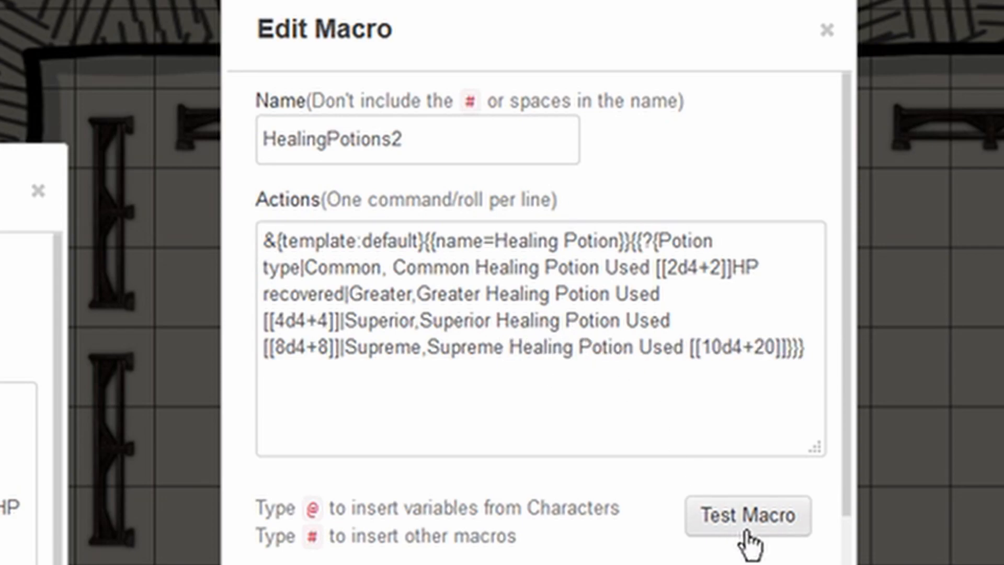
- Append 'HP recovered' to the remaining options and test the macro, including Supreme
click(747, 515)
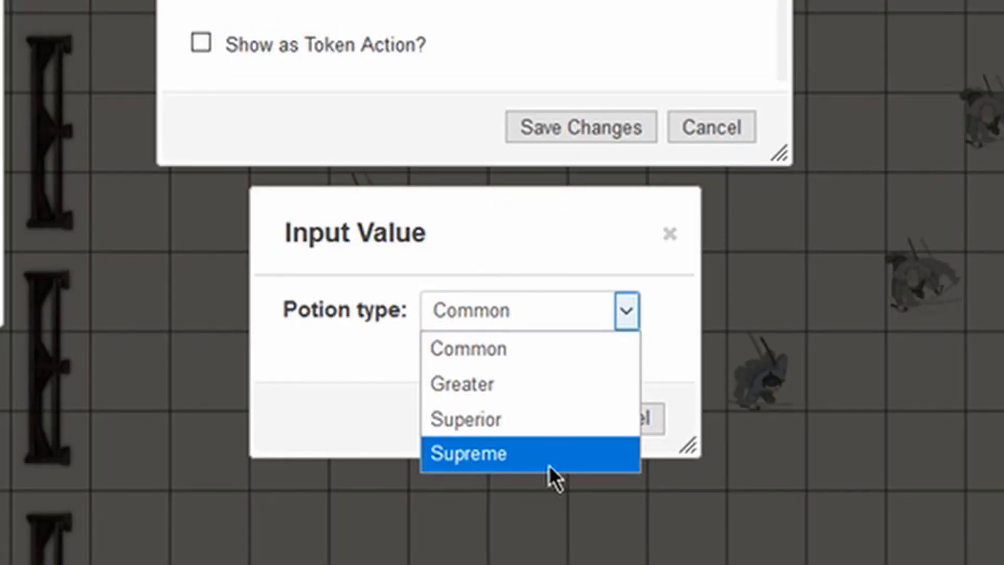
click(469, 453)
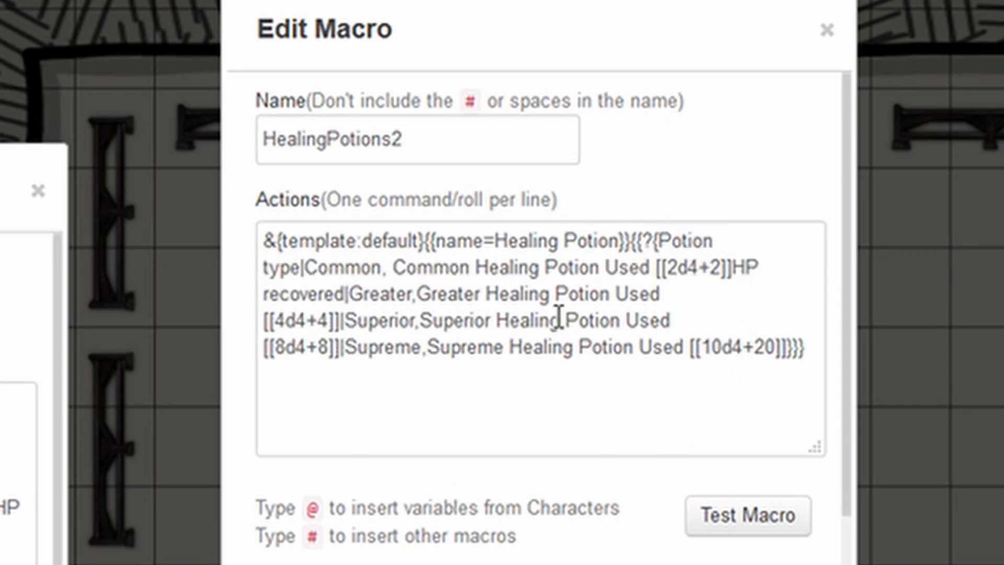
text(HP recovered|)
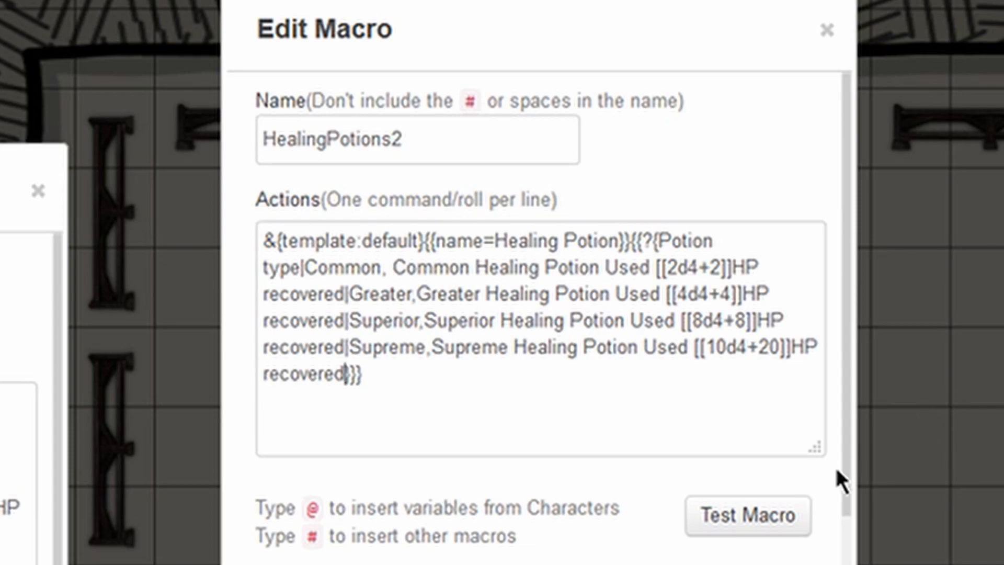
click(747, 515)
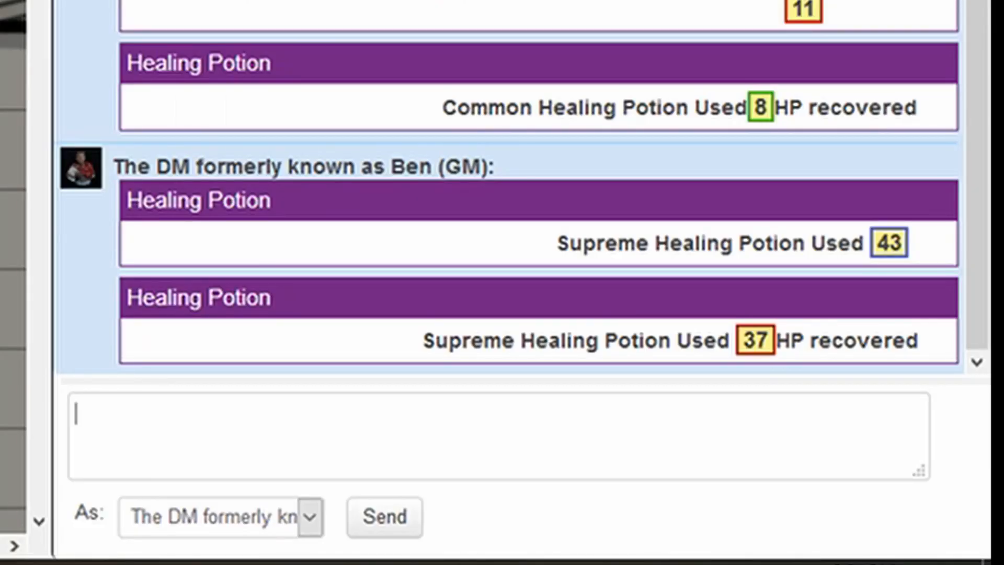
mouse_move(755, 340)
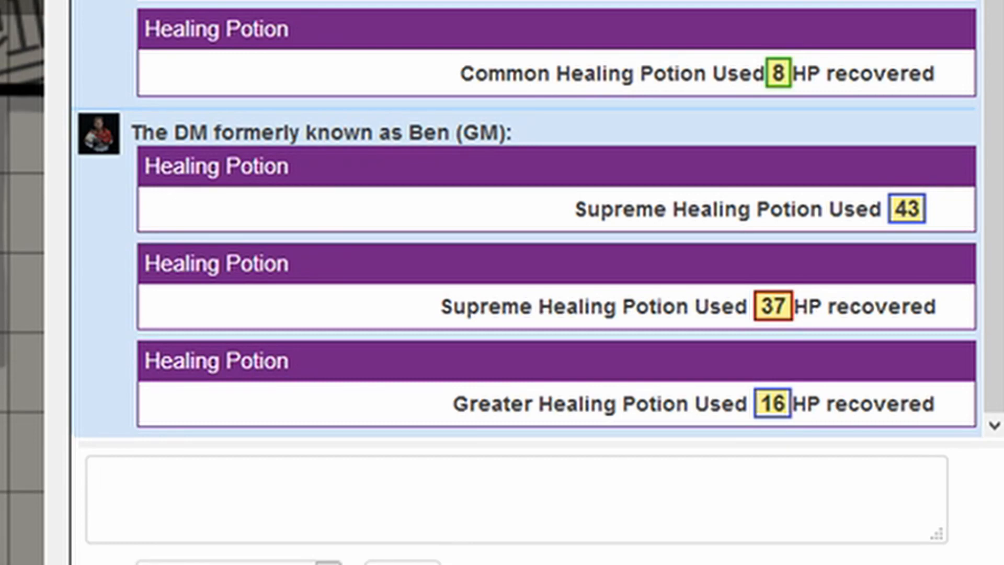
scroll(down, 3)
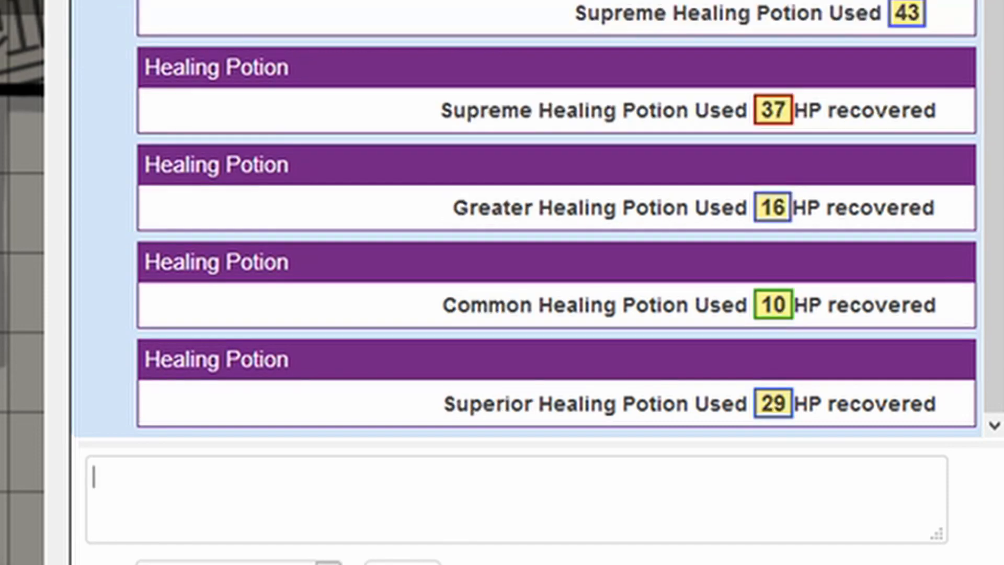
mouse_move(761, 381)
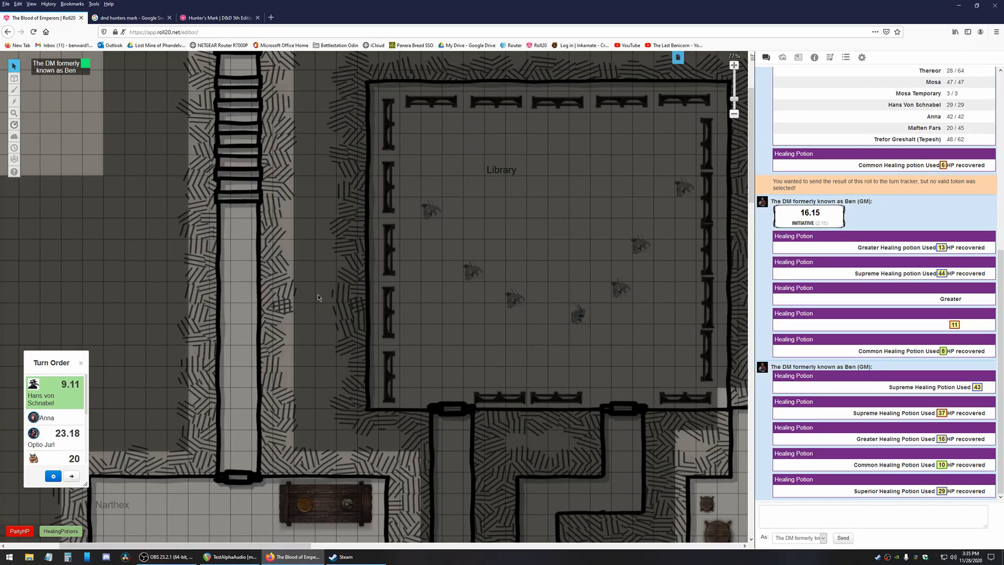
- Close the macro editor and run HealingPotions from the macro bar, posting a Superior 29 HP card
click(61, 531)
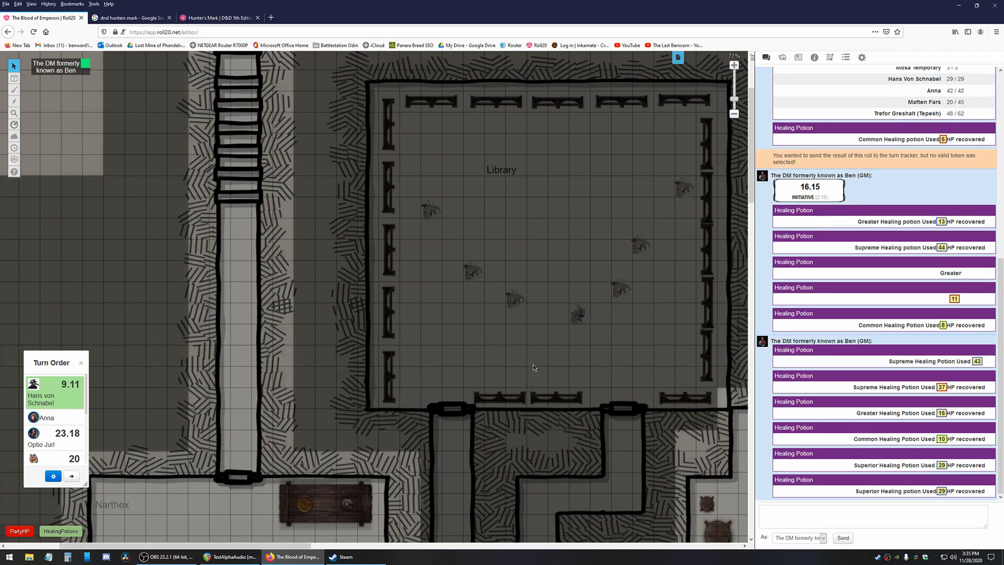
click(798, 58)
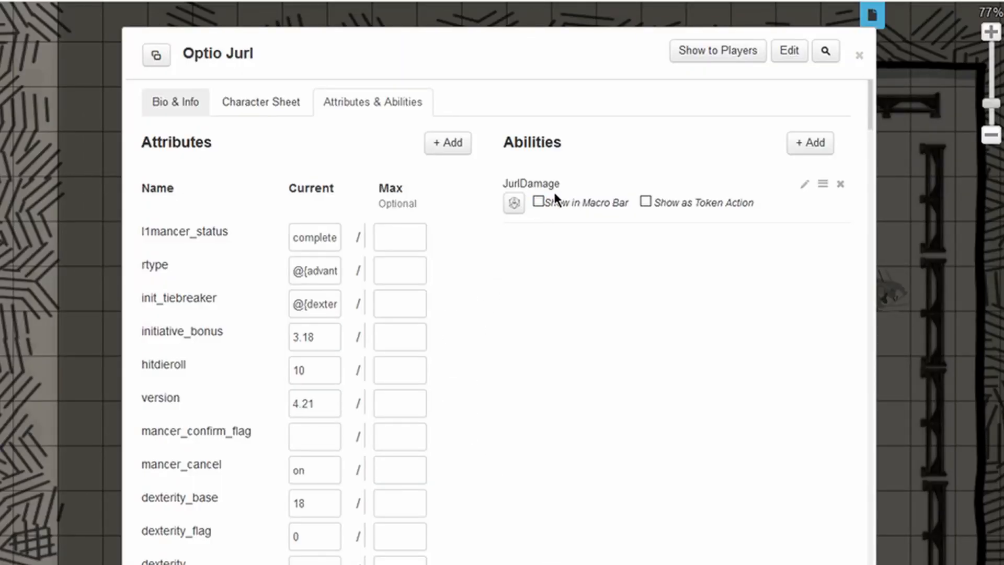
- Browse Optio Jurl's character sheet through core stats, features and spells
click(260, 101)
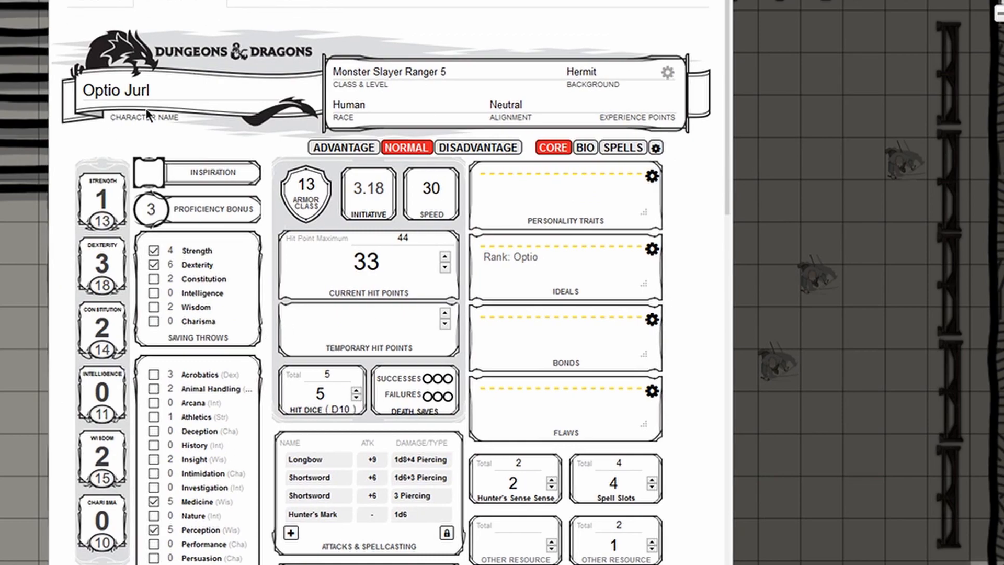
mouse_move(420, 79)
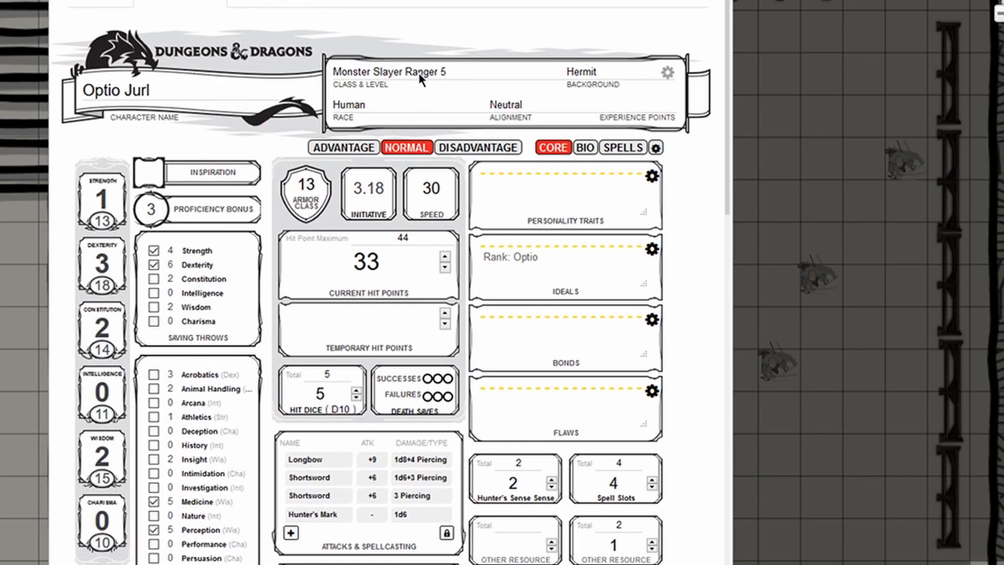
mouse_move(407, 87)
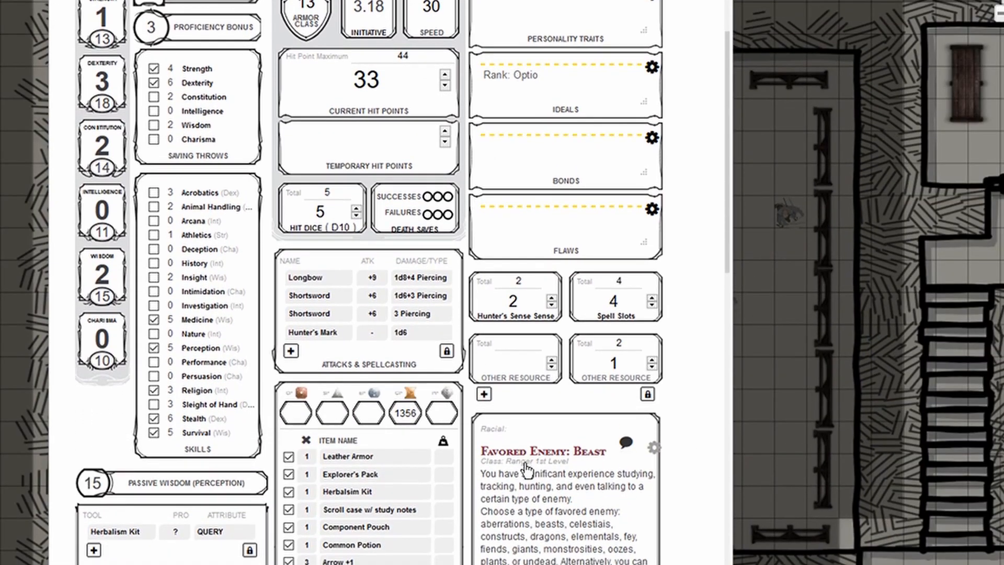
scroll(down, 3)
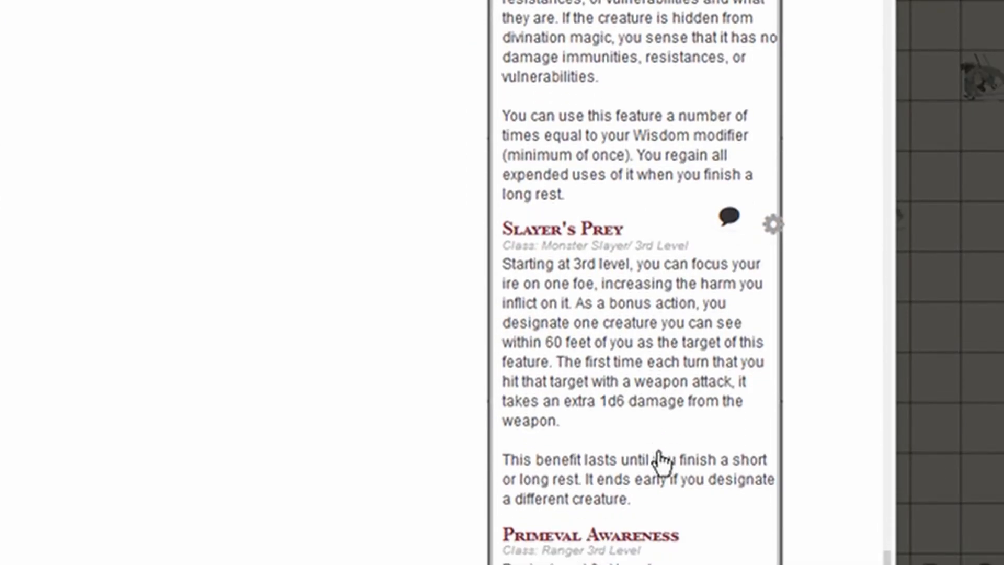
scroll(down, 3)
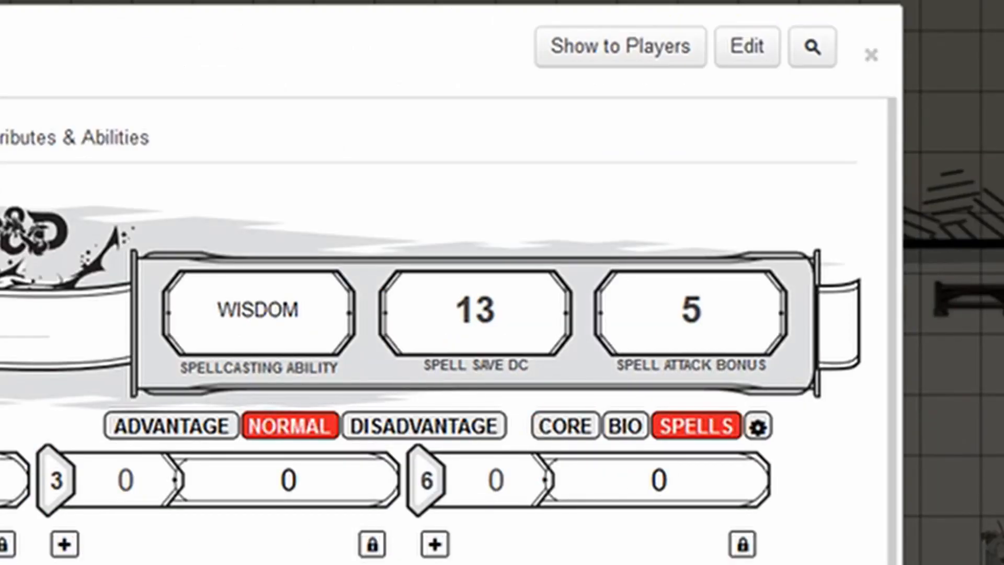
scroll(down, 3)
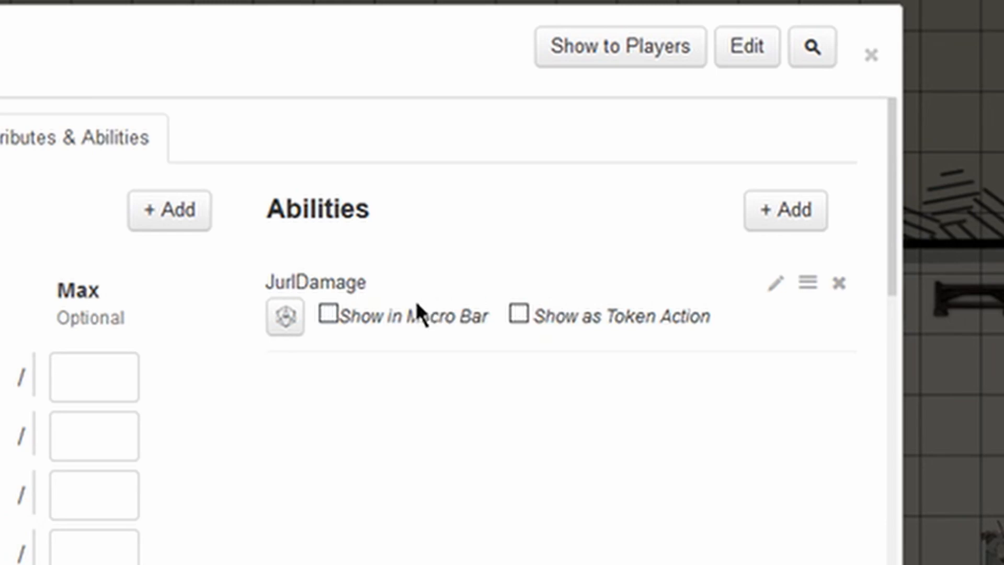
mouse_move(284, 317)
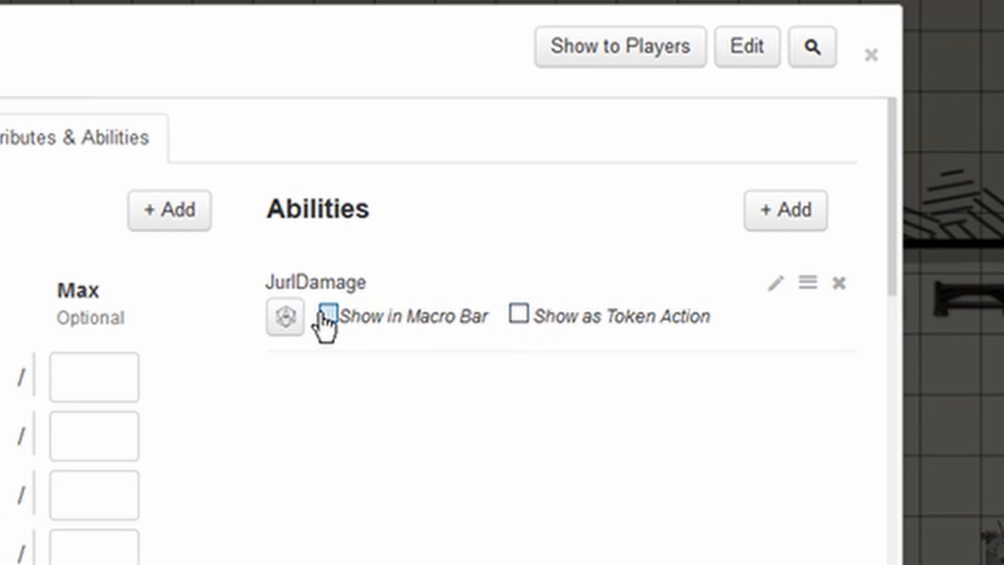
- Set the JurlDamage ability to show in the macro bar
click(329, 315)
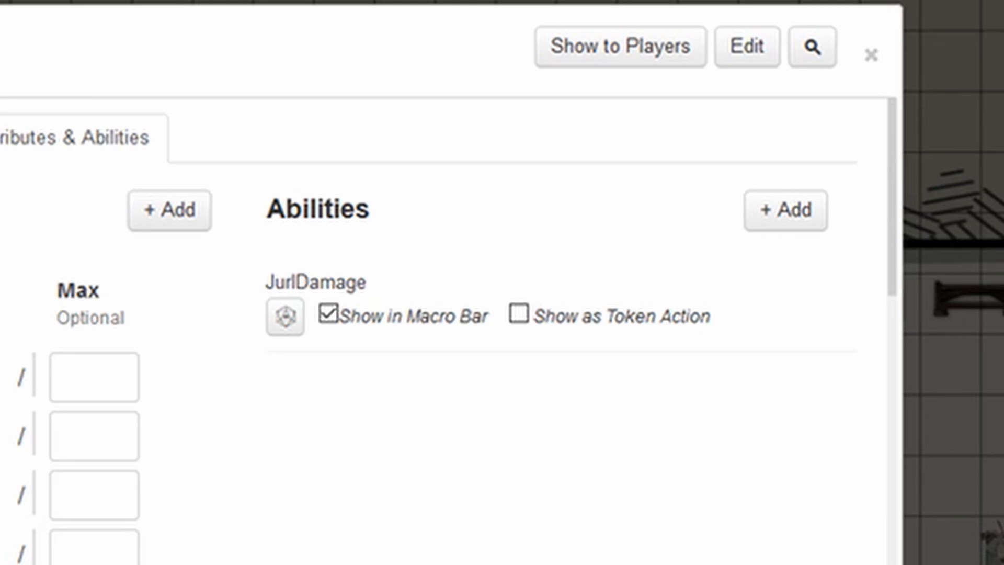
mouse_move(283, 378)
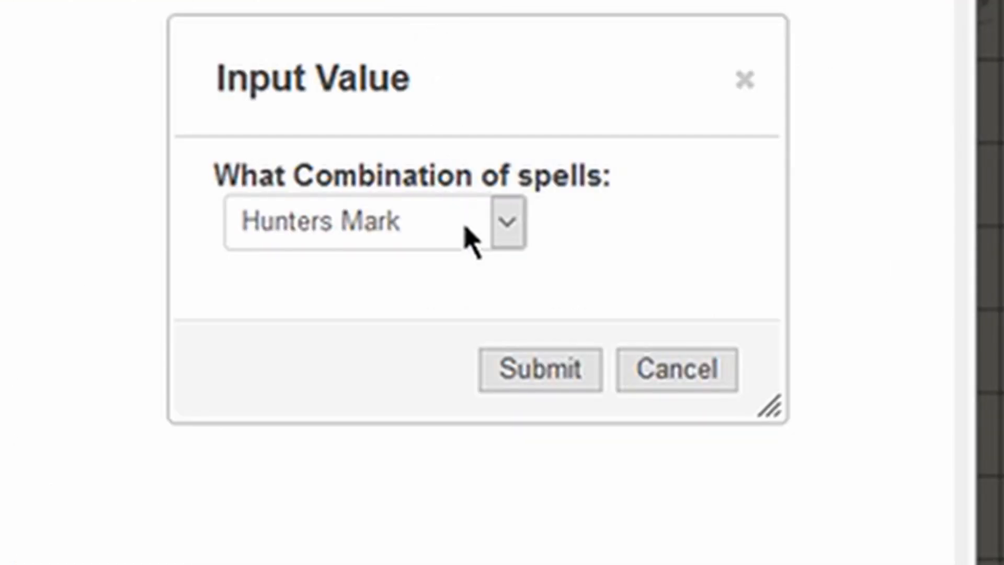
- Run JurlDamage with Both Favored Enemy, posting a Jurl Attacks! card dealing 24 damage
click(509, 221)
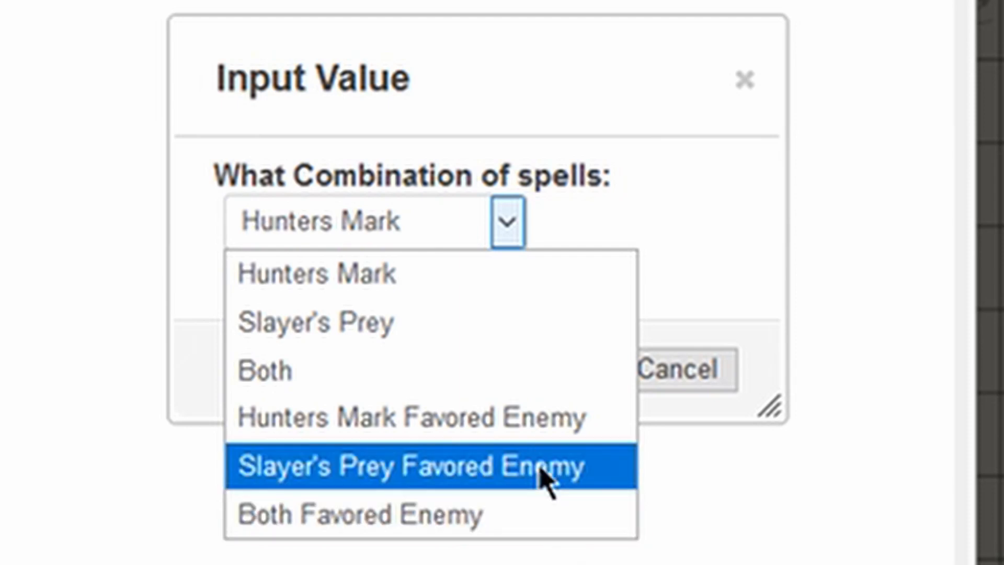
click(357, 512)
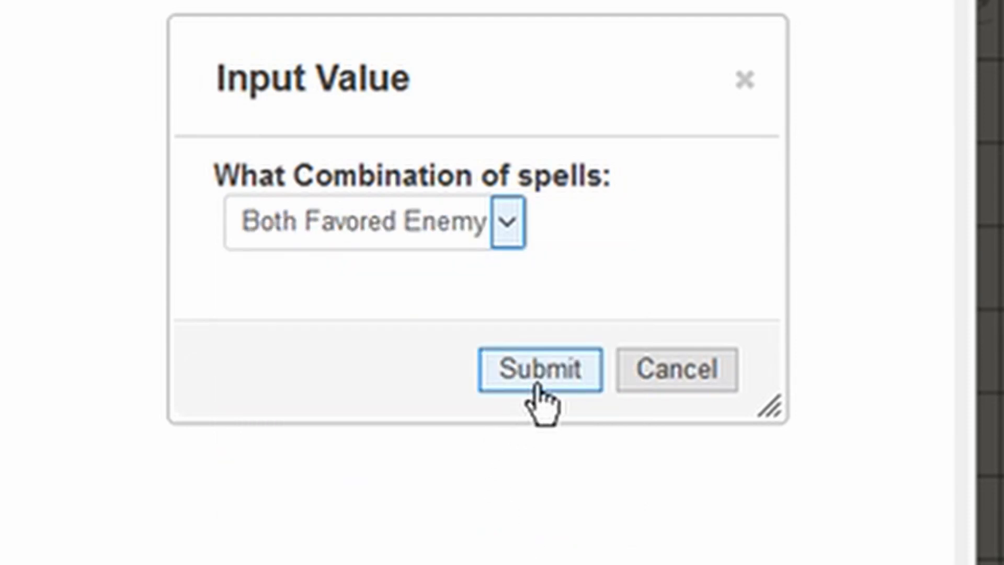
click(539, 369)
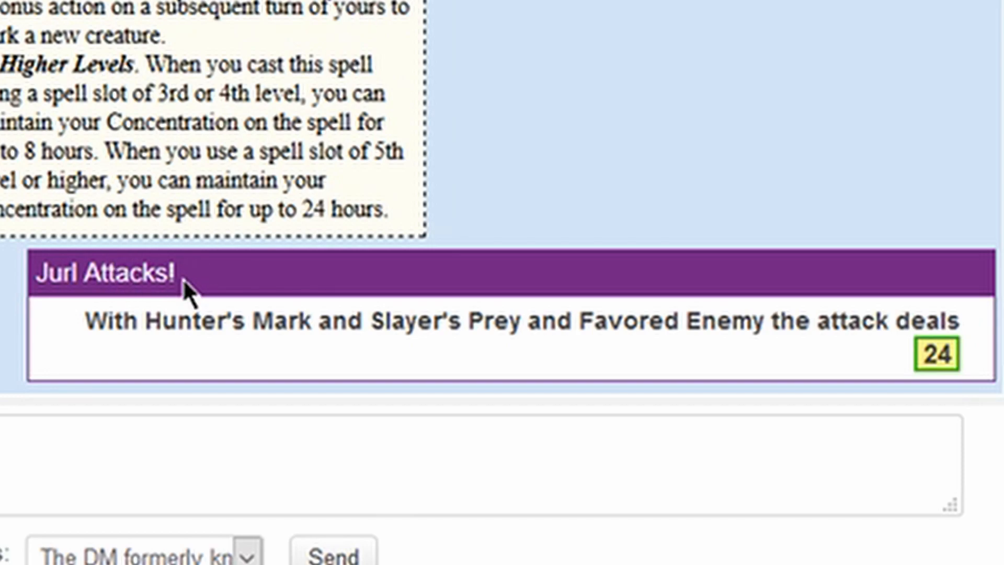
double_click(153, 275)
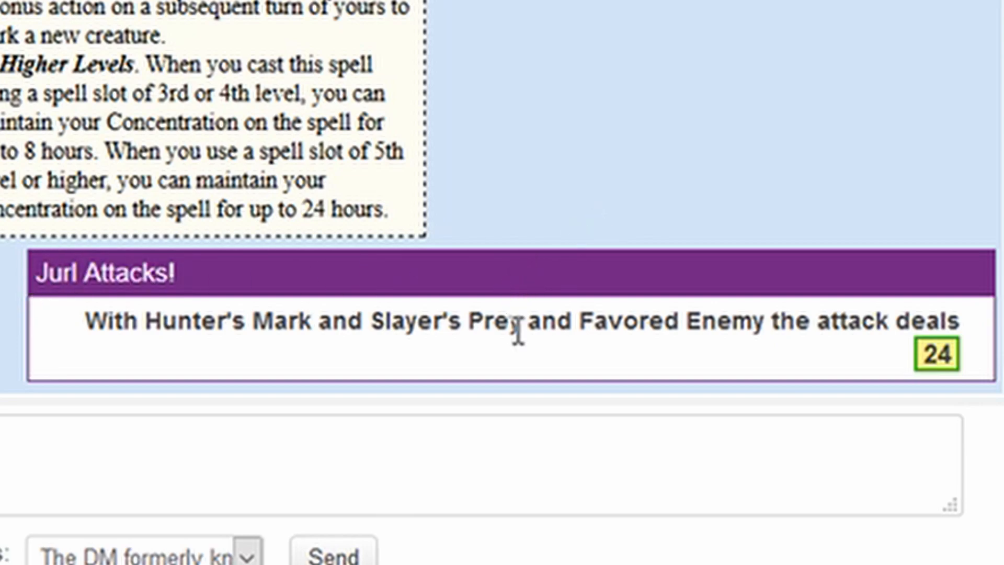
mouse_move(90, 329)
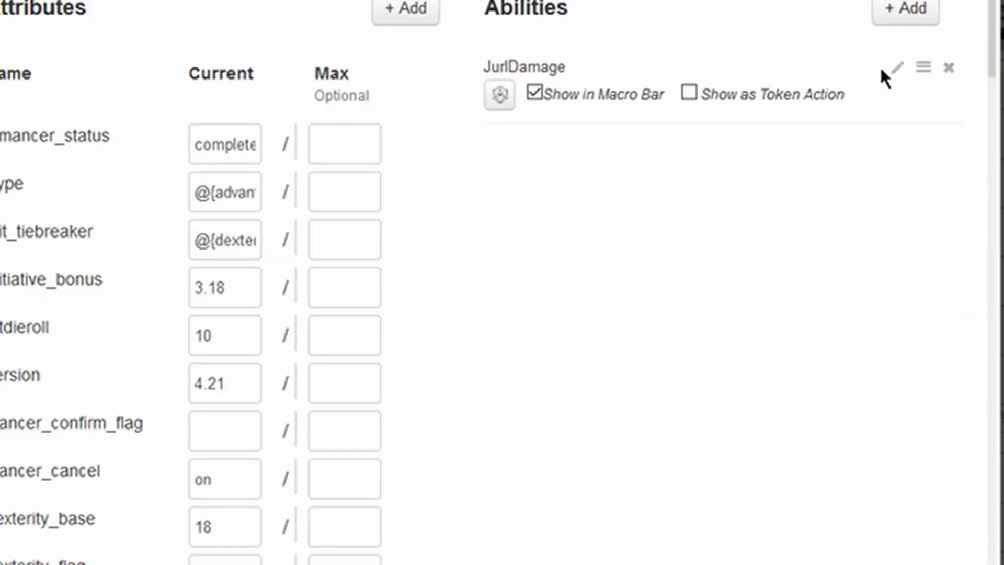
- Open JurlDamage for editing and highlight its &{template:default} declaration
click(895, 69)
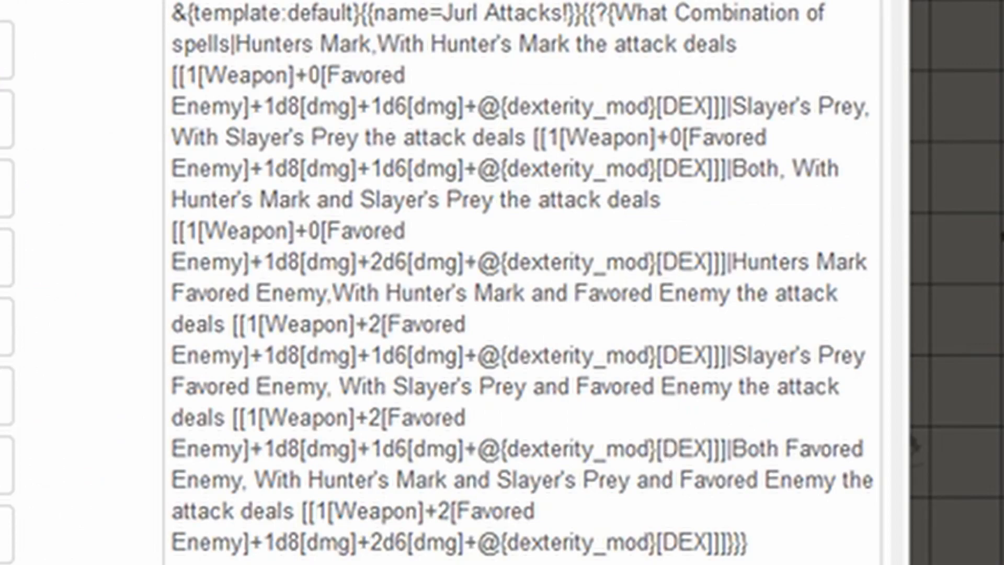
mouse_move(651, 430)
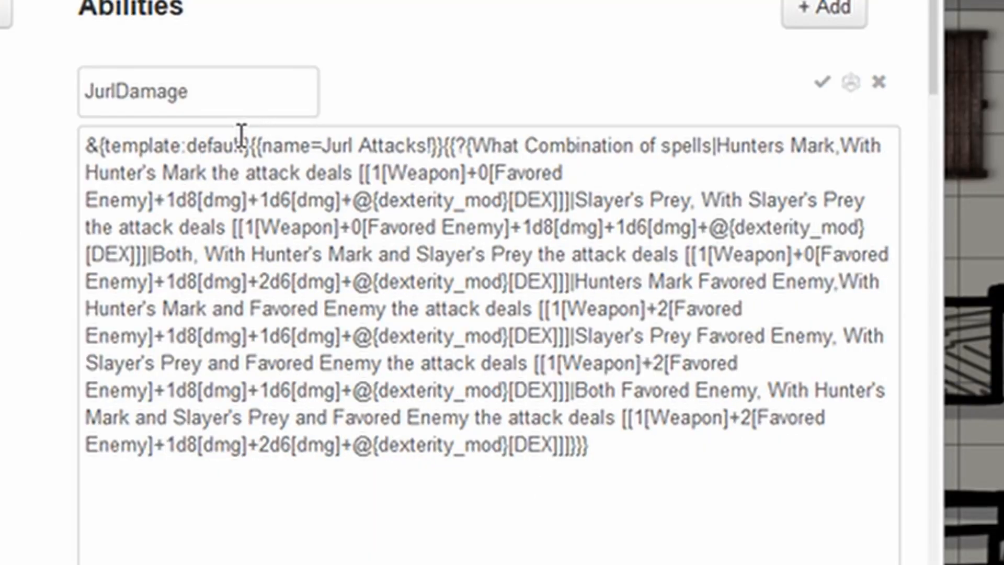
double_click(164, 145)
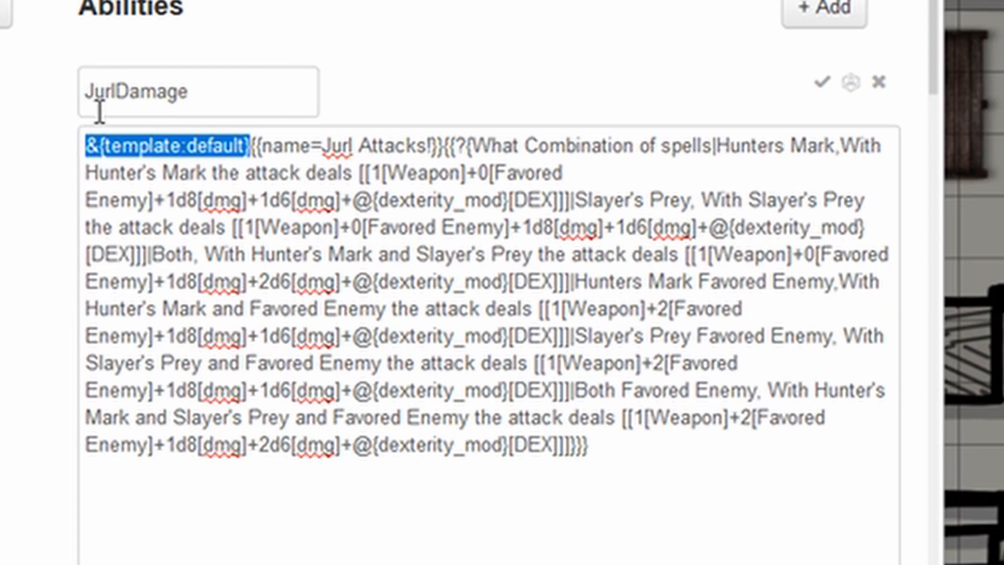
mouse_move(99, 115)
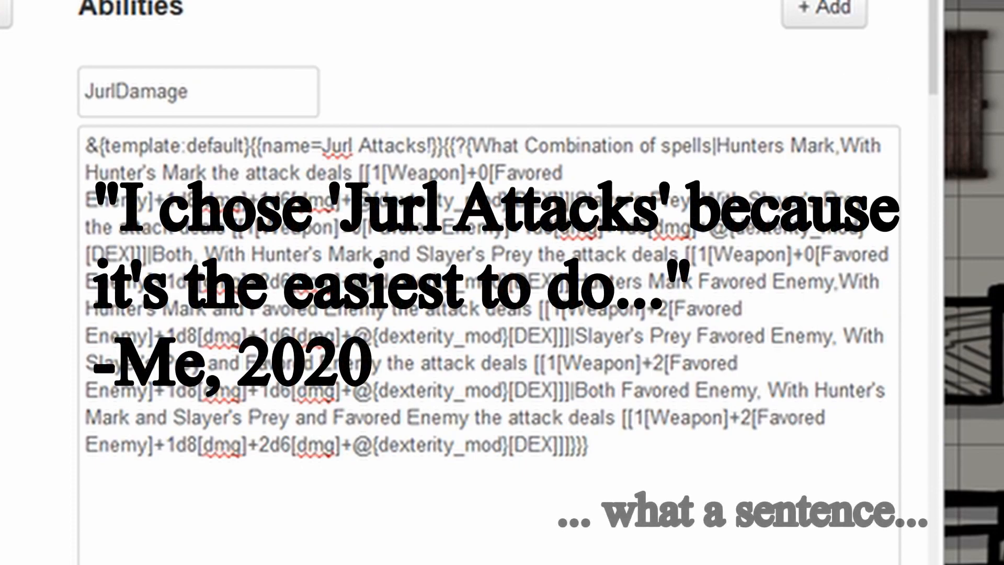
click(492, 163)
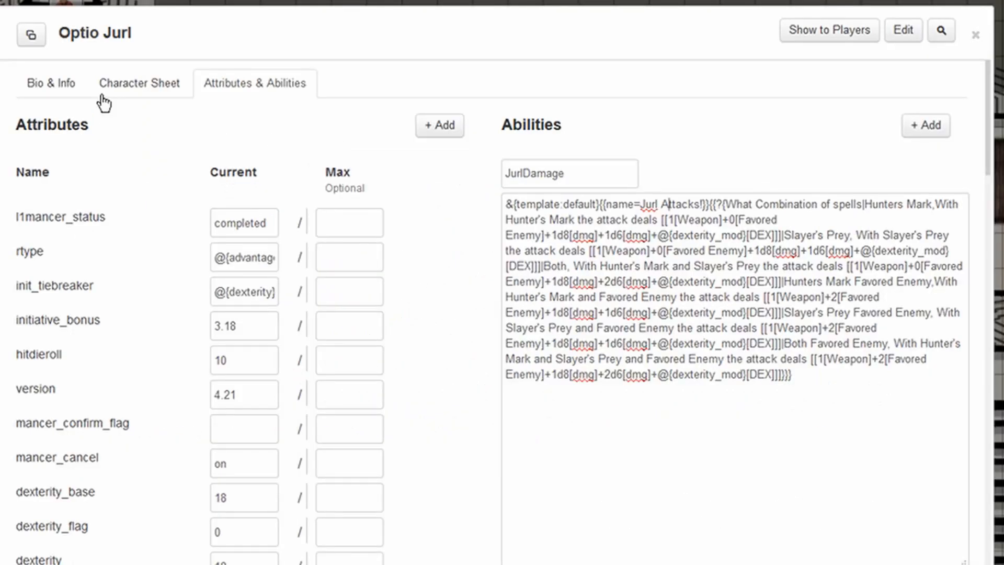
- Roll the Longbow attack from the sheet and cancel the spell-combination prompt it raises
click(138, 83)
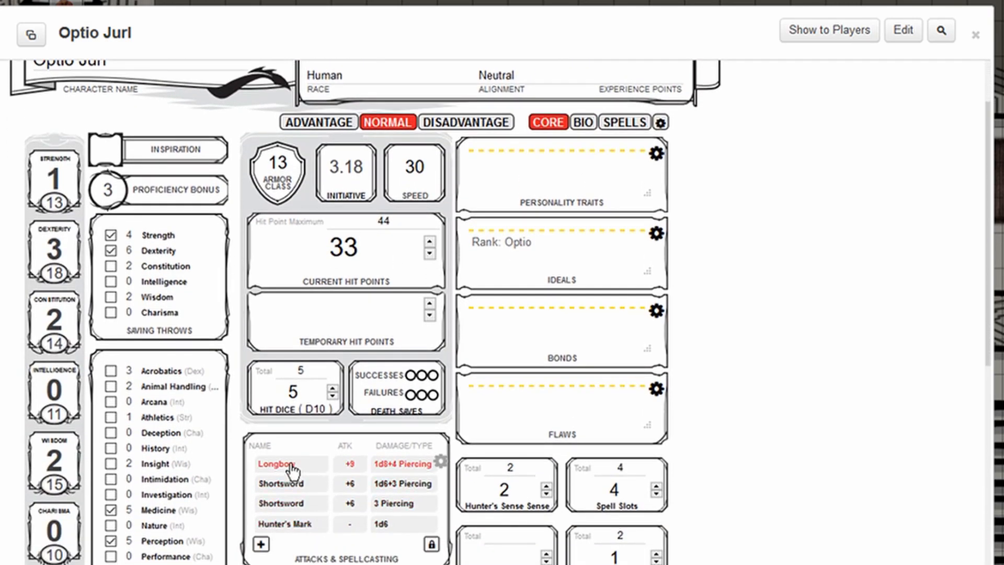
click(276, 463)
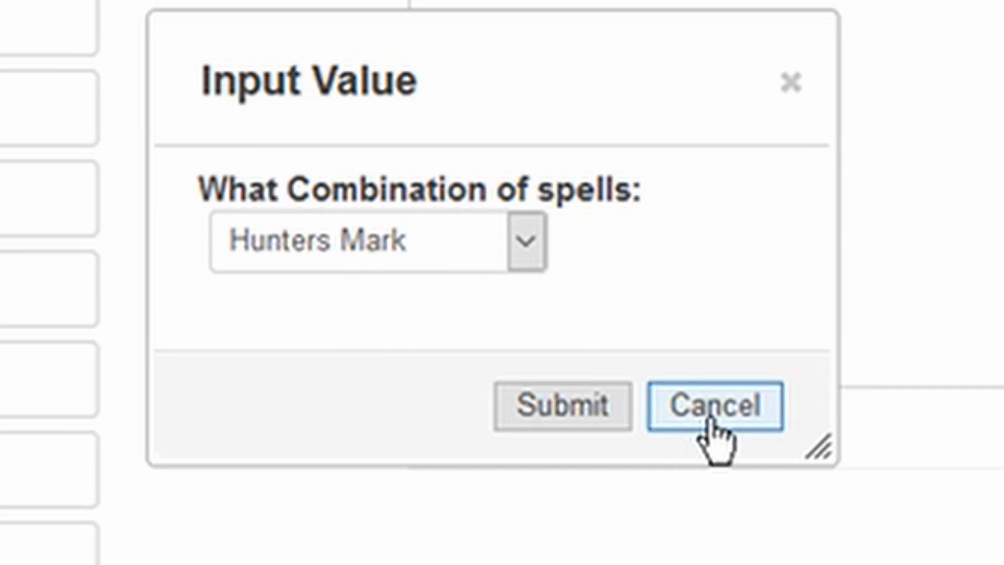
click(716, 406)
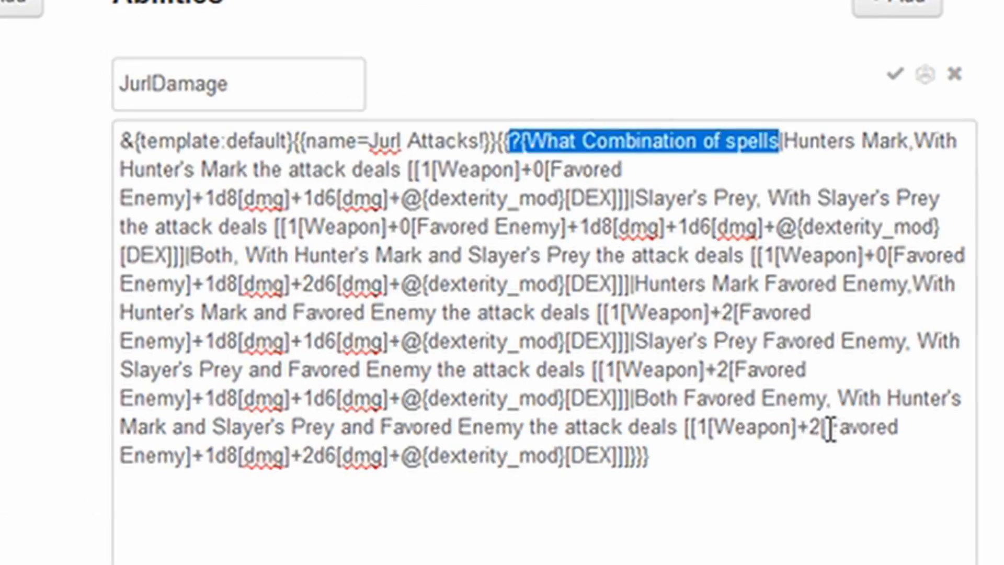
mouse_move(585, 359)
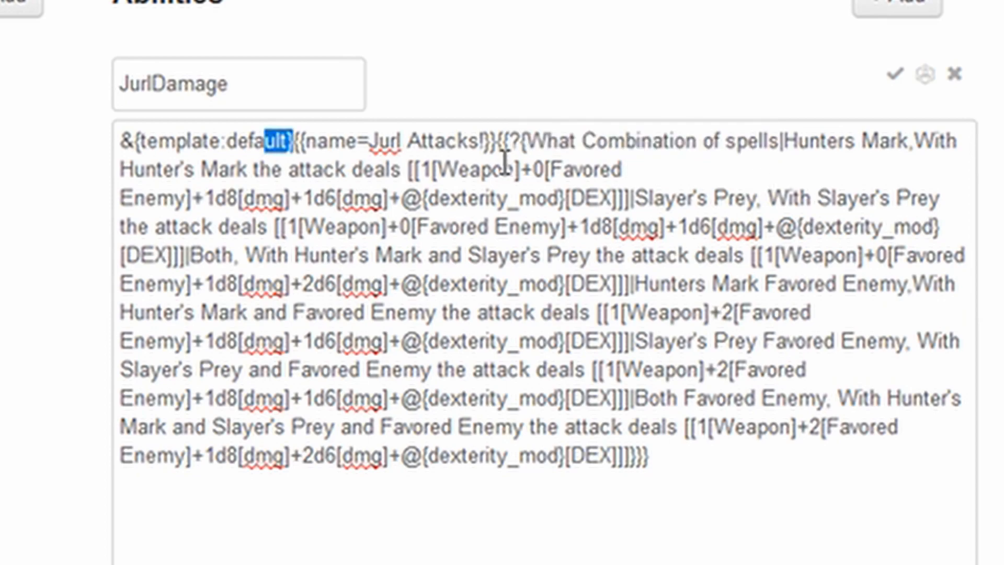
click(500, 141)
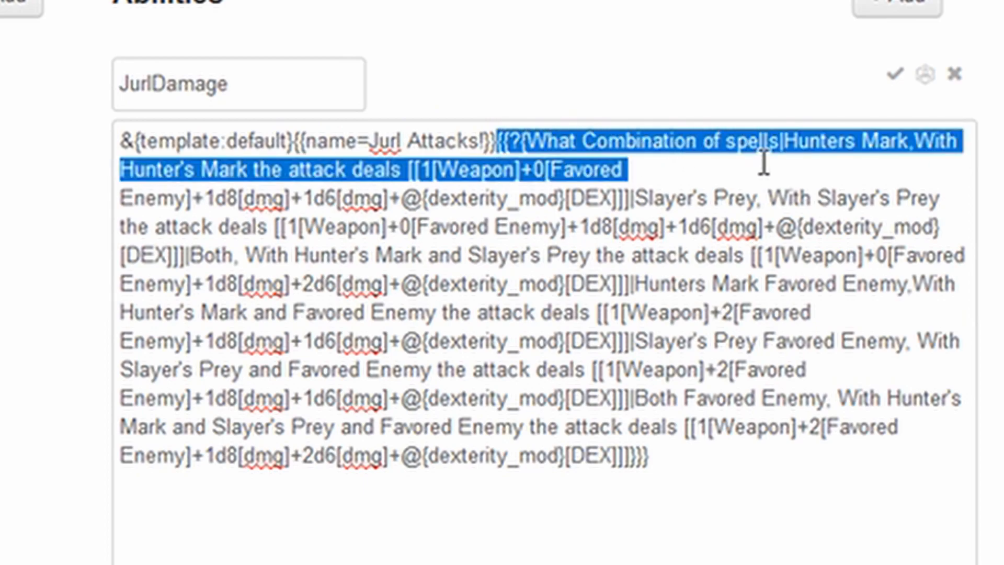
click(833, 258)
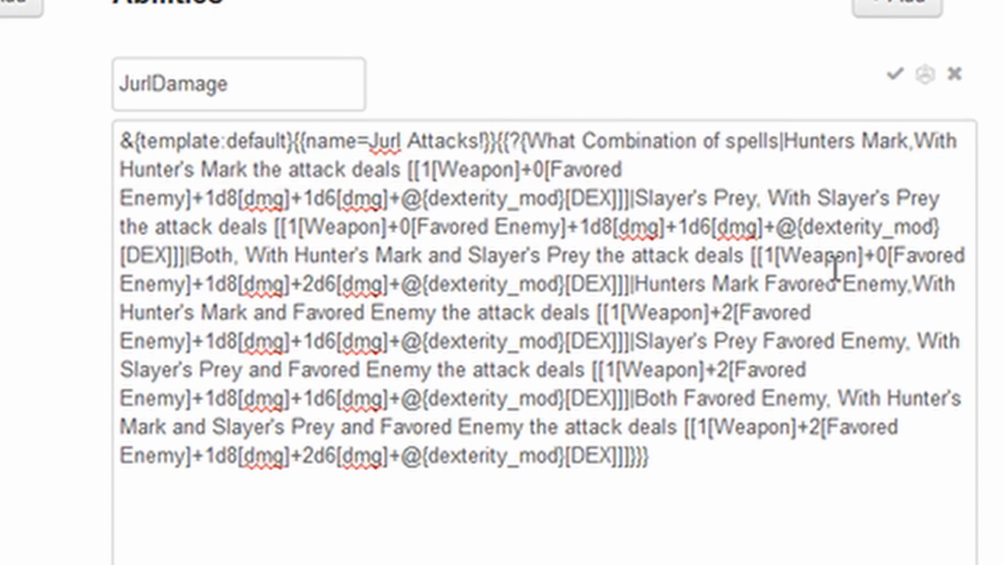
double_click(846, 141)
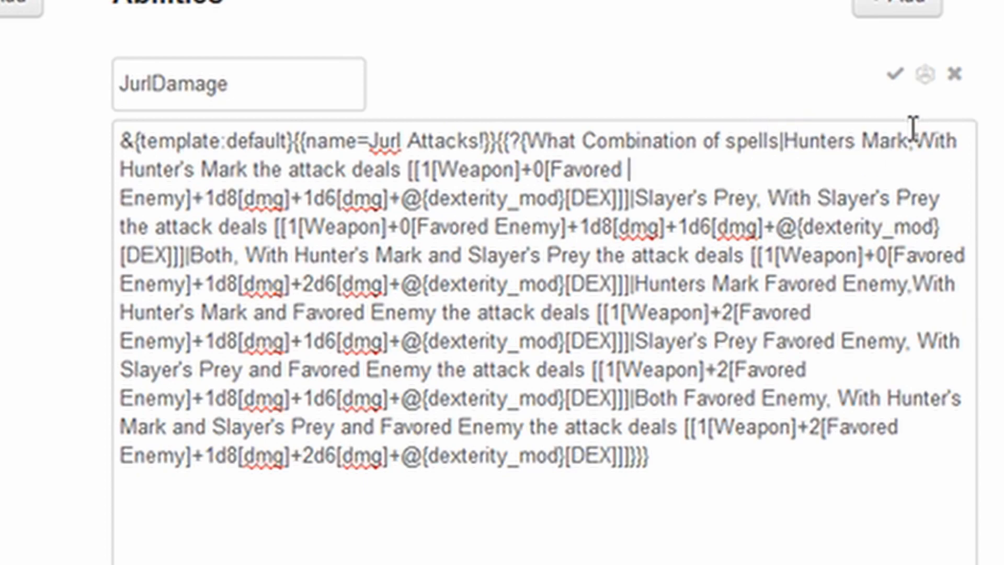
drag(926, 139, 839, 198)
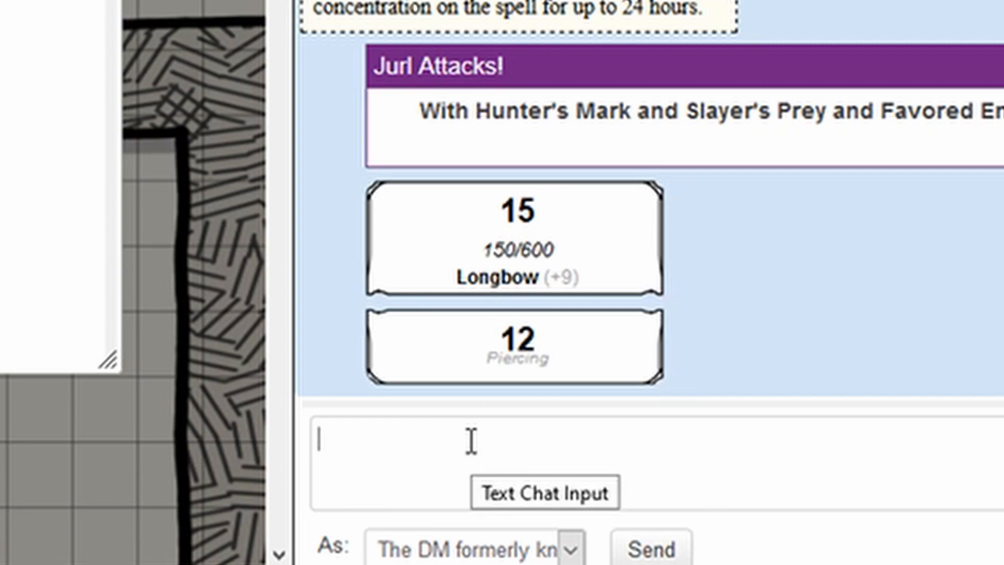
- Send an inline [[1d6+7]] roll to chat as a test
text([[1d)
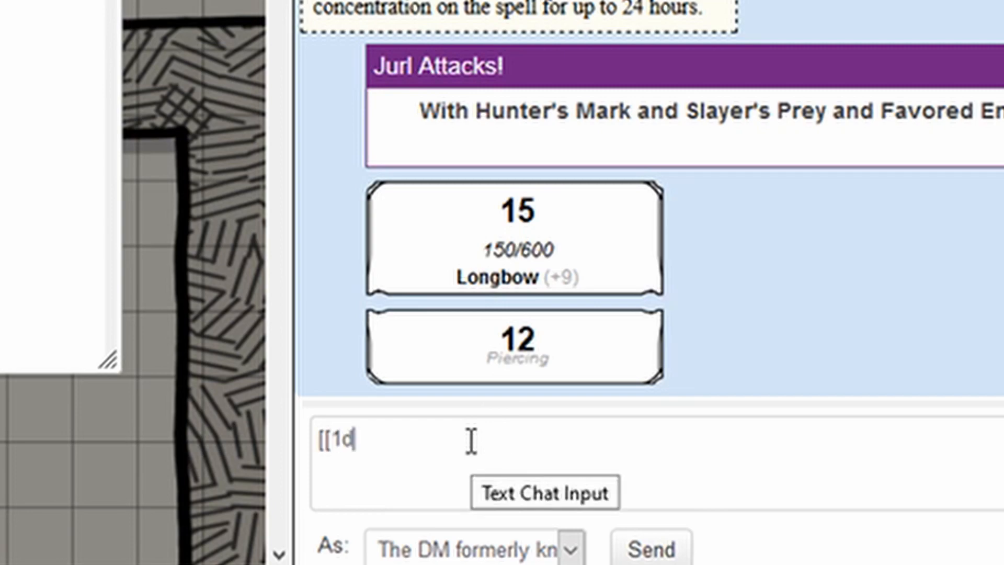
text(6+)
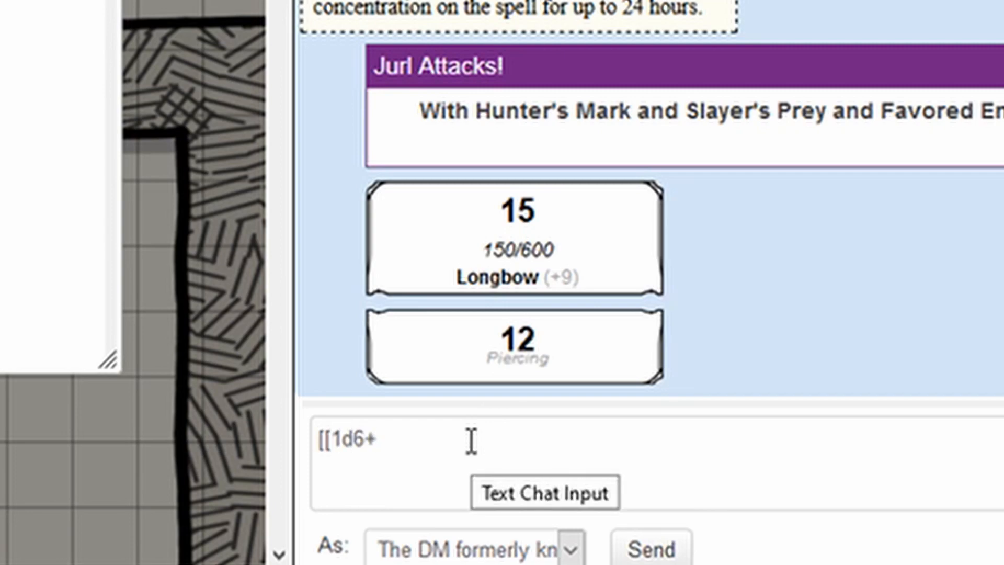
text(7]])
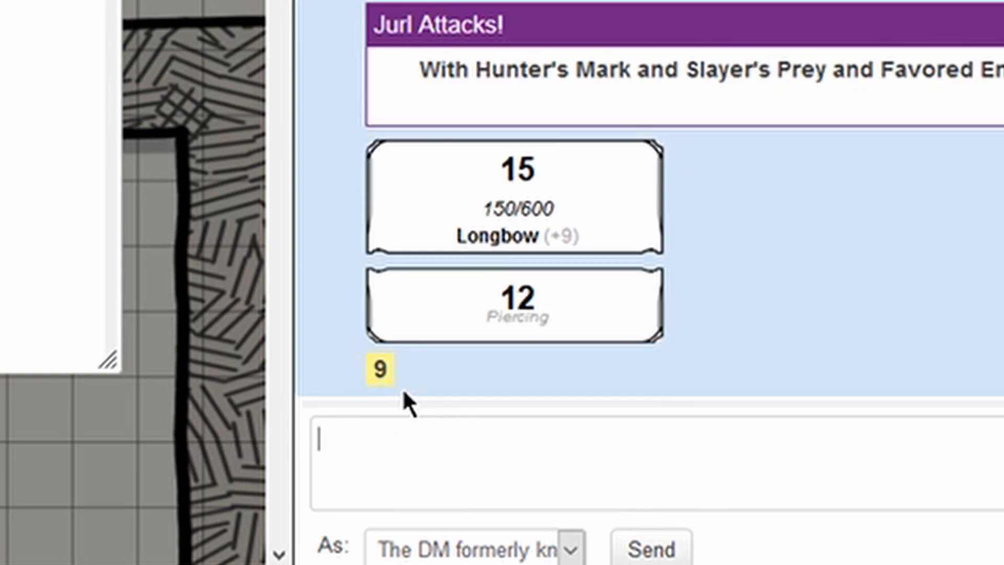
mouse_move(380, 368)
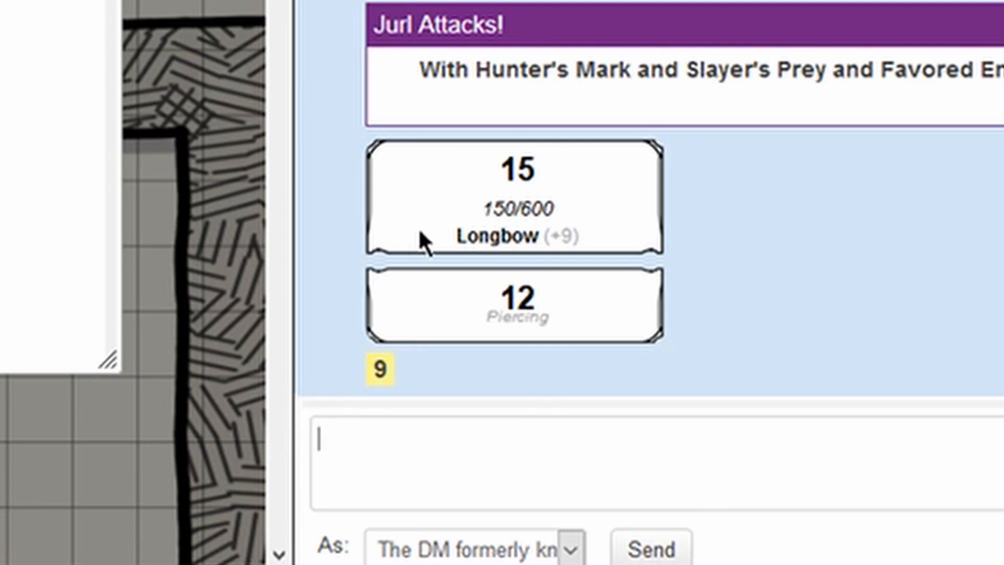
mouse_move(380, 370)
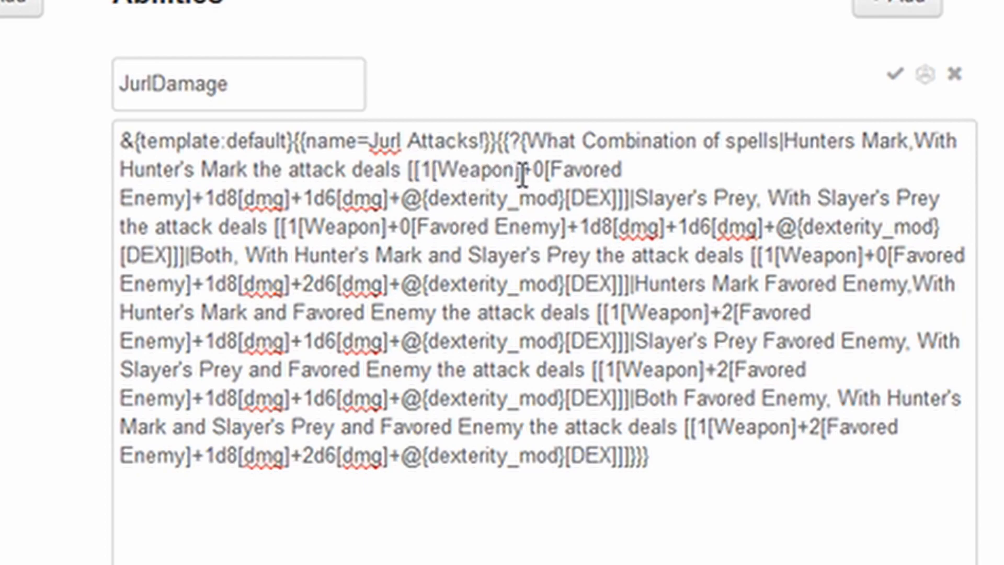
- Build the test damage roll [[1+0+1d8+1d6+3]] in the chat entry, mirroring the labelled macro roll
double_click(477, 169)
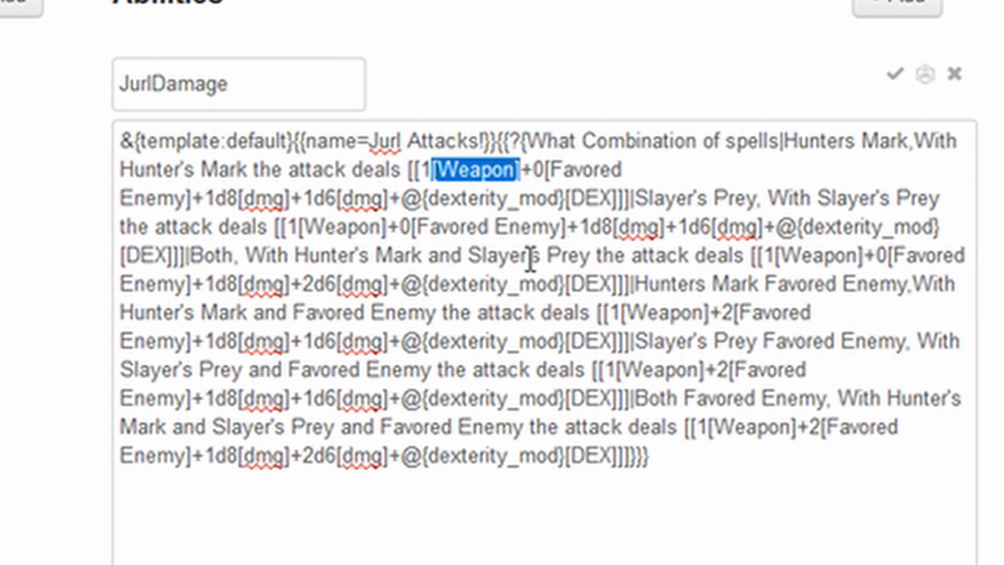
mouse_move(701, 426)
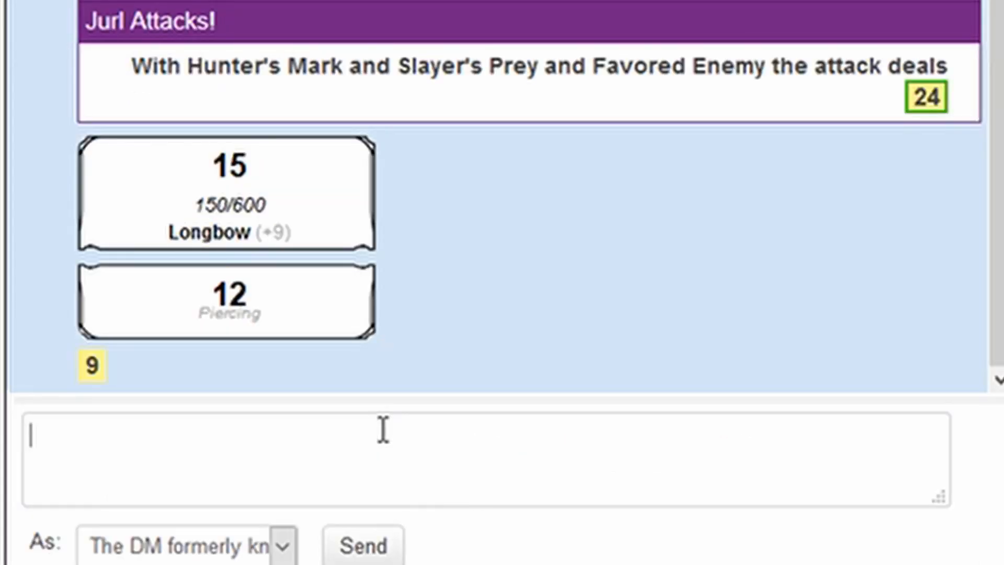
text([[)
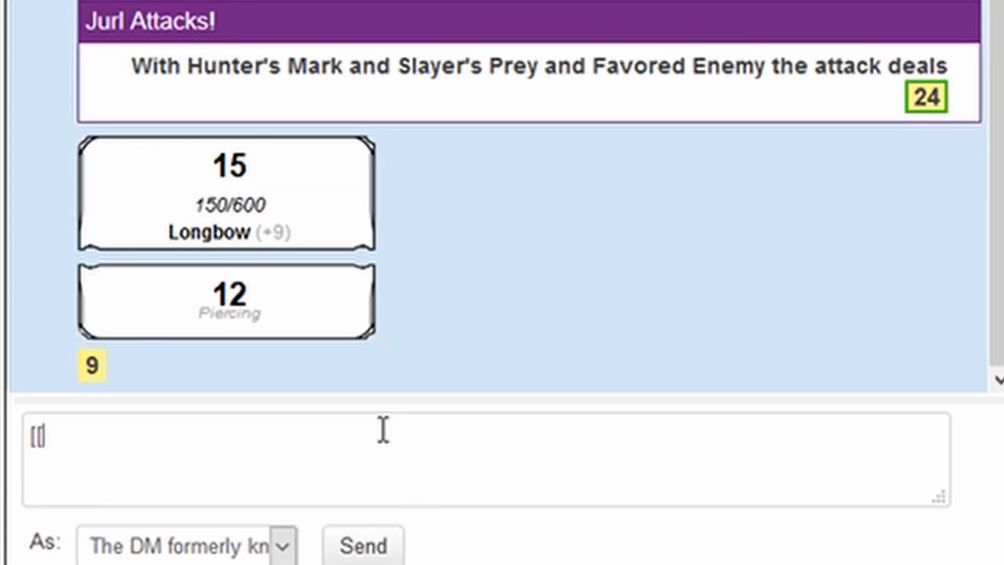
text([1+0)
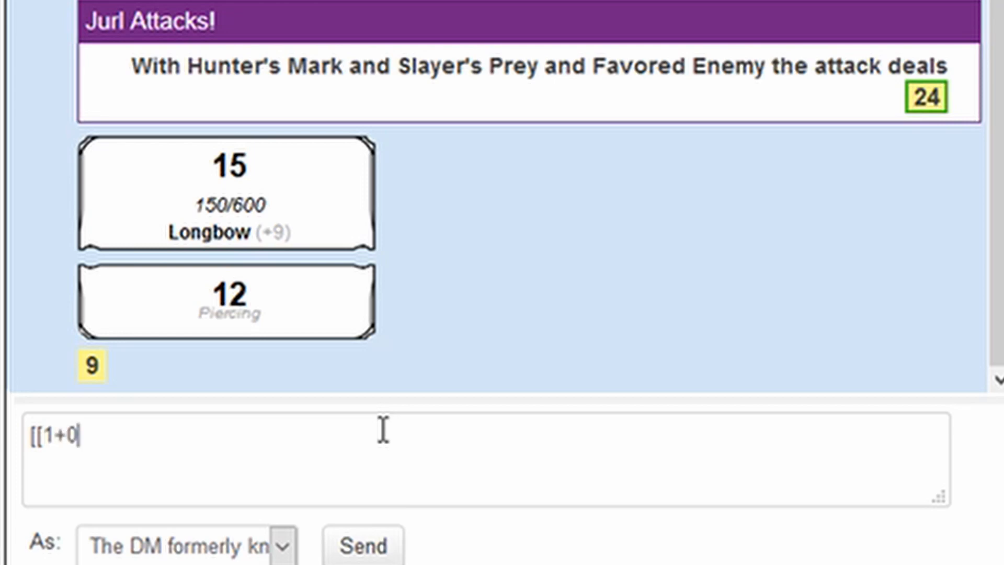
text(+1d8)
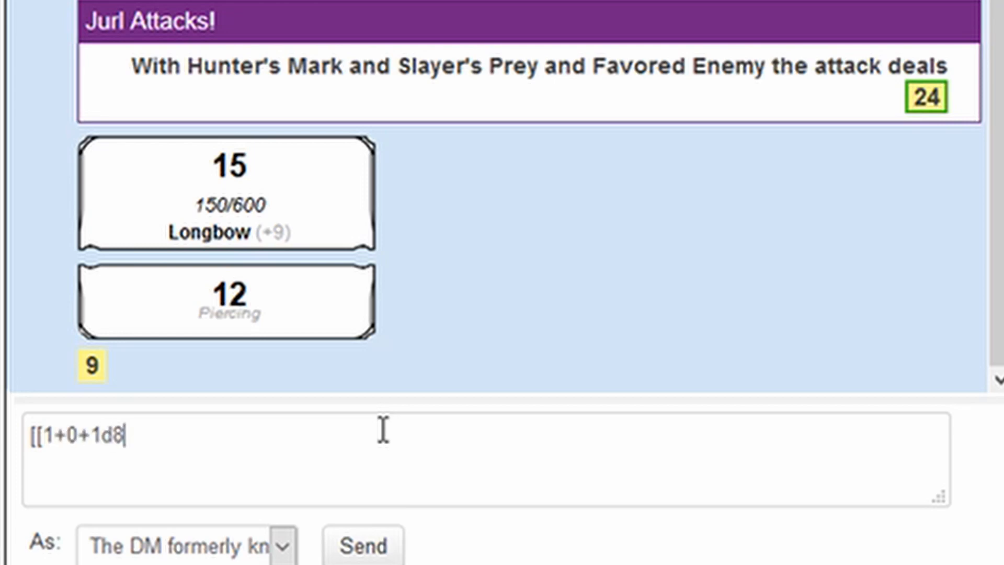
text(+1)
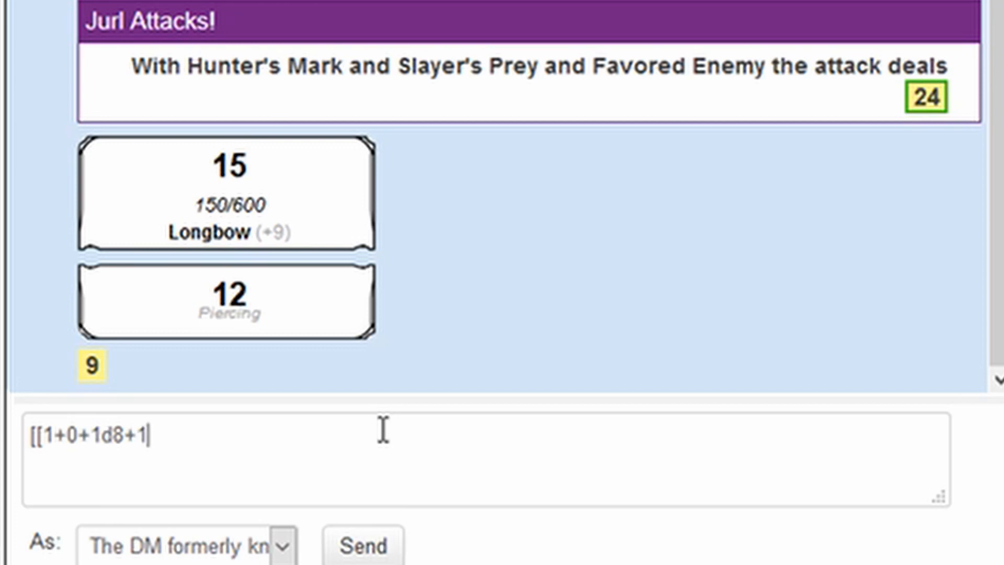
text(d6+)
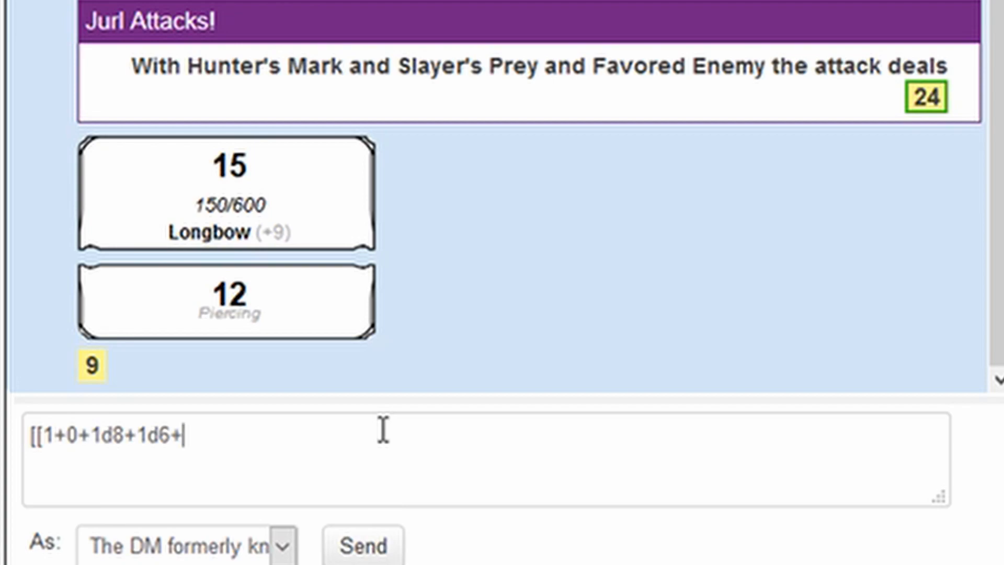
text(3)
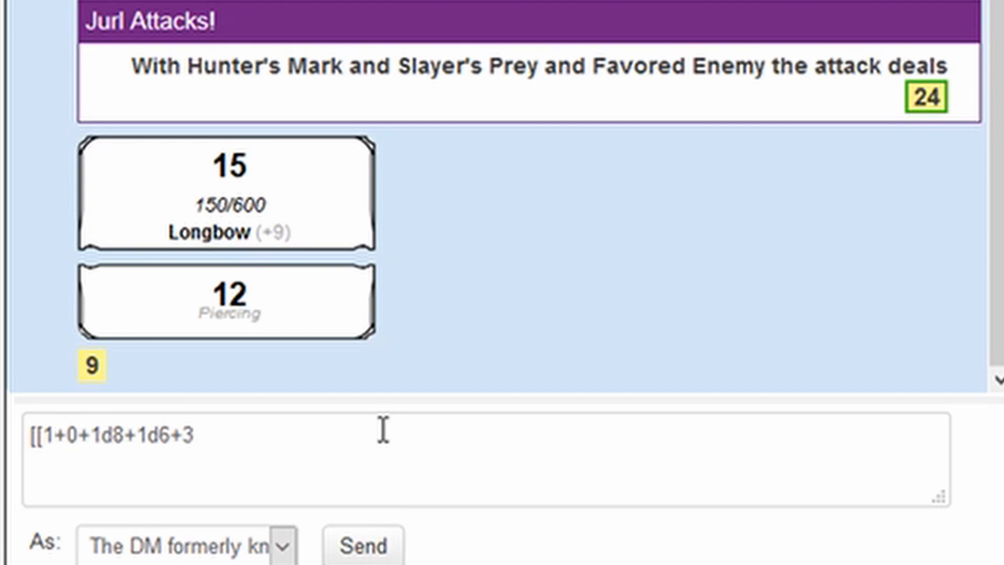
text(]])
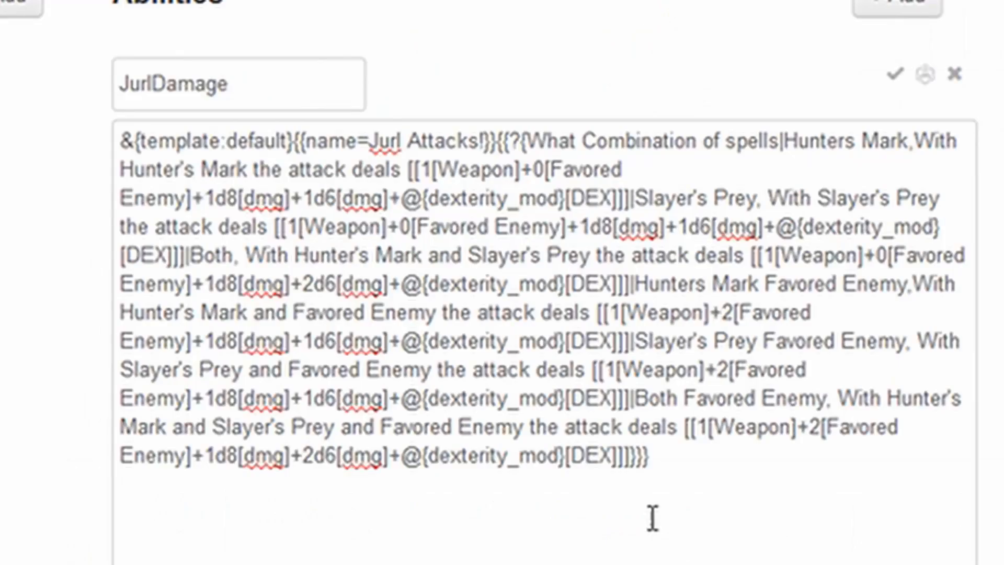
- Review the weapon bonus in the Hunter's Mark formula and the available spell combinations
click(439, 171)
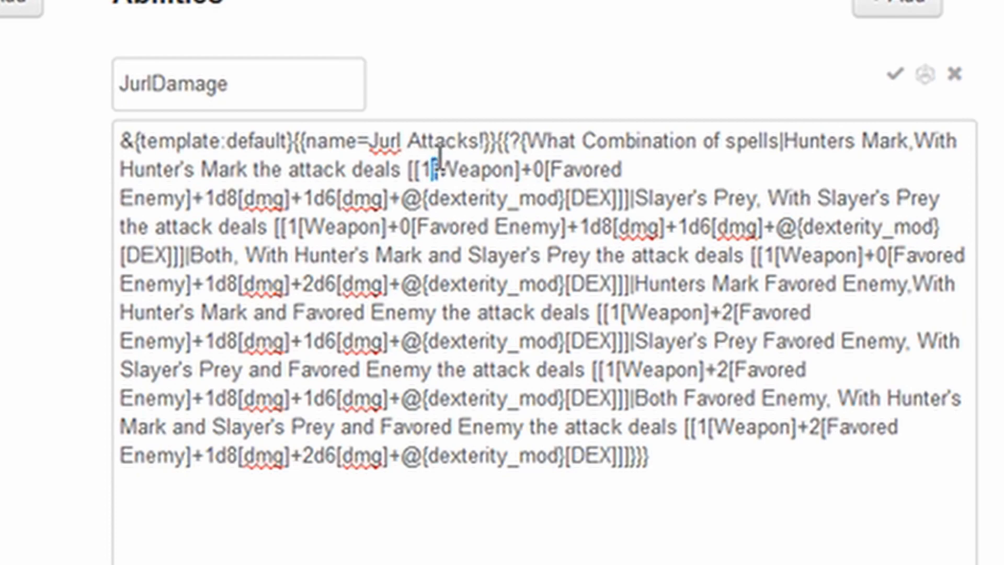
double_click(474, 170)
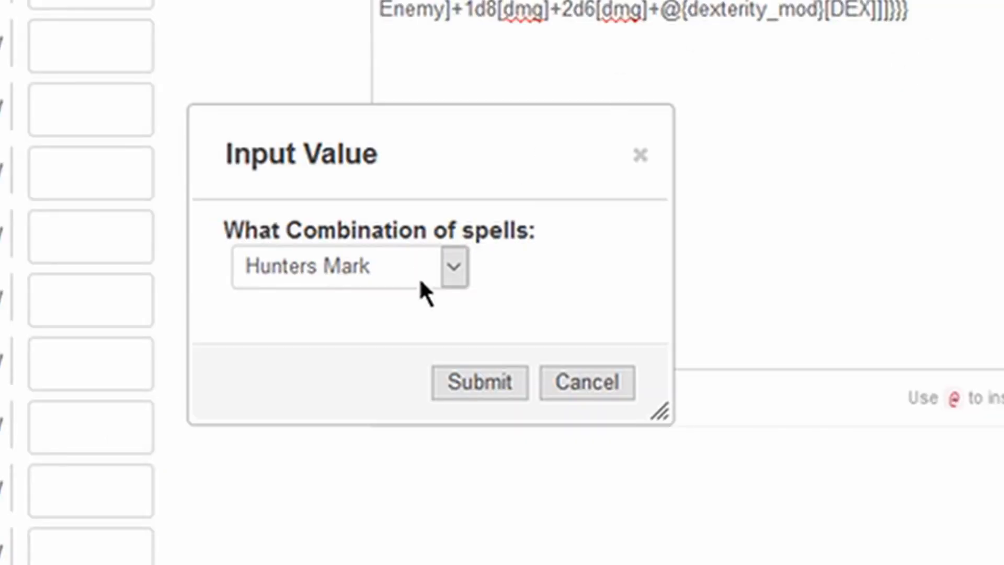
click(478, 383)
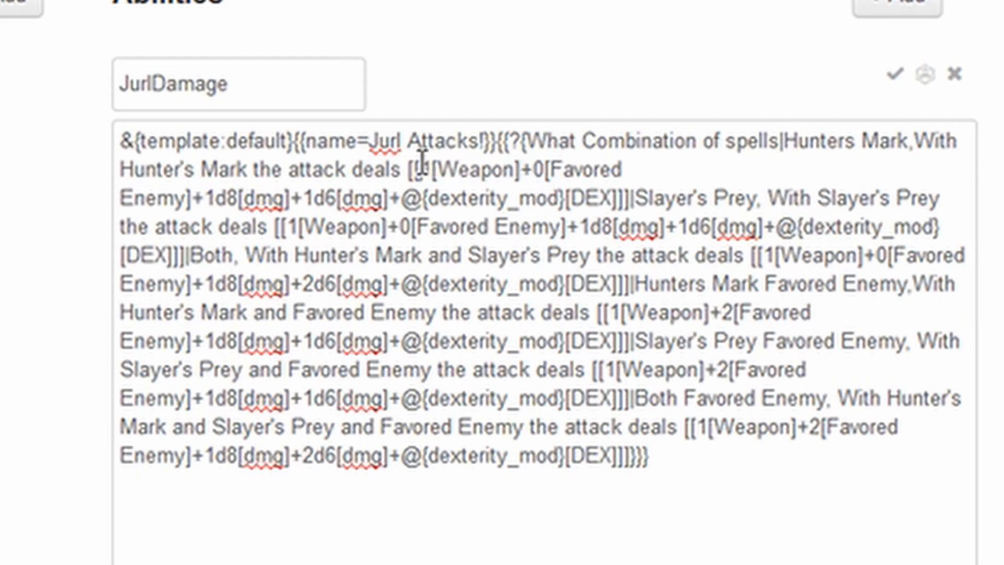
double_click(424, 171)
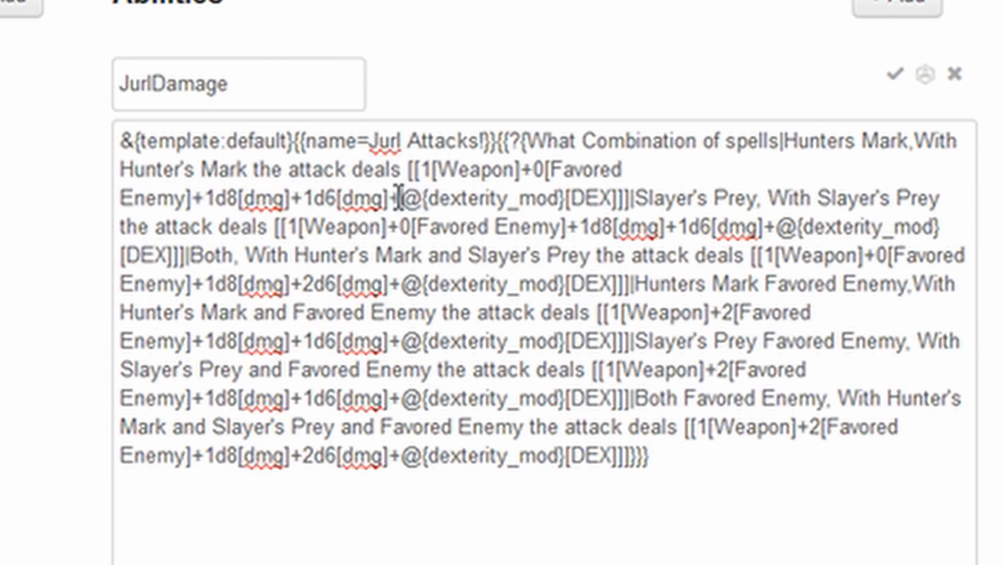
- Review the dexterity modifier, DEX label and Slayer's Prey option in the JurlDamage roll query
double_click(413, 199)
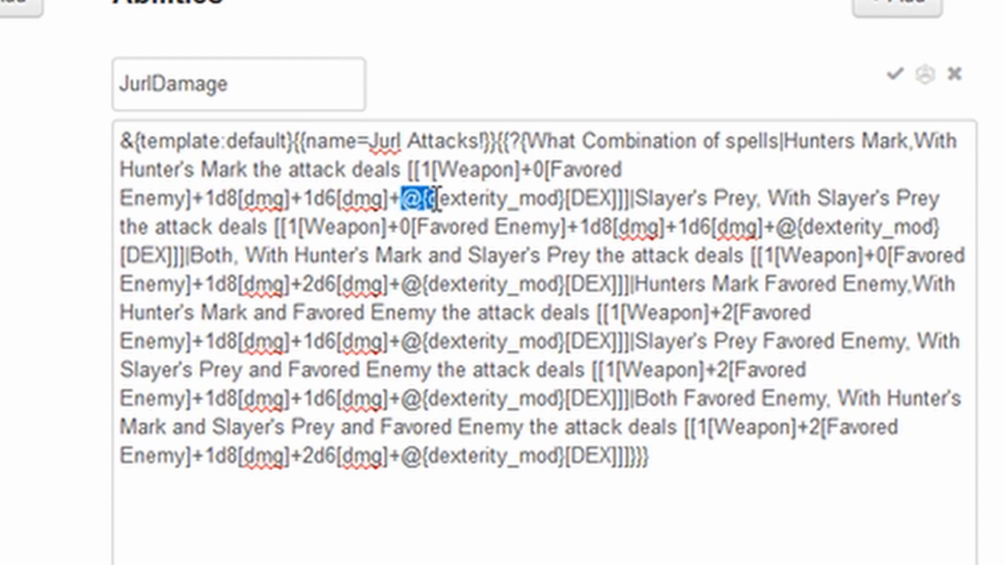
drag(426, 198, 557, 226)
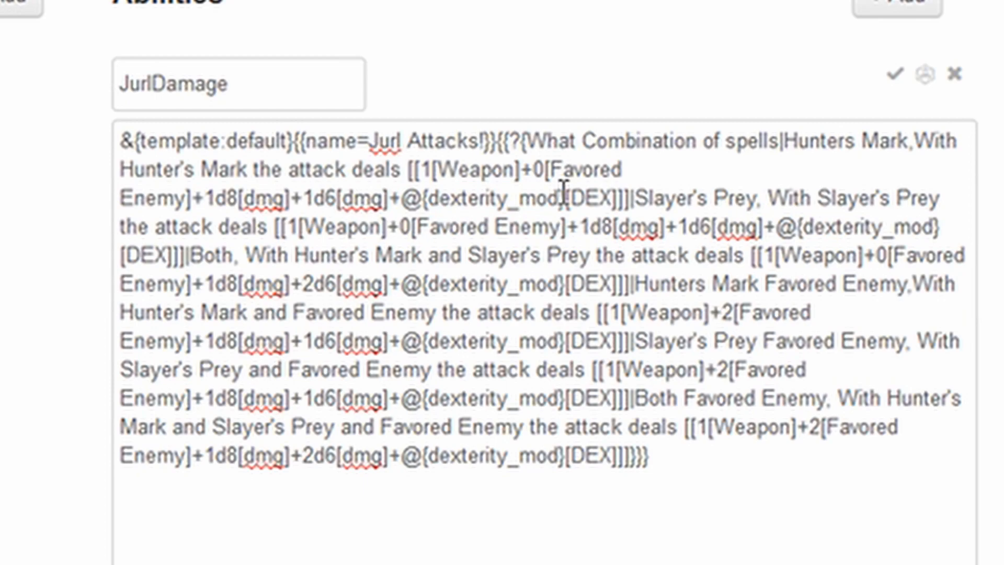
double_click(593, 197)
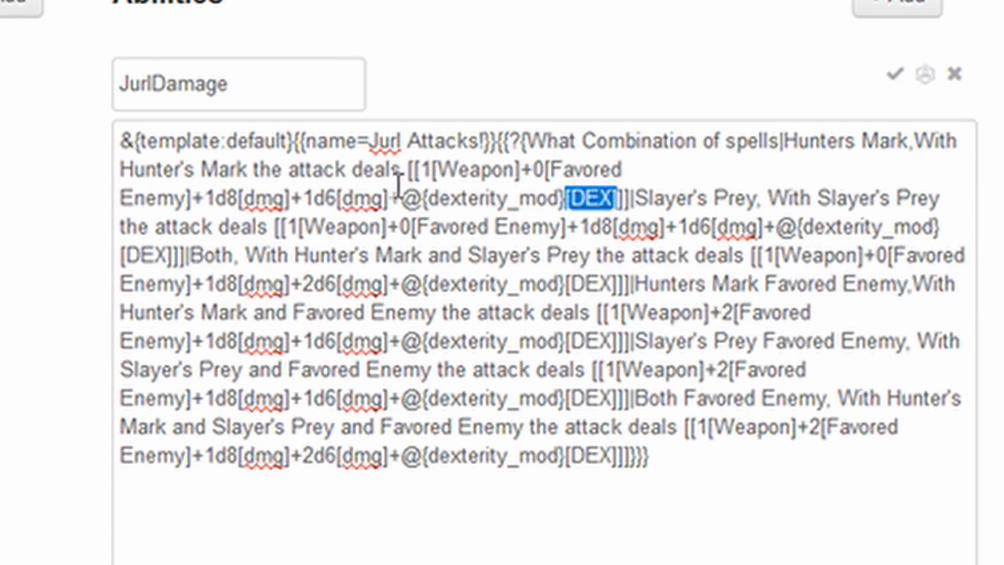
mouse_move(480, 195)
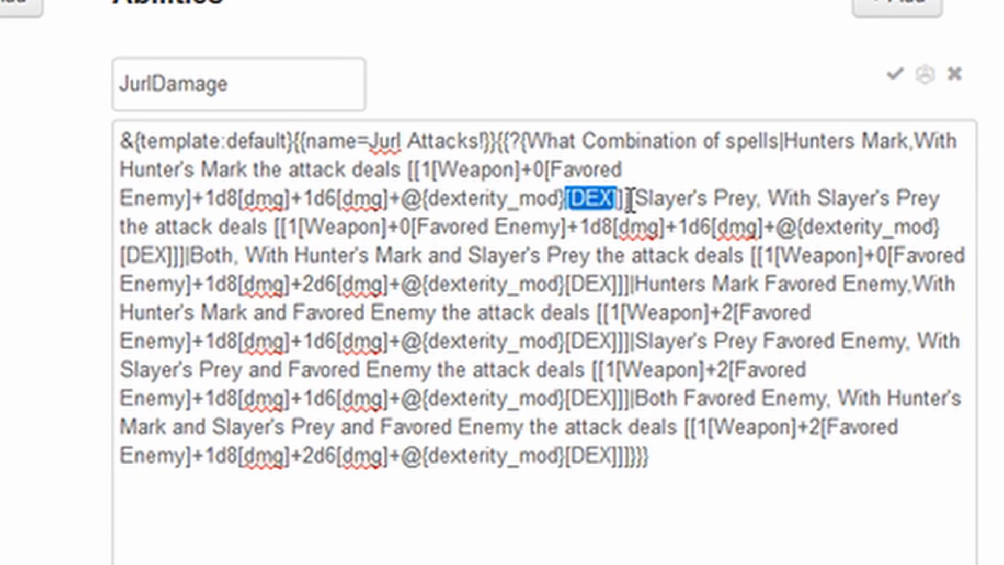
click(631, 196)
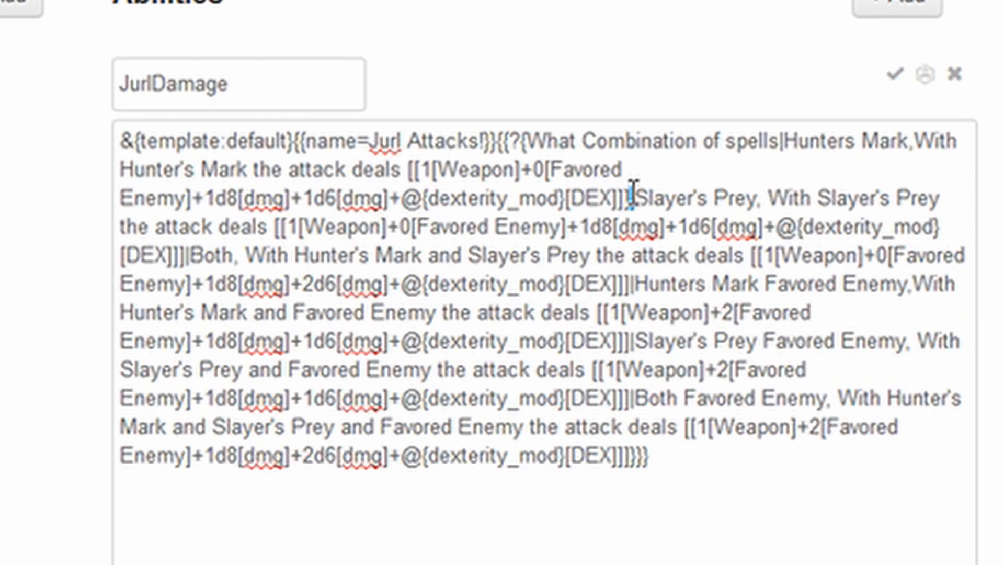
double_click(672, 199)
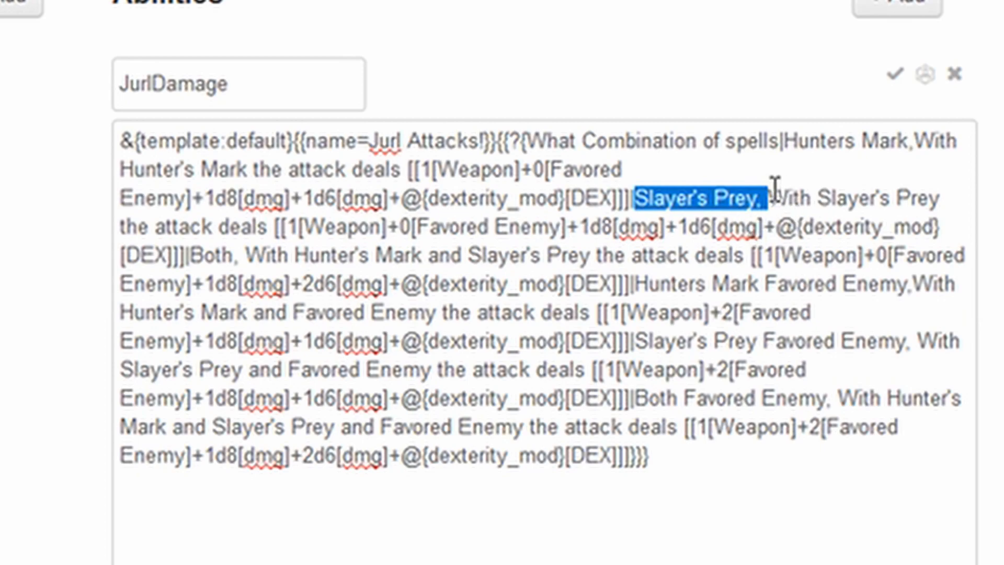
click(320, 234)
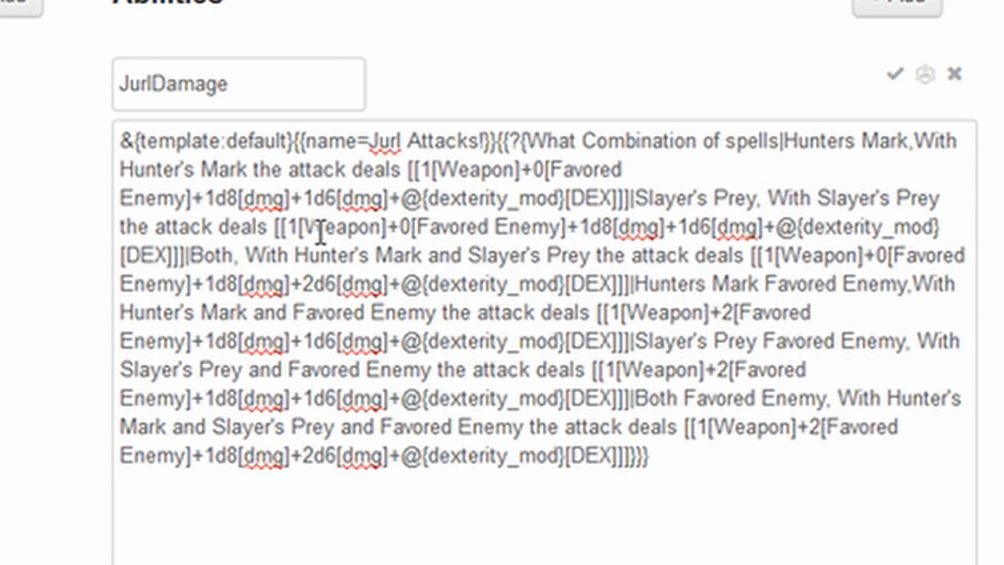
drag(277, 227, 441, 256)
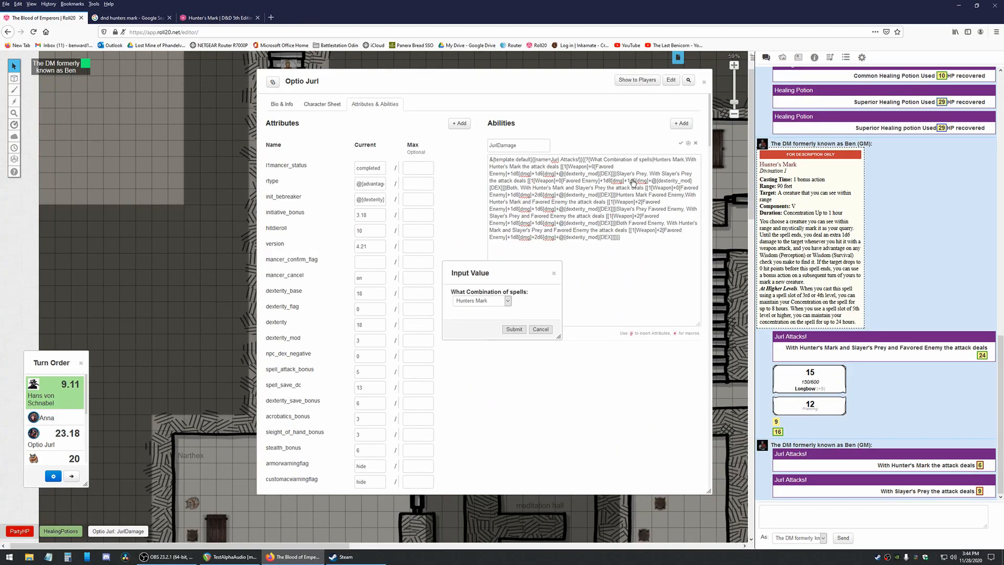
- Roll damage for the Hunter's Mark option, posting a third Jurl Attacks! card
click(508, 300)
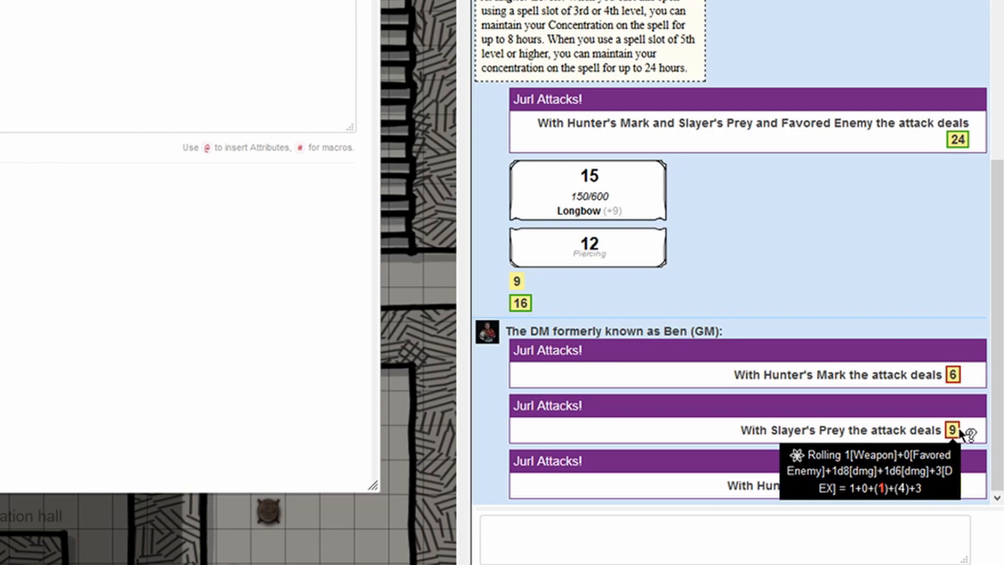
mouse_move(957, 139)
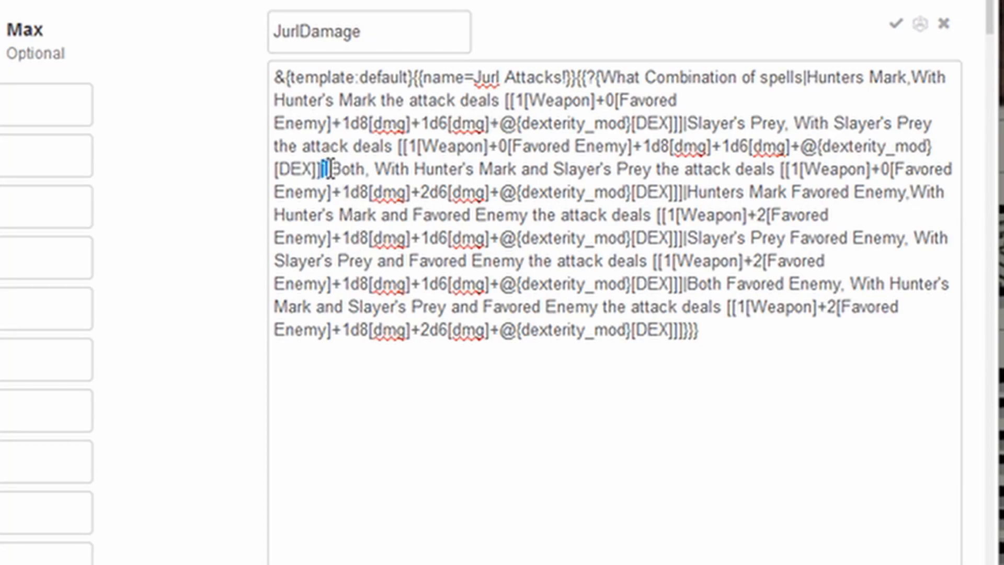
- Finish the Both Favored Enemy option with its 1d8+2d6 damage roll and +3 DEX term
double_click(349, 170)
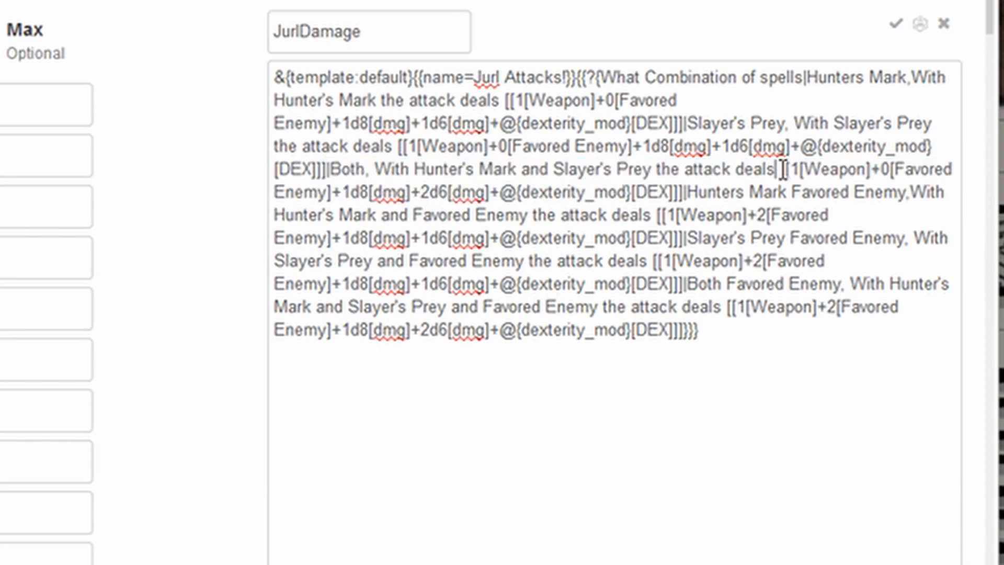
drag(777, 171, 679, 193)
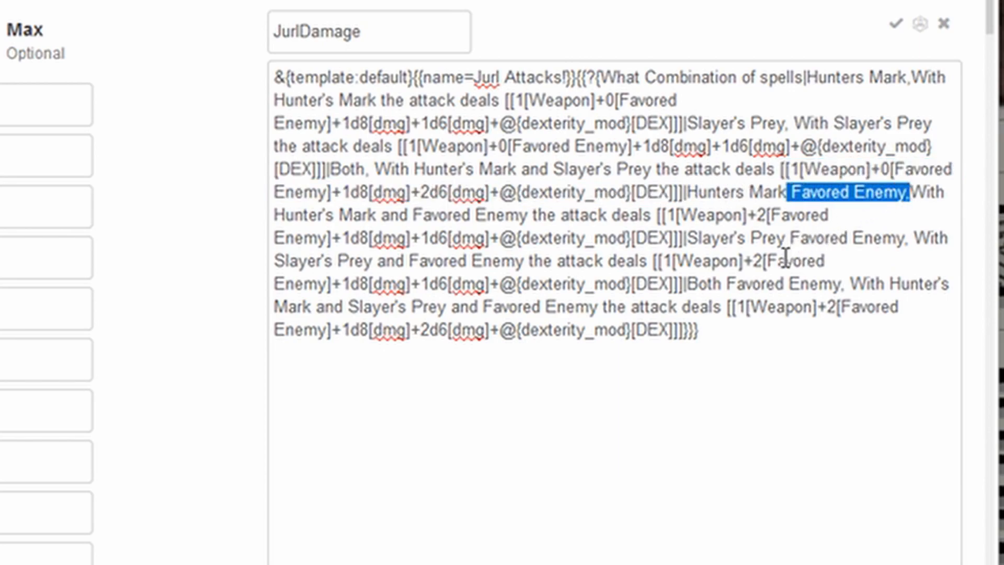
mouse_move(886, 220)
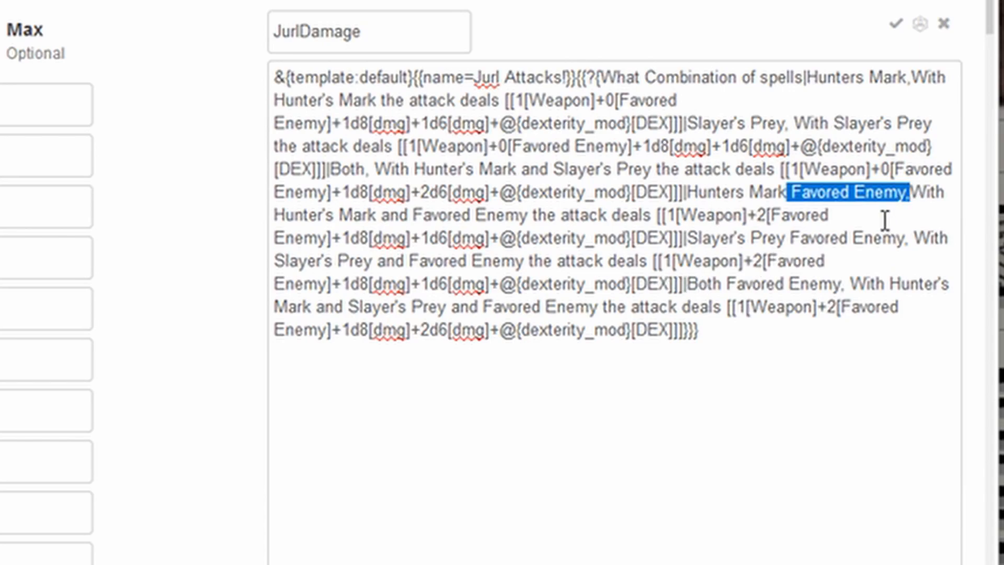
mouse_move(635, 421)
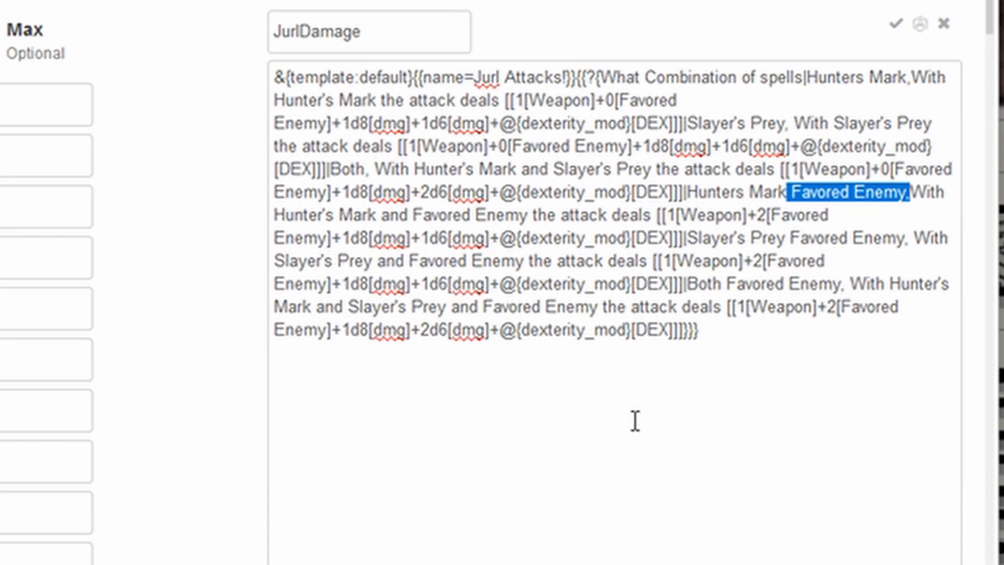
mouse_move(736, 339)
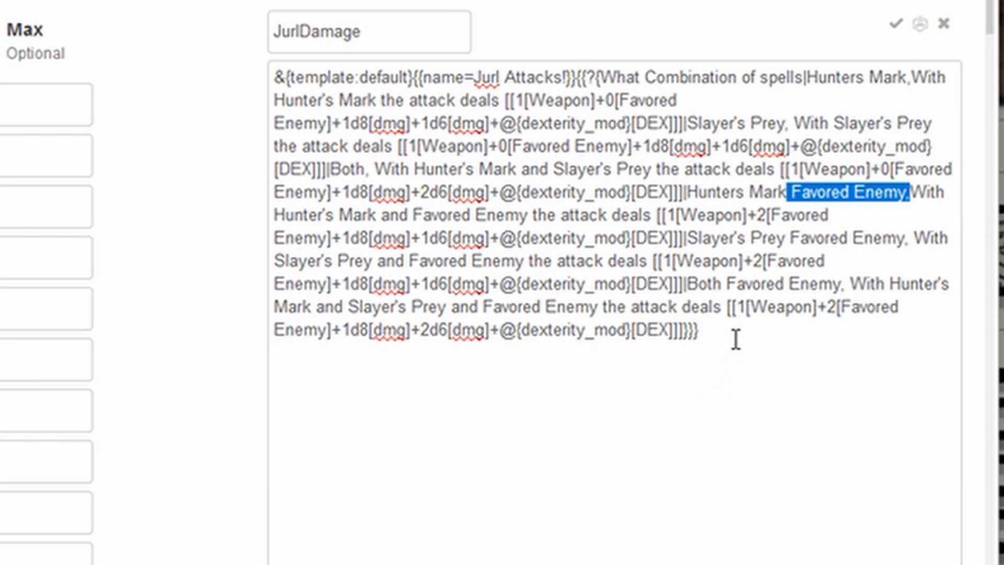
click(658, 397)
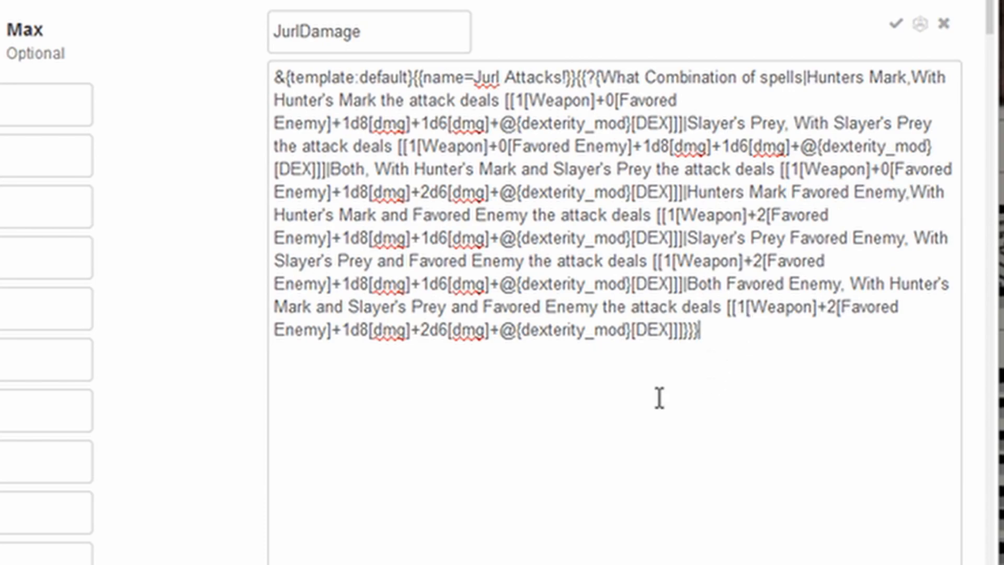
mouse_move(802, 426)
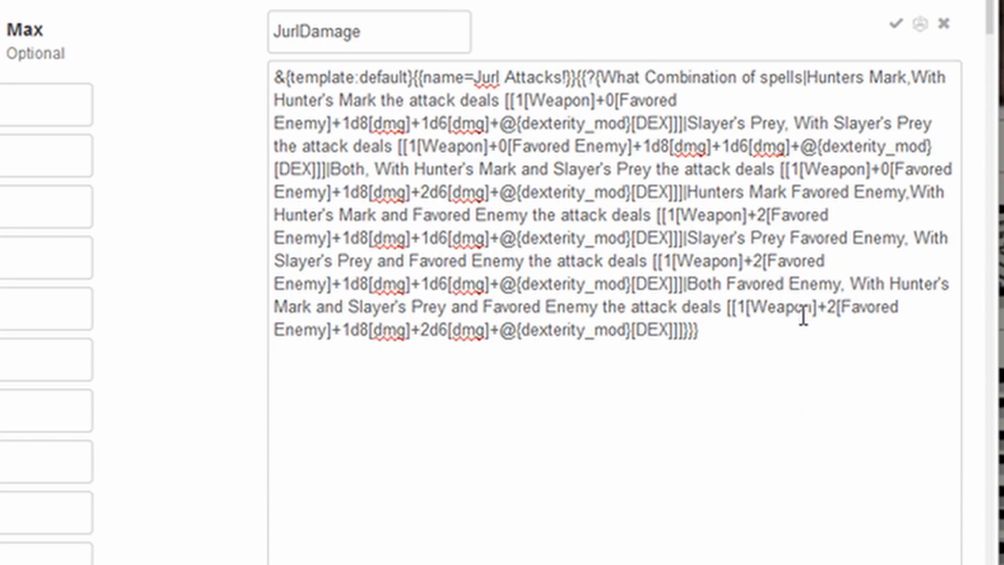
mouse_move(574, 186)
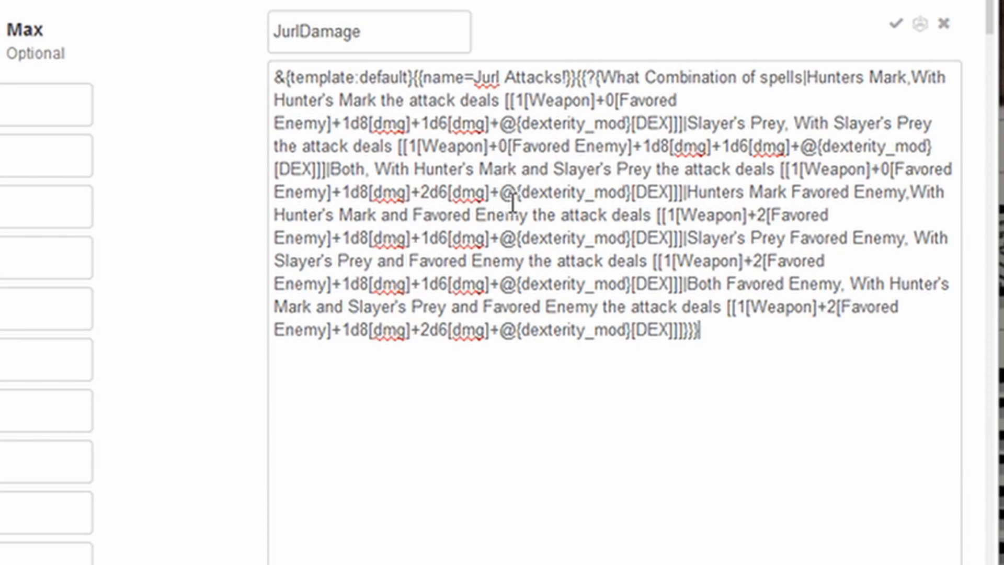
mouse_move(439, 298)
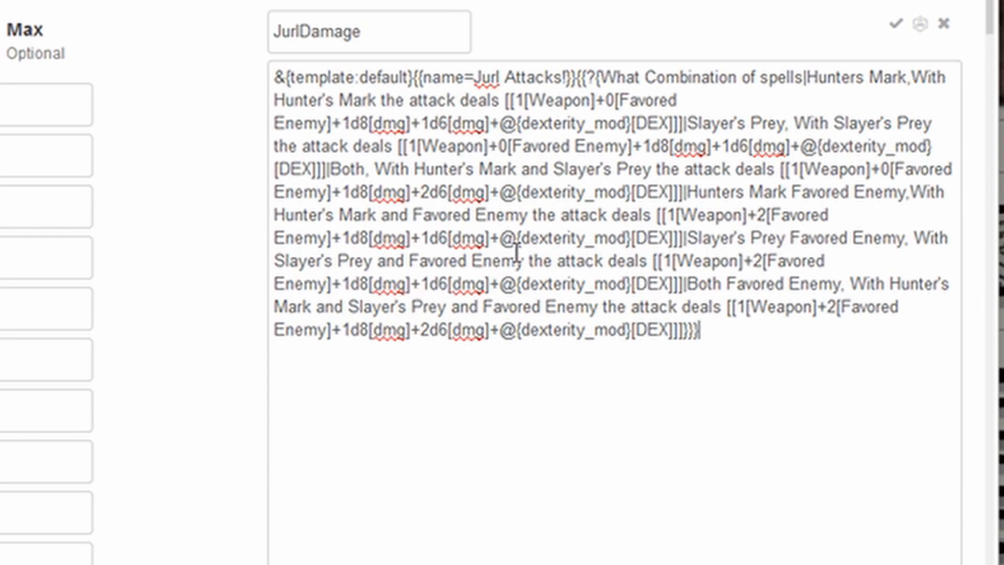
drag(691, 239, 698, 333)
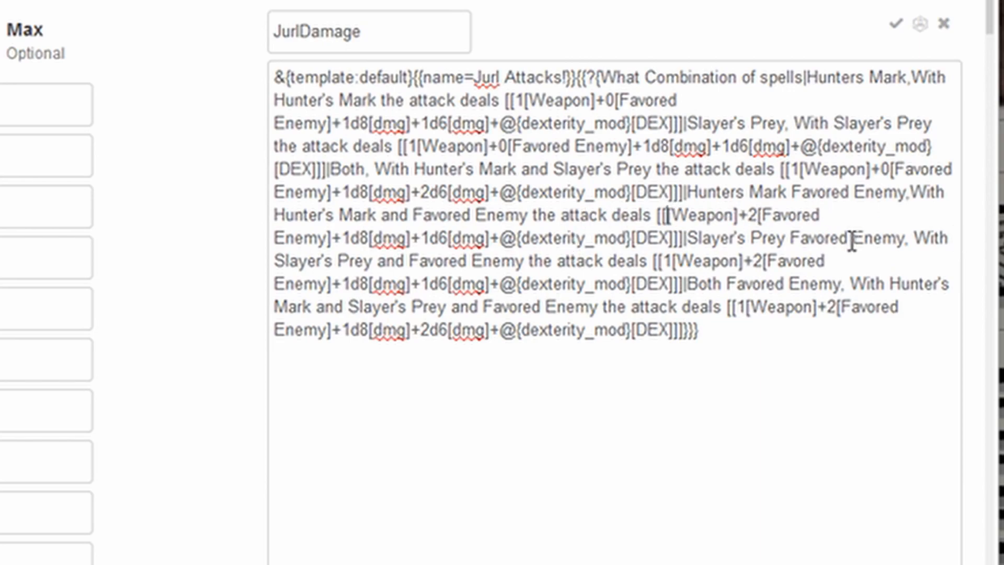
text(3[)
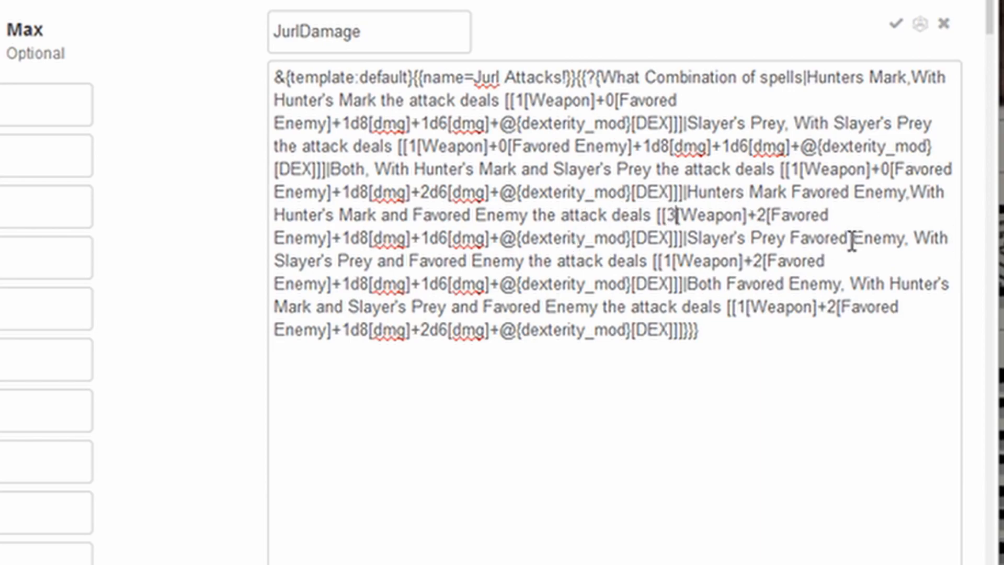
text(\)
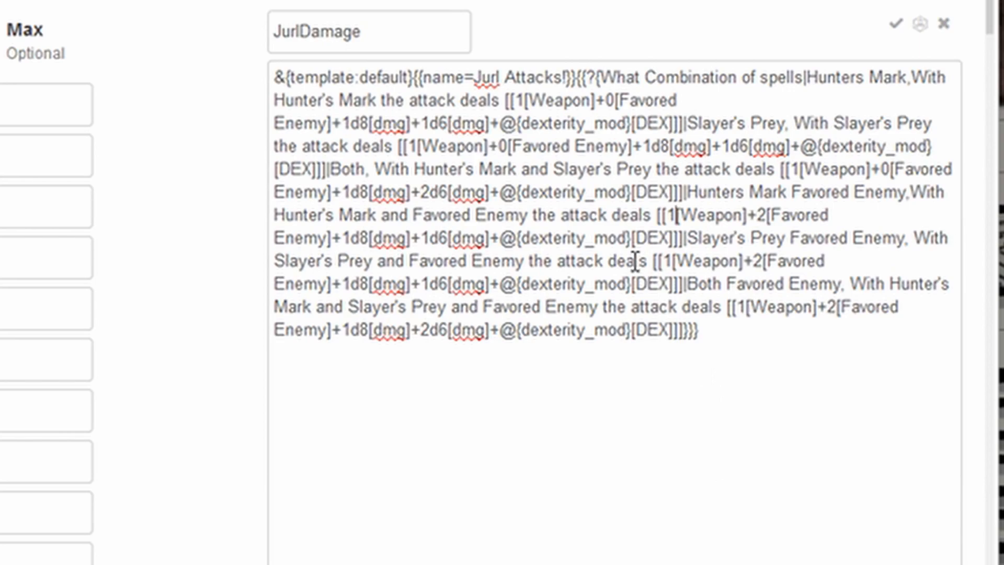
scroll(down, 3)
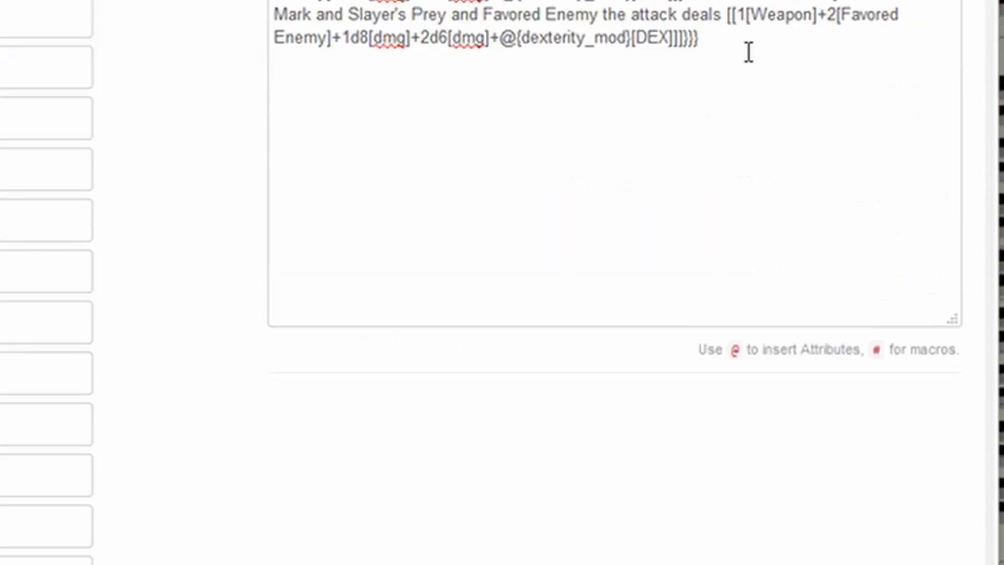
- Check the Hunters Mark Favored Enemy option text, then run JurlDamage to show the six-choice prompt
click(332, 244)
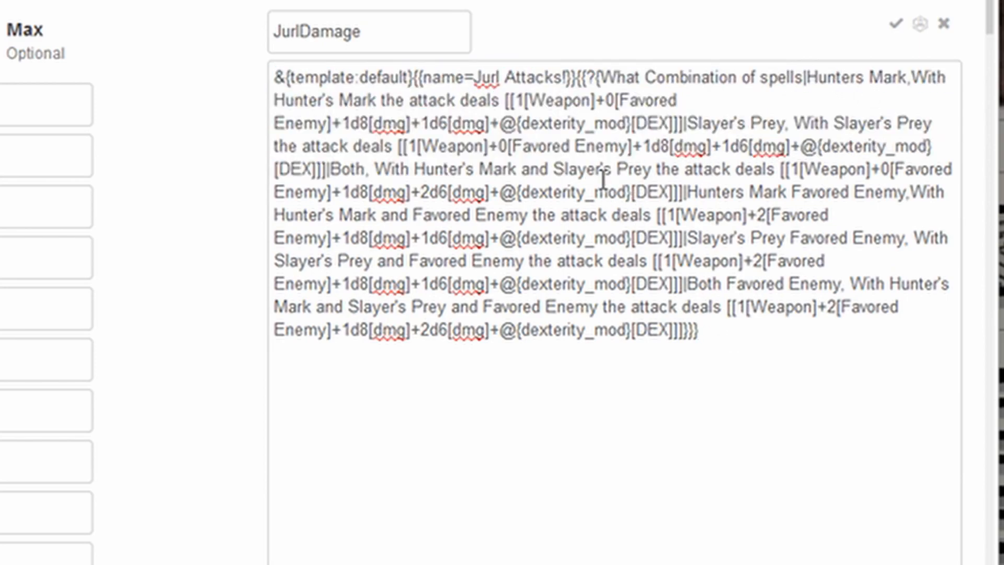
drag(376, 169, 616, 215)
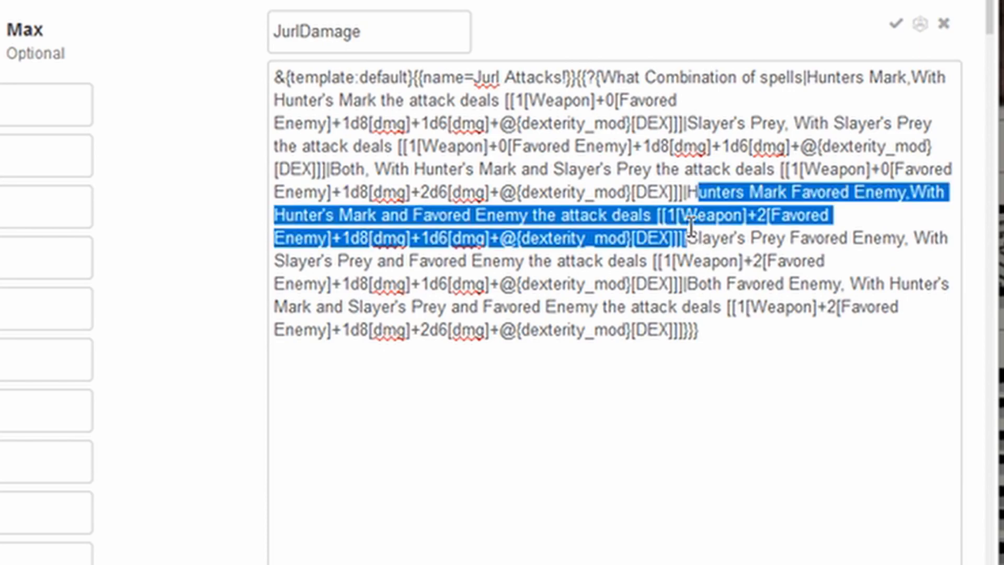
click(694, 239)
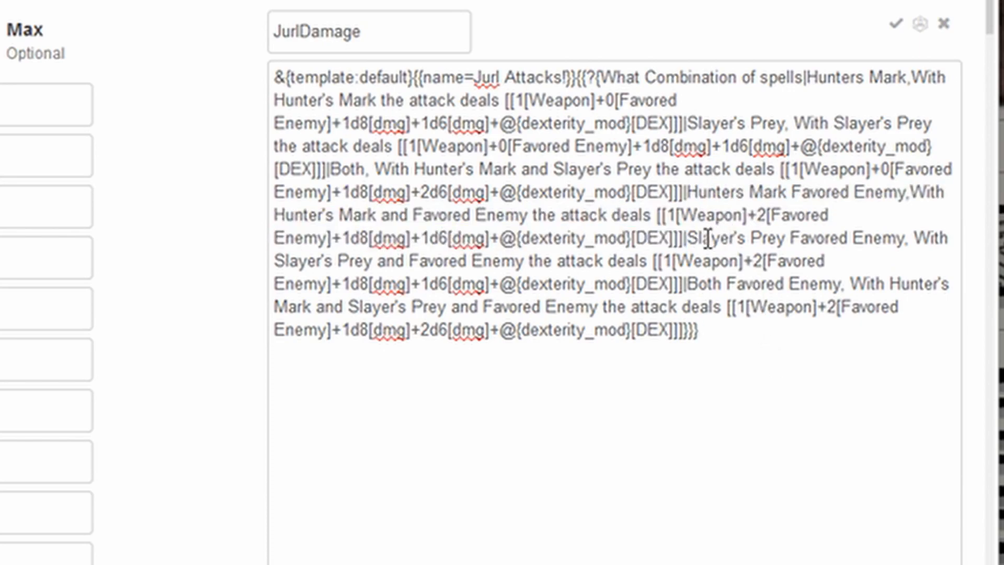
drag(685, 238, 665, 281)
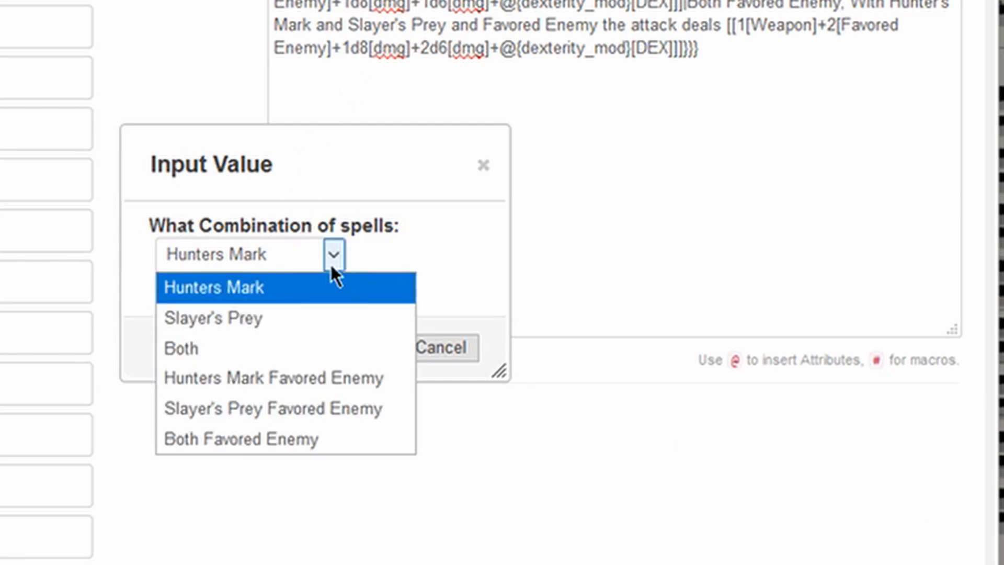
- Submit Both Favored Enemy, posting a Jurl Attacks! card dealing 15, then show the Journal party list
click(242, 438)
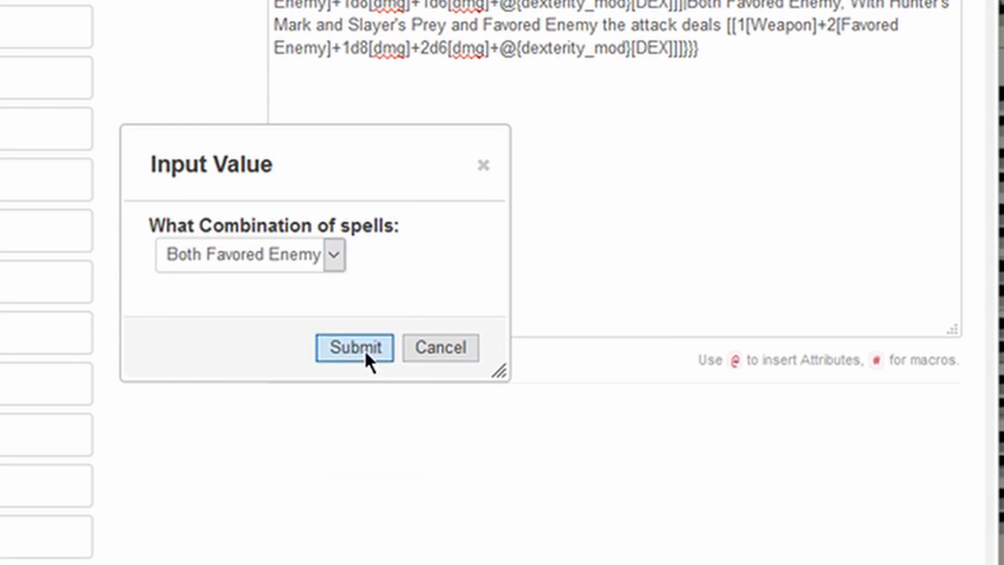
click(354, 347)
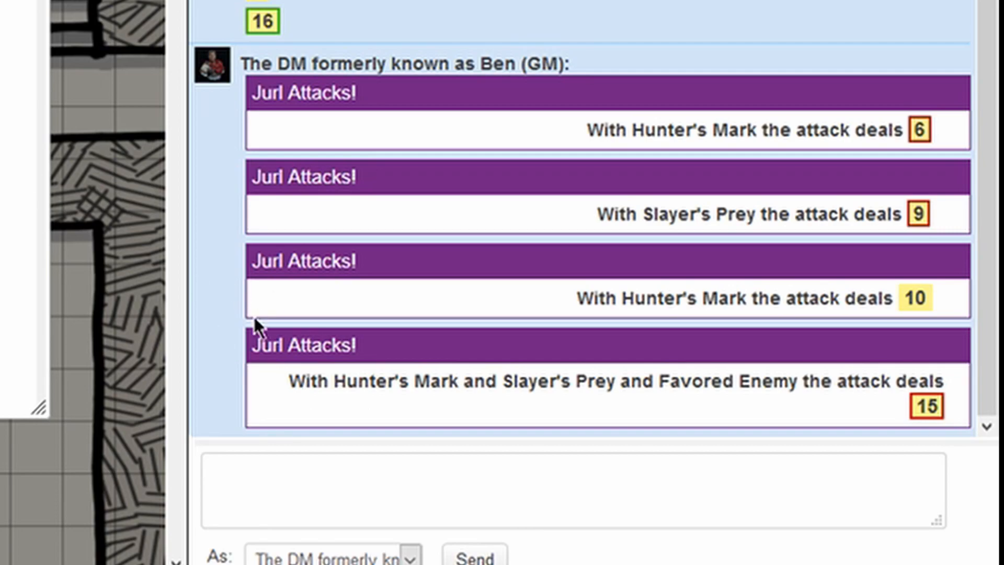
click(570, 487)
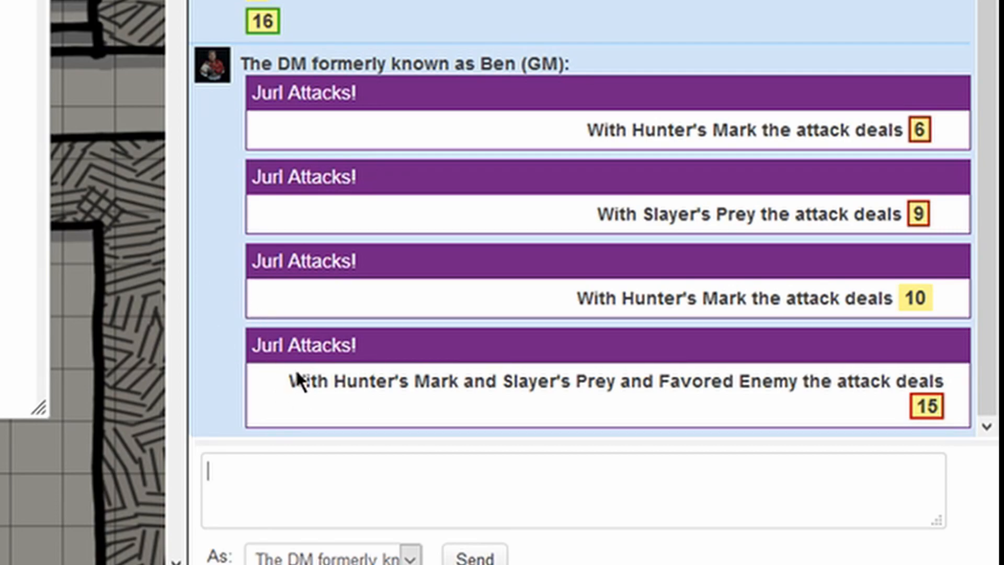
mouse_move(286, 404)
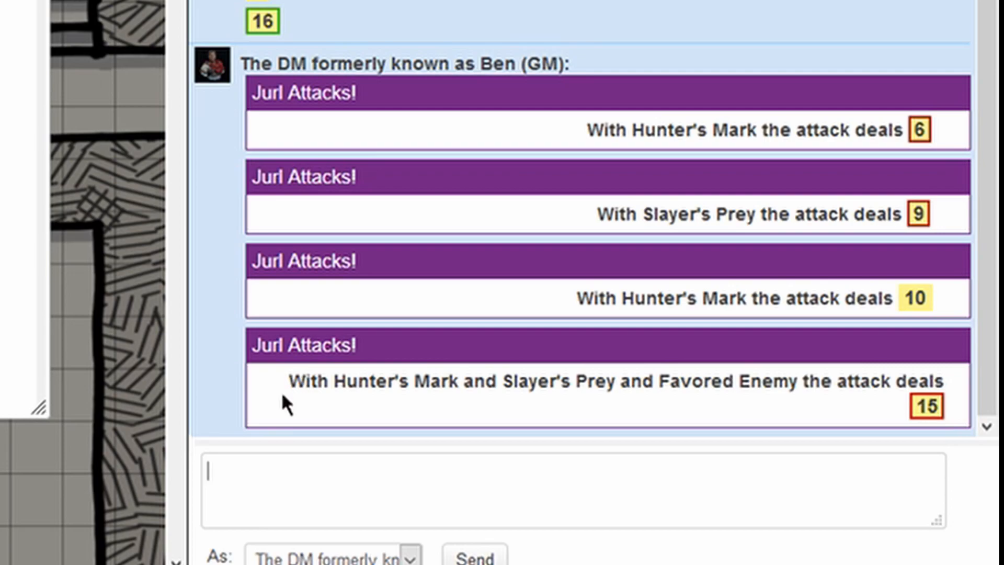
drag(289, 383, 438, 383)
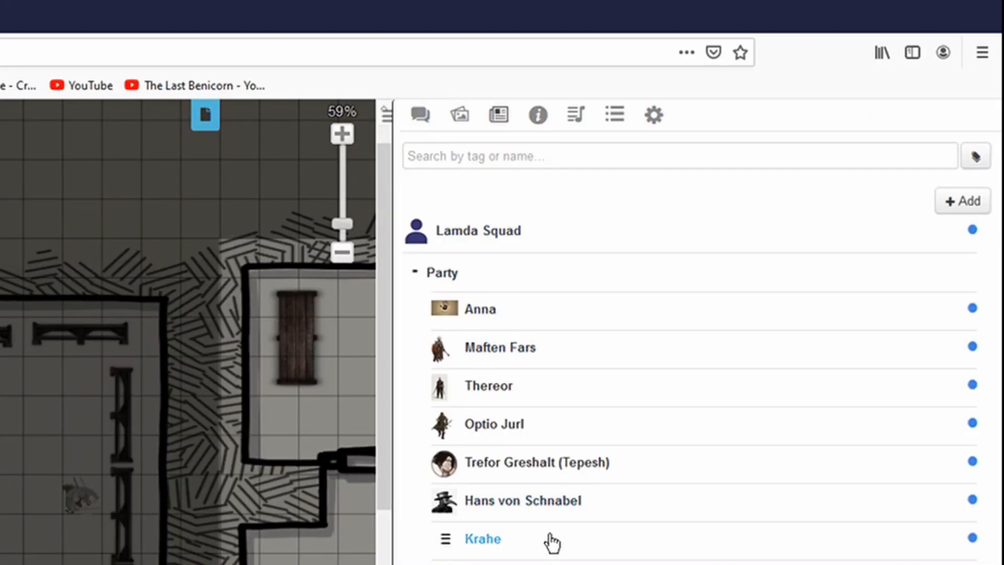
- Open Thereor's SecondWind ability for editing from the Attributes & Abilities tab
click(489, 386)
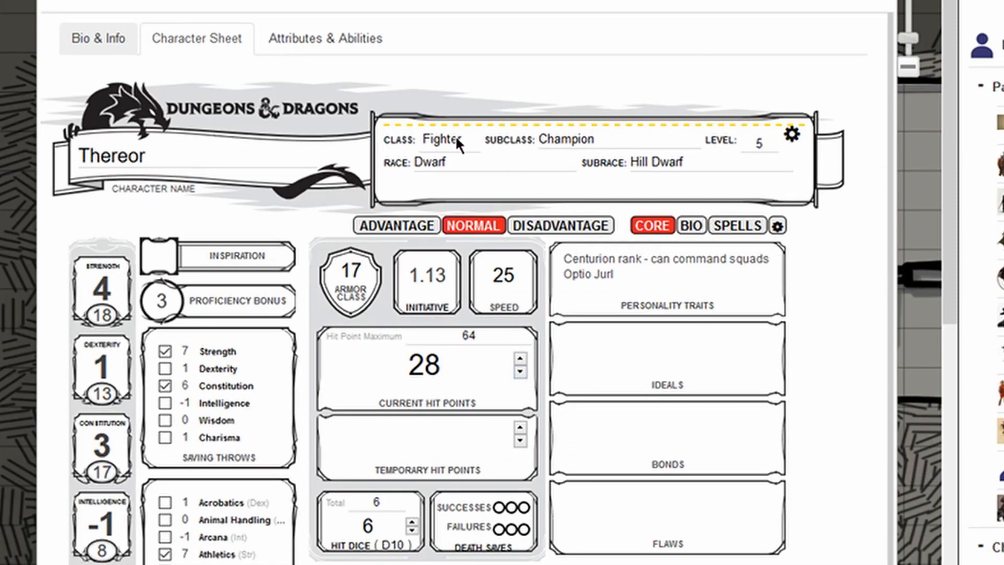
mouse_move(344, 64)
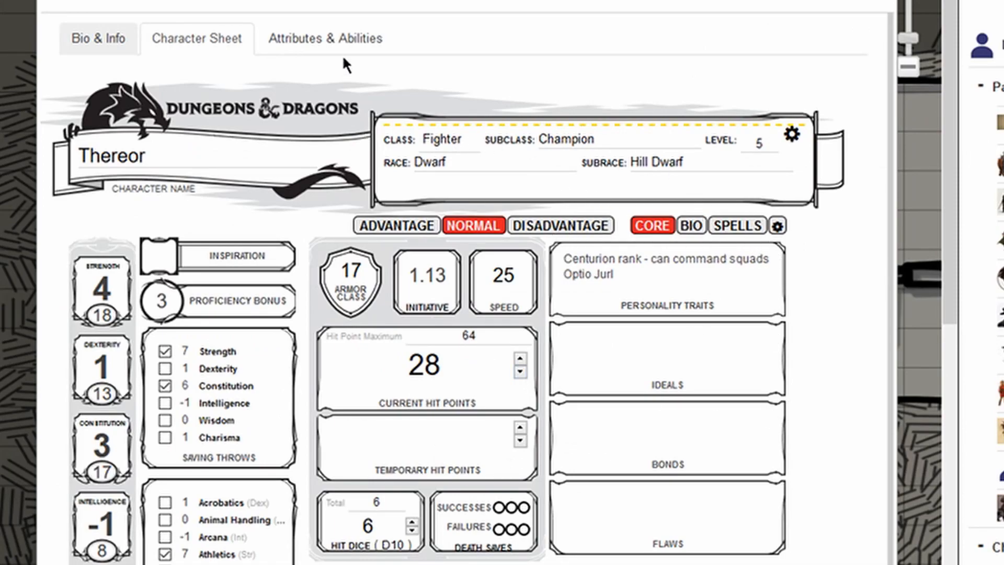
click(325, 38)
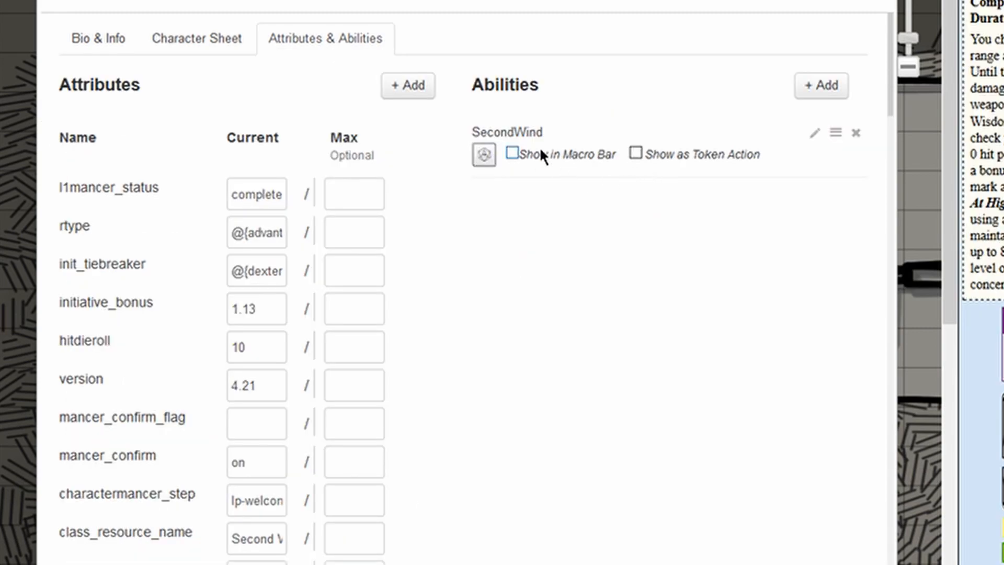
click(814, 133)
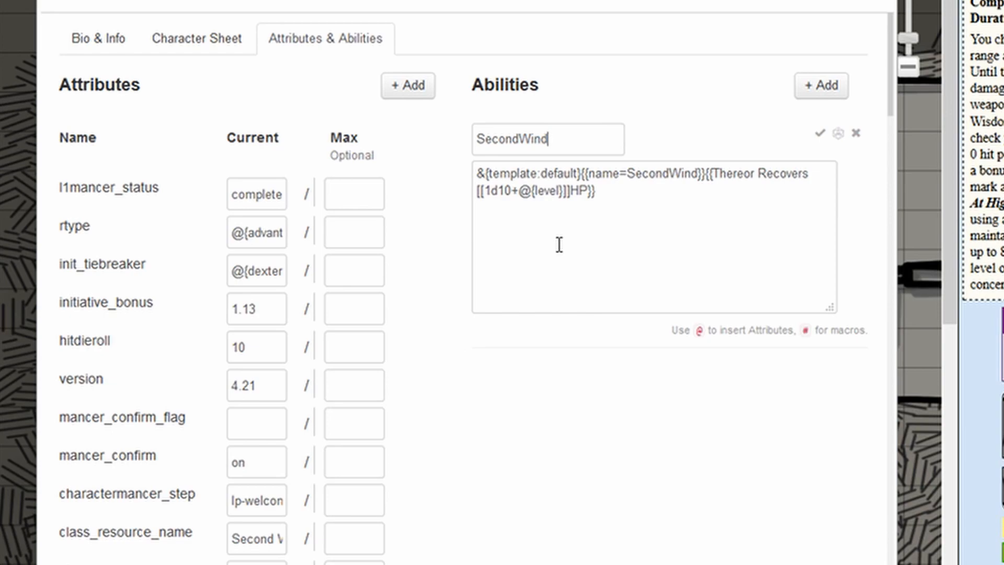
- Change the card title from SecondWind to Second Wind and review the 1d10 plus level roll
double_click(573, 173)
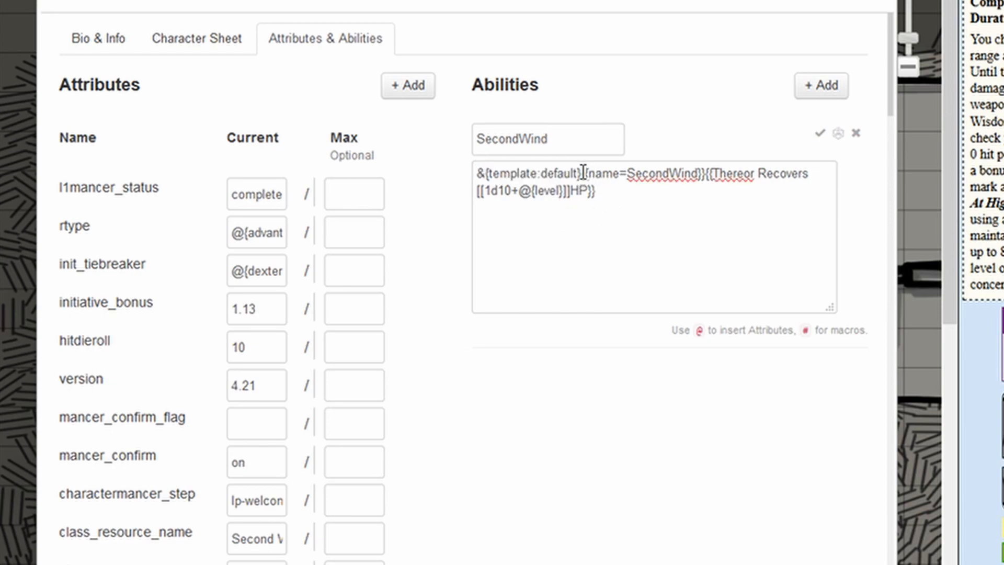
drag(584, 173, 703, 174)
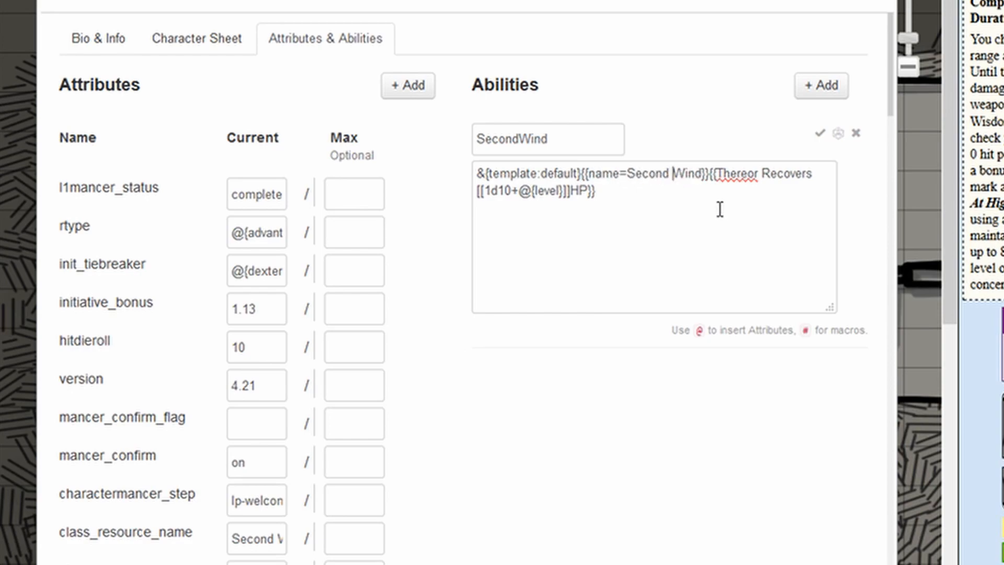
mouse_move(644, 298)
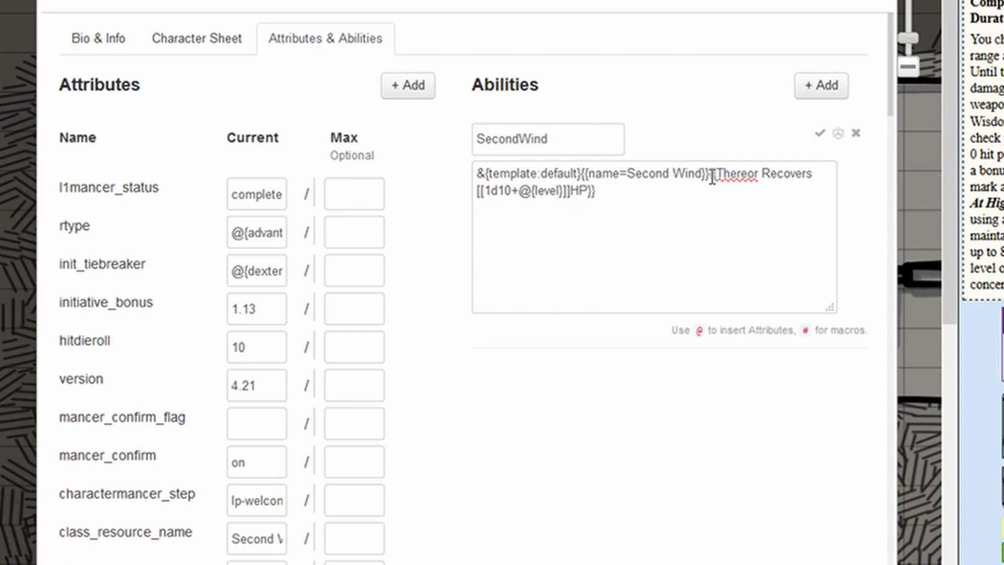
double_click(727, 173)
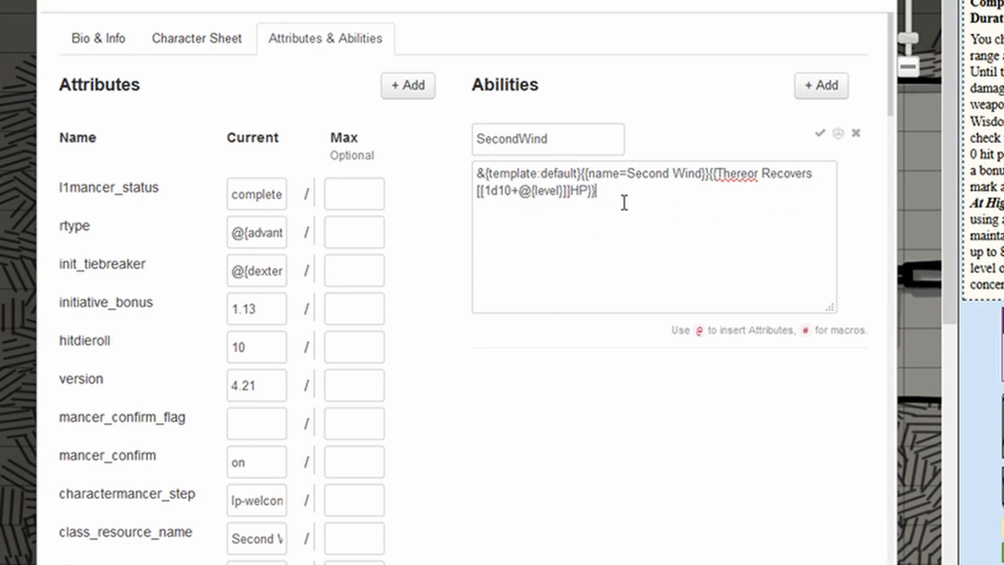
drag(515, 191, 580, 191)
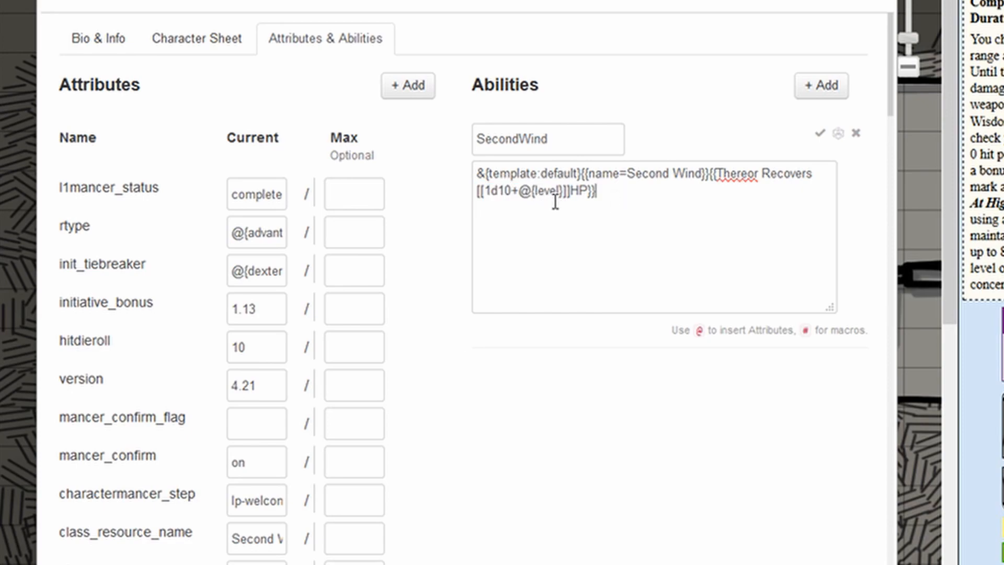
mouse_move(446, 224)
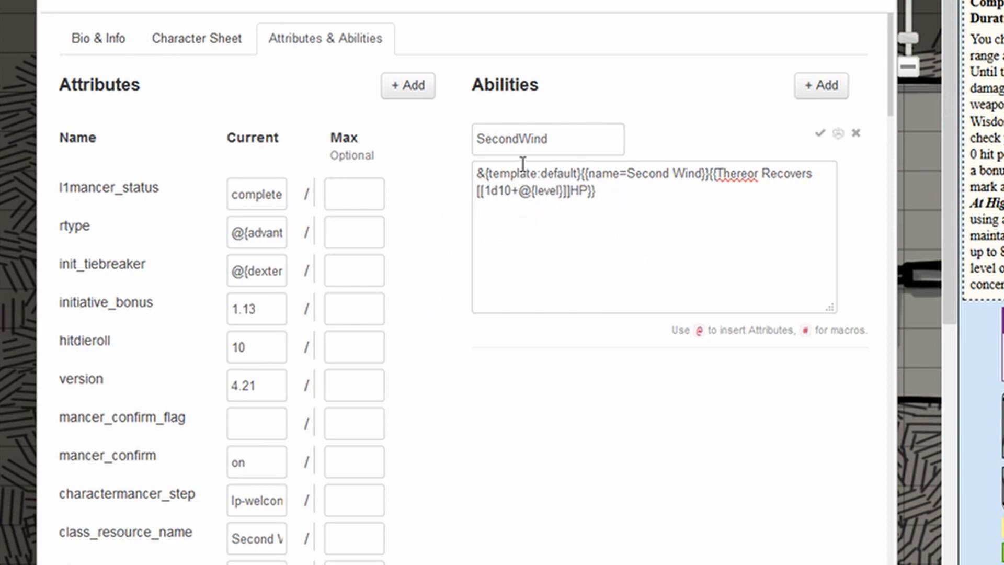
double_click(543, 190)
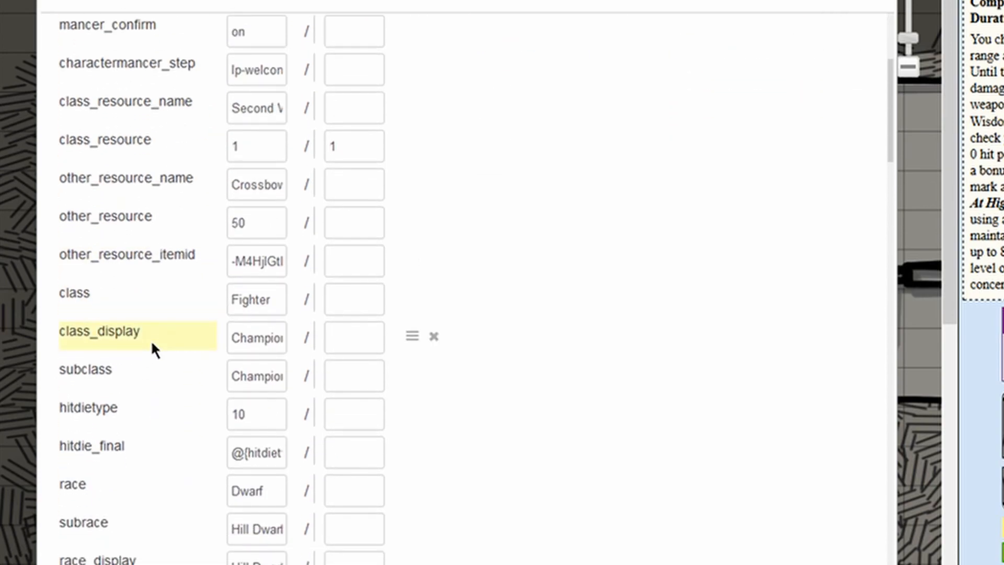
- Scroll Thereor's attributes to confirm the level 5 attribute before closing the sheet
scroll(down, 3)
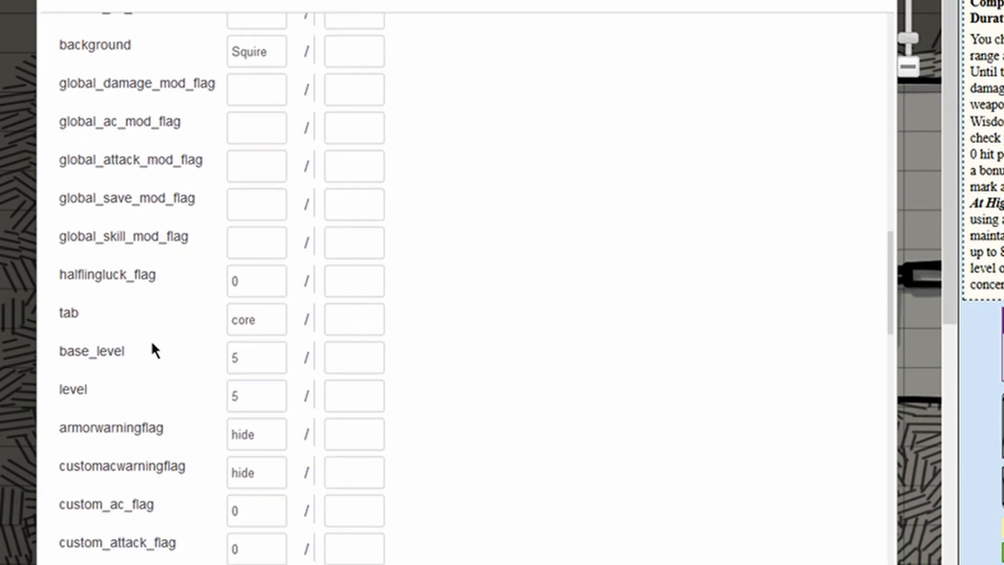
scroll(down, 3)
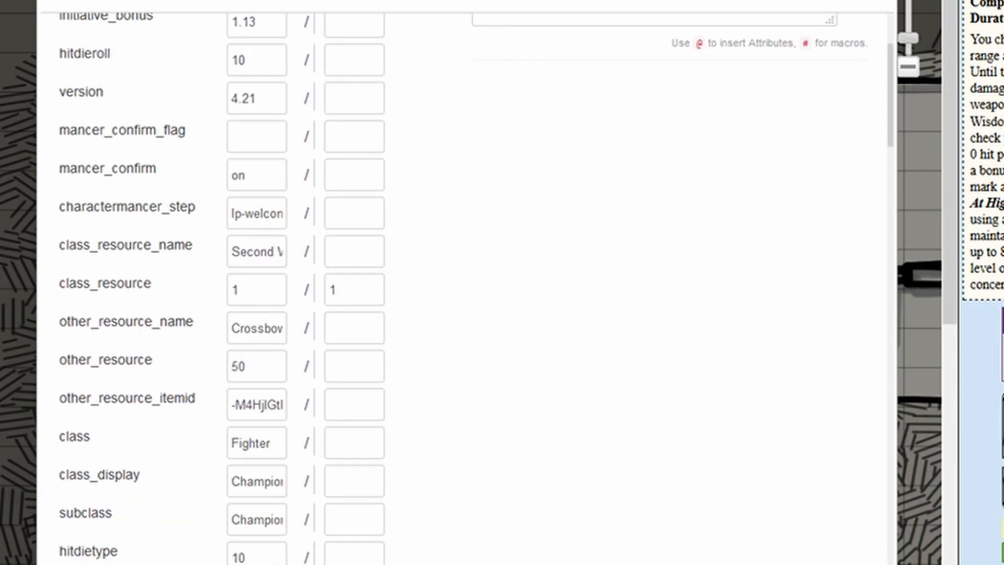
scroll(down, 3)
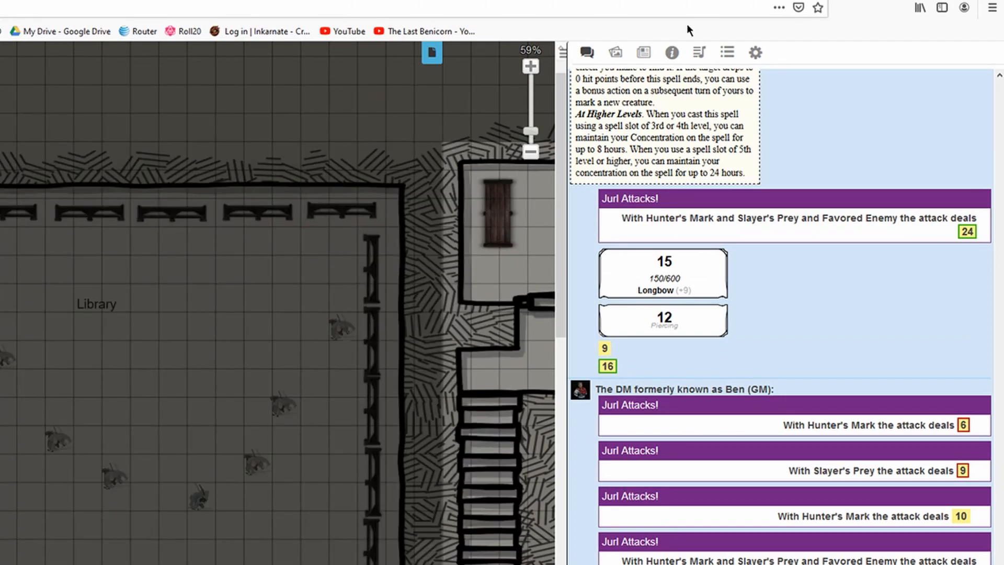
- From the Collection macros, post Thereor's Second Wind heal and the Current Party HP card to chat
click(727, 53)
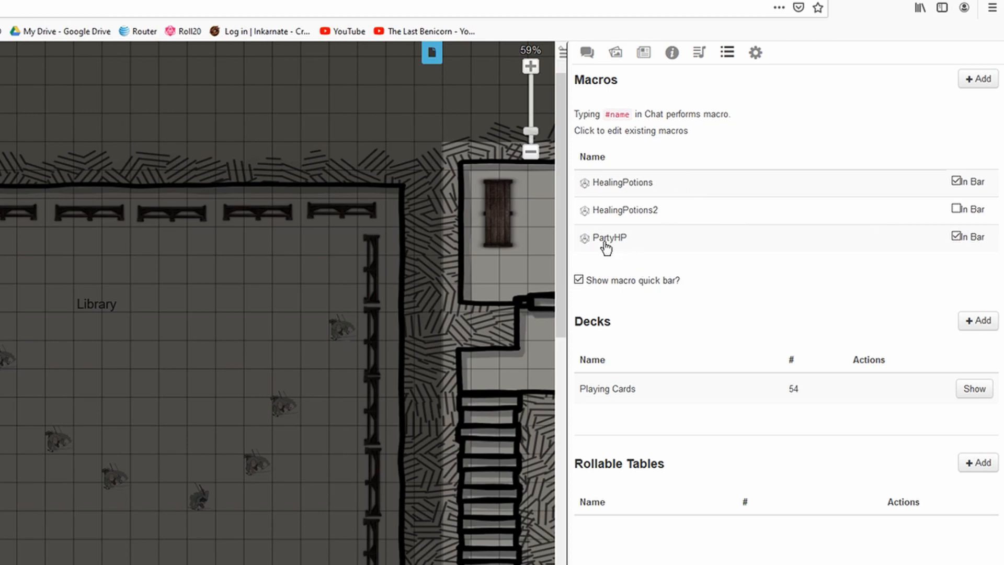
click(607, 238)
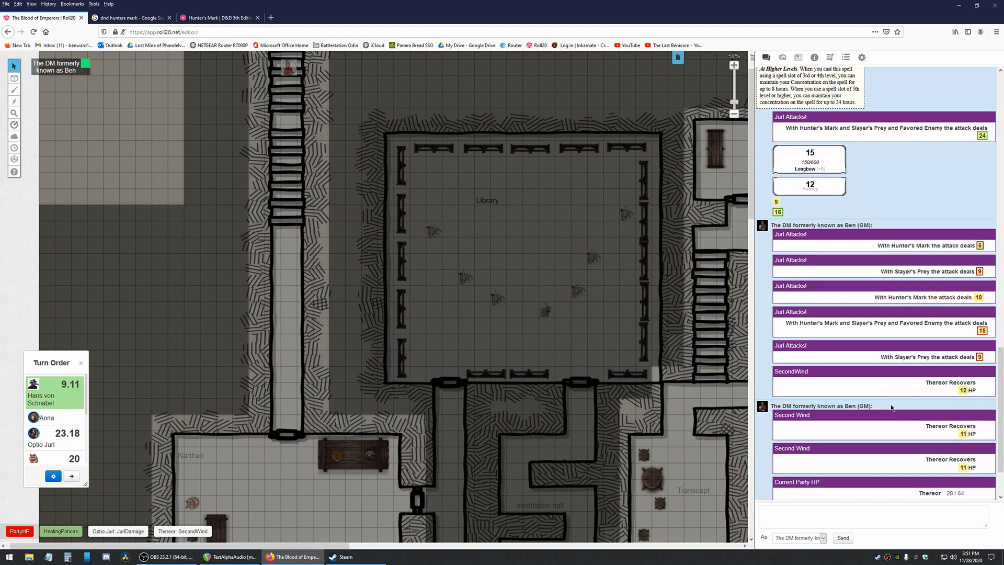
scroll(down, 3)
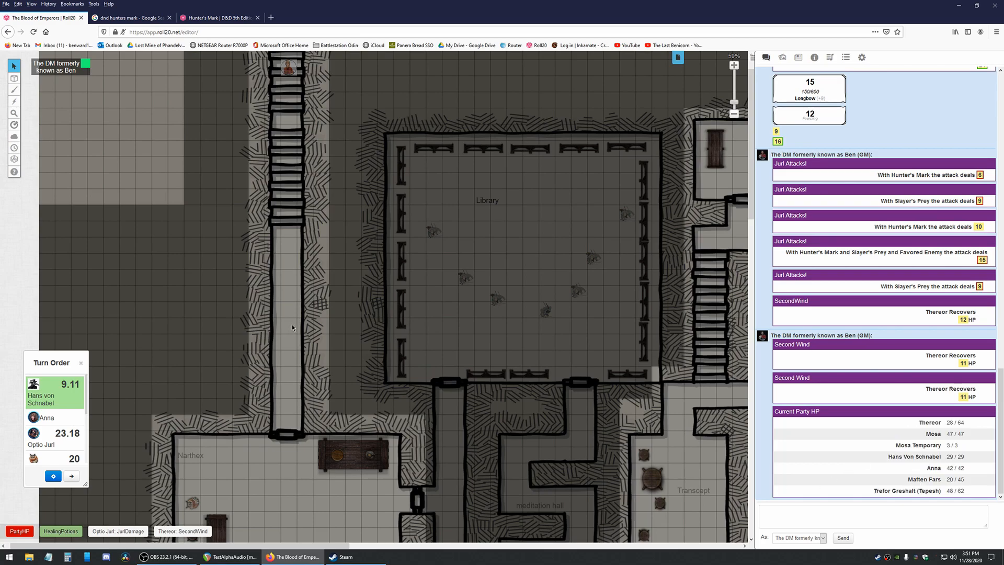
mouse_move(890, 57)
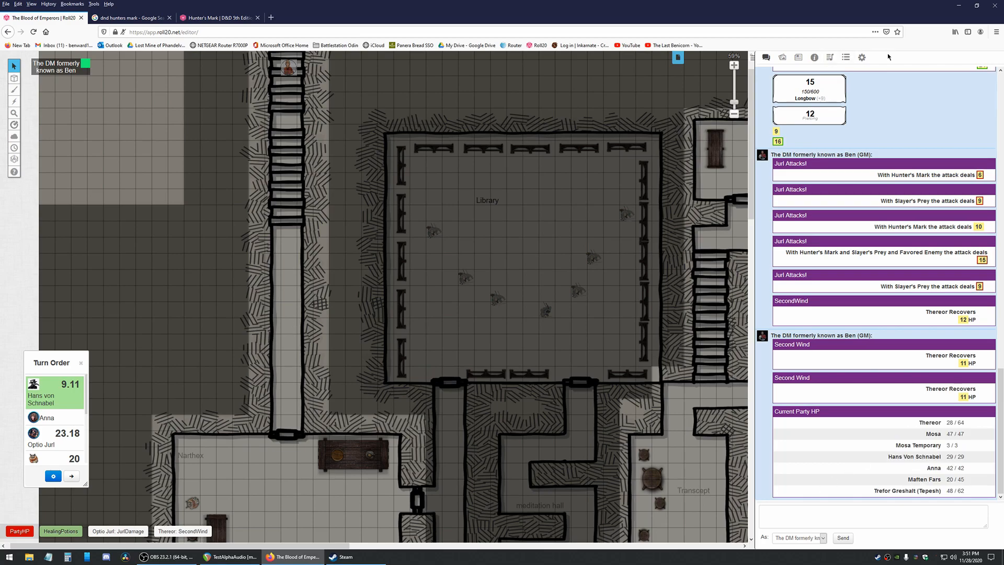
mouse_move(656, 438)
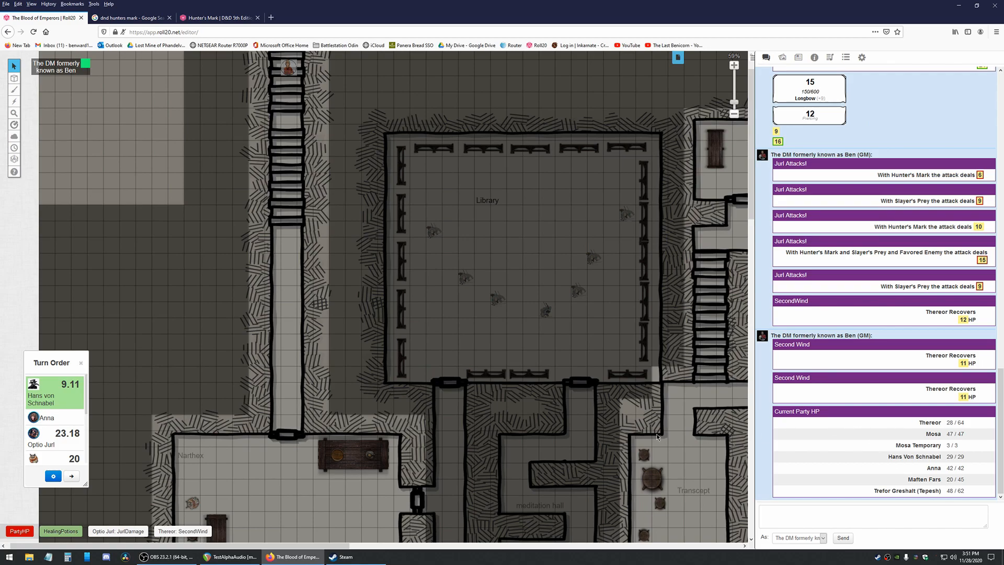
mouse_move(868, 79)
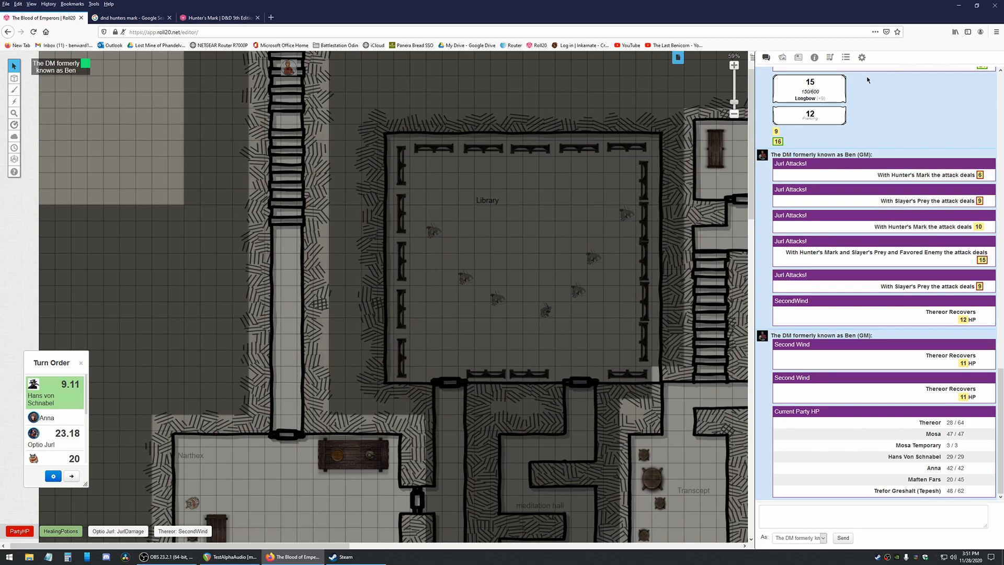